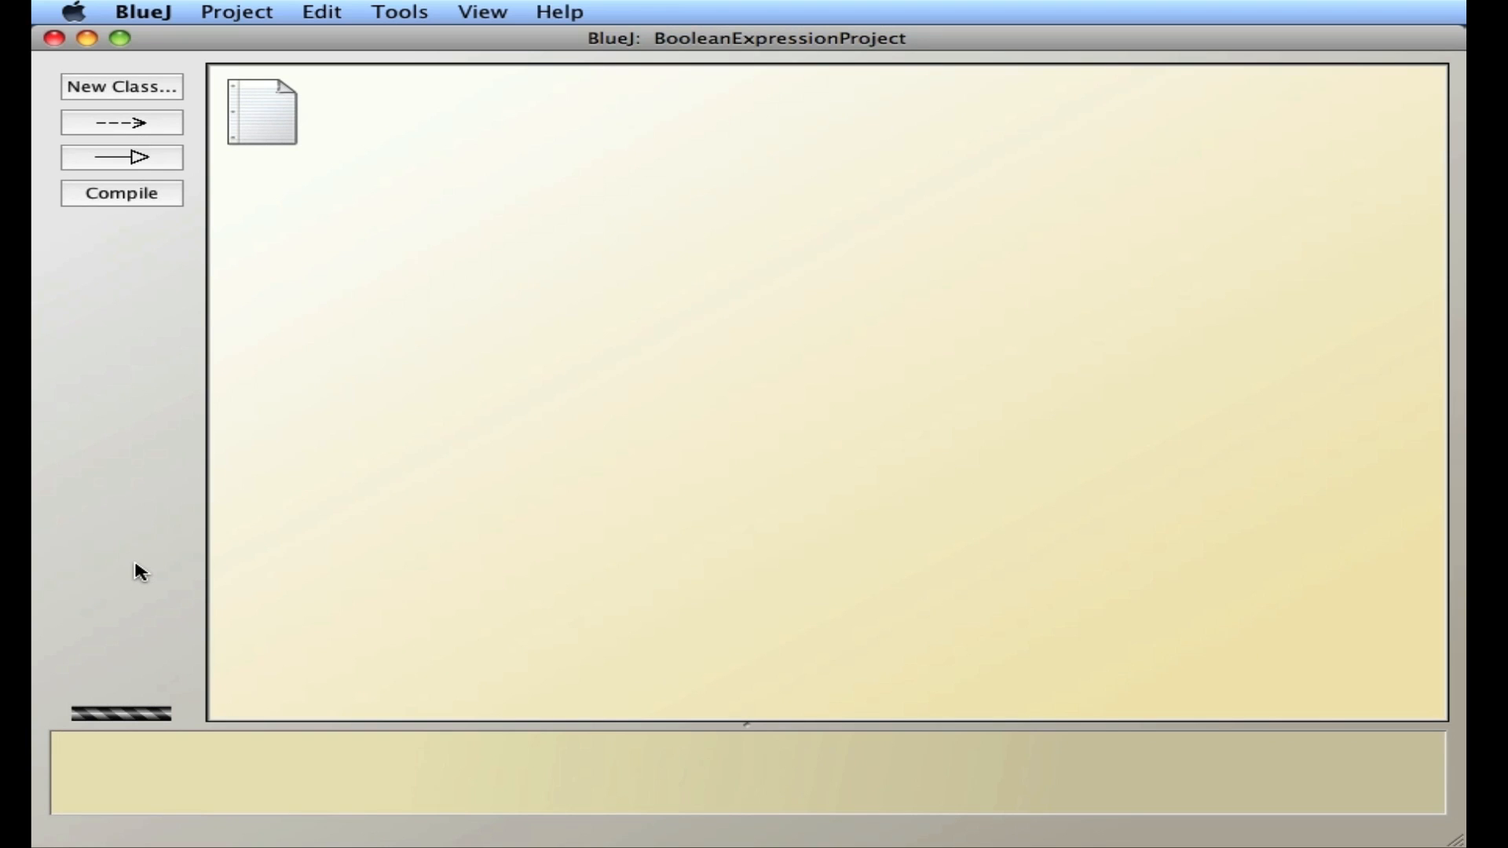
mouse_move(371, 493)
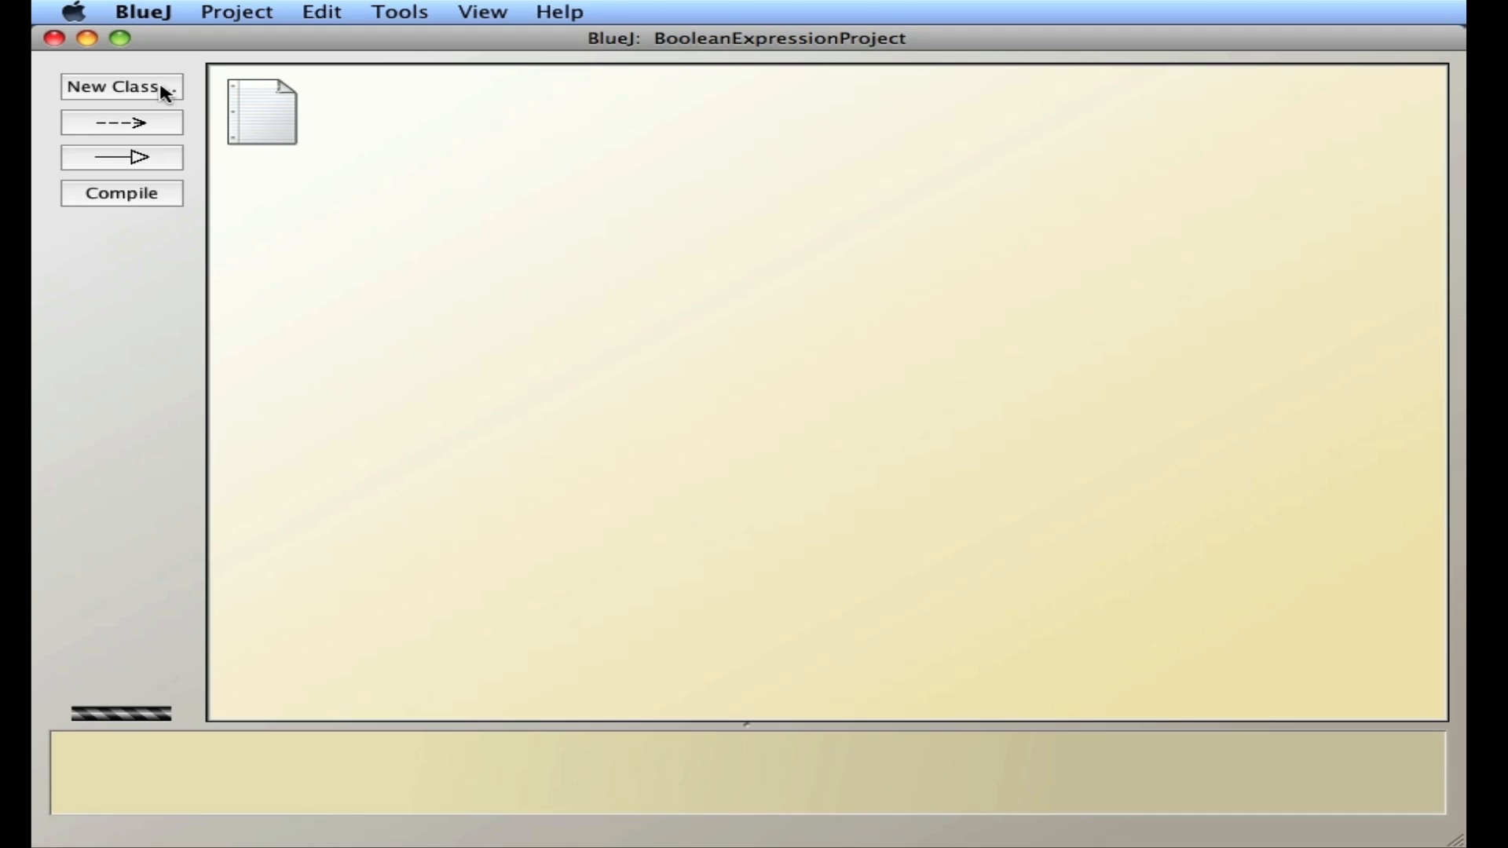
Step: Create a new class named BooleanDemo in the project and open its source
click(119, 86)
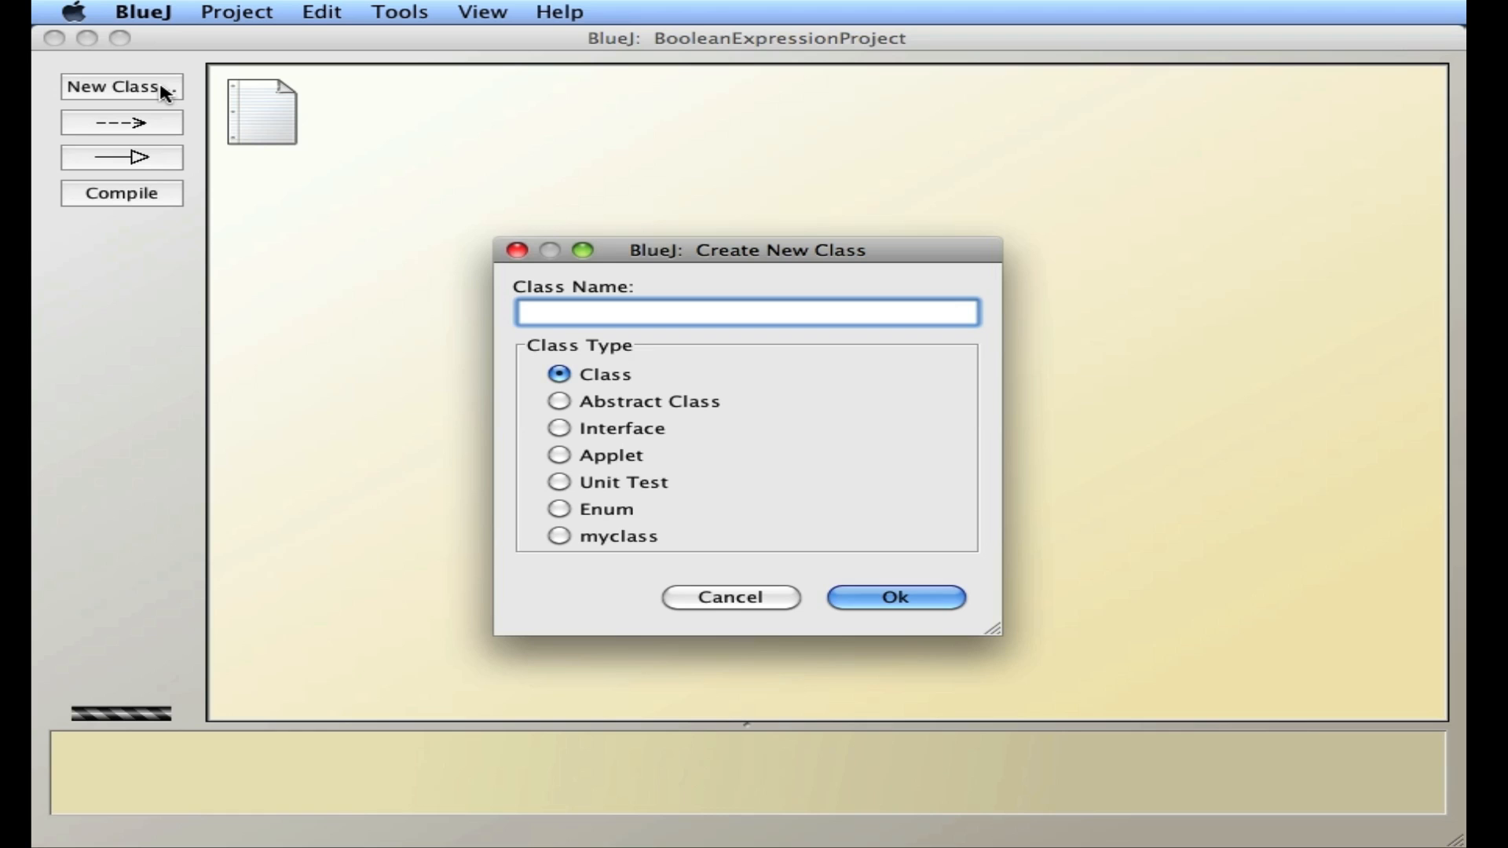
text(BooleanDem)
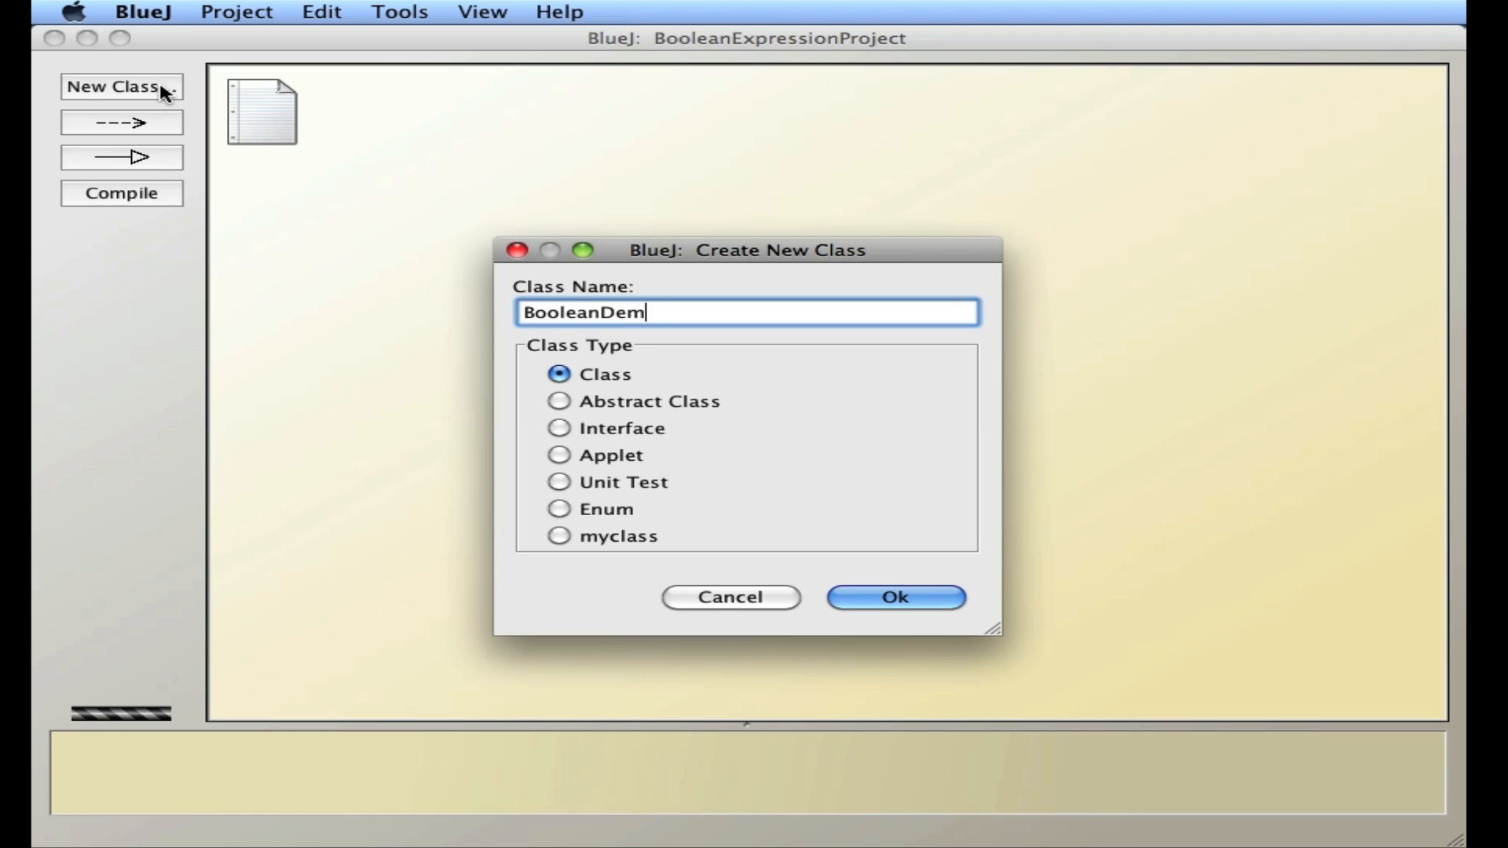
click(894, 597)
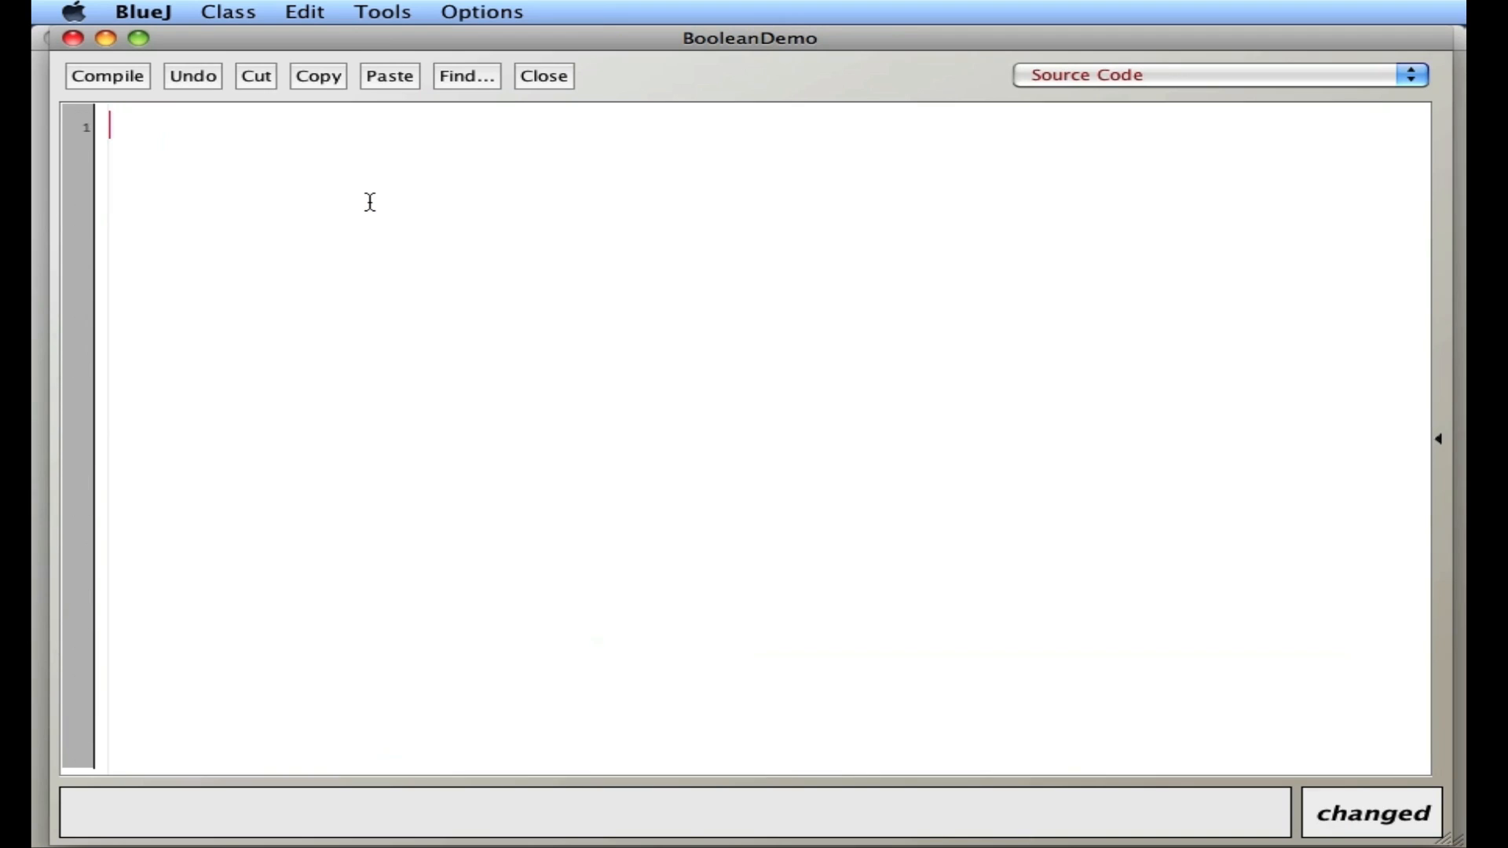
Step: Write the public class BooleanDemo block closed with a // end class comment
text(public c)
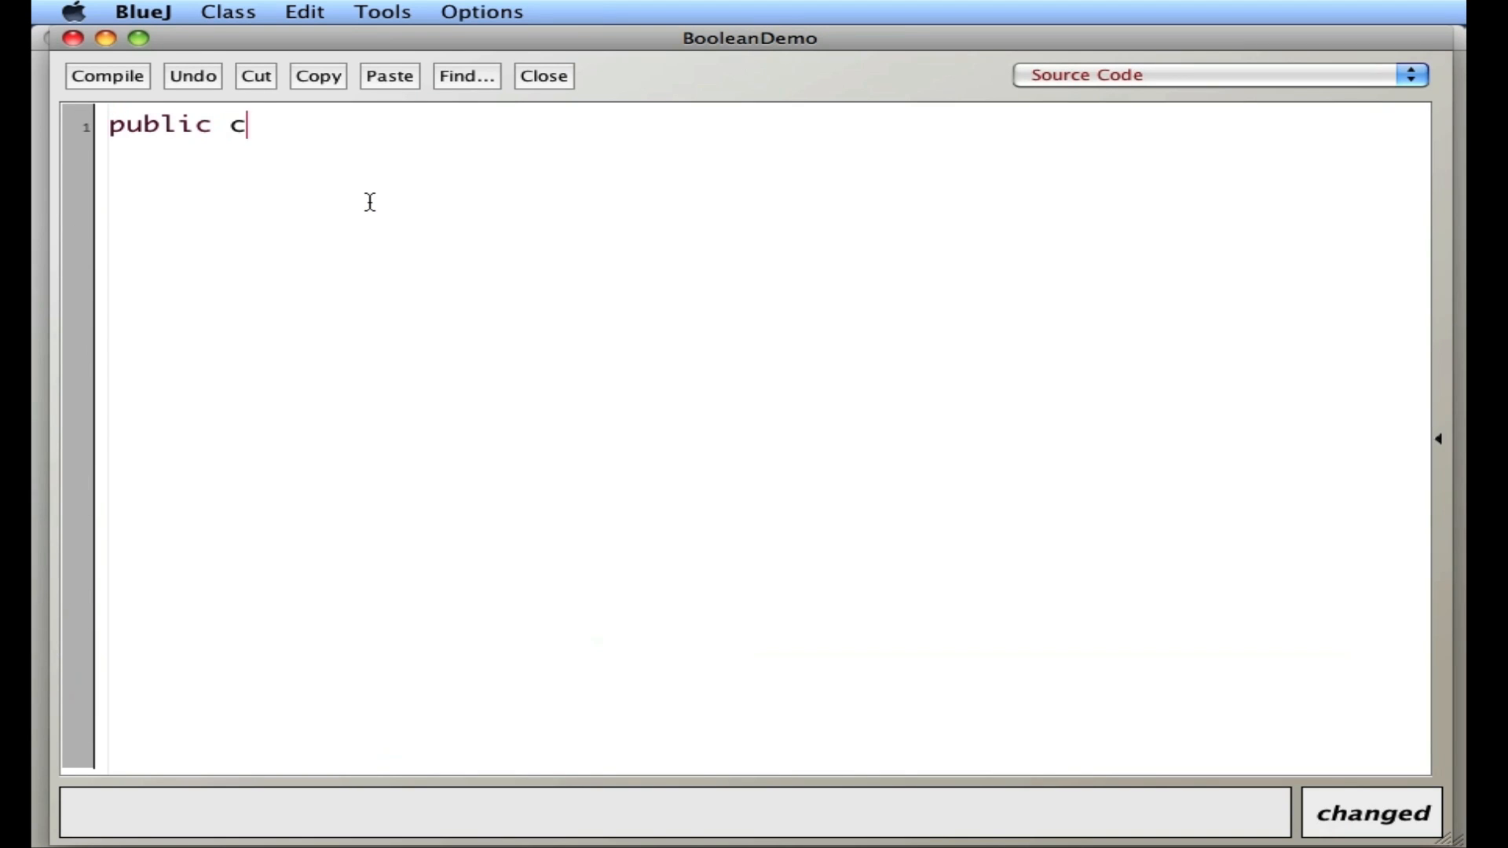
text(lass Boolean)
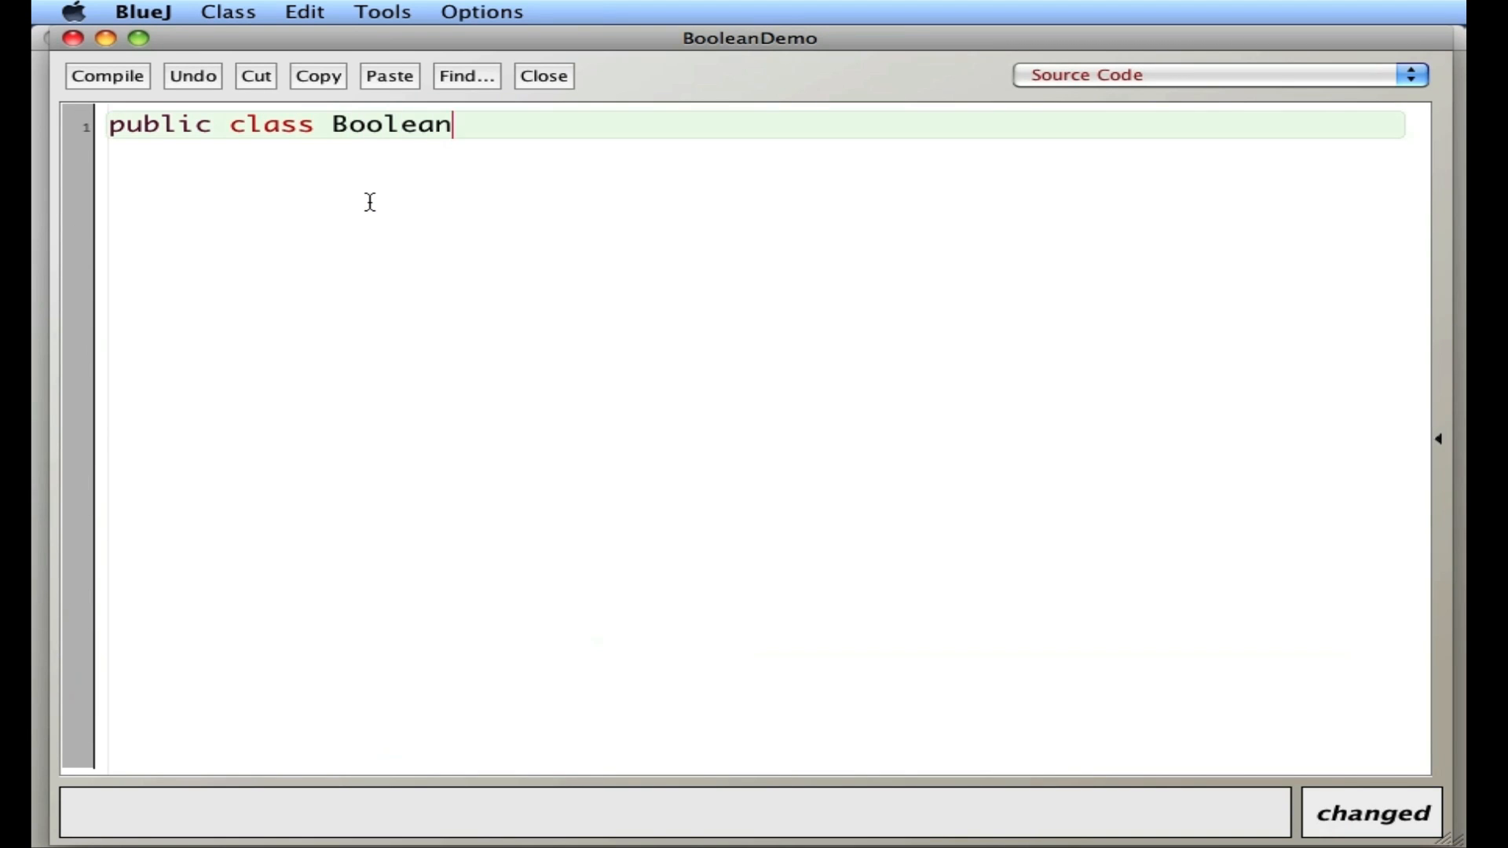
text(Demo)
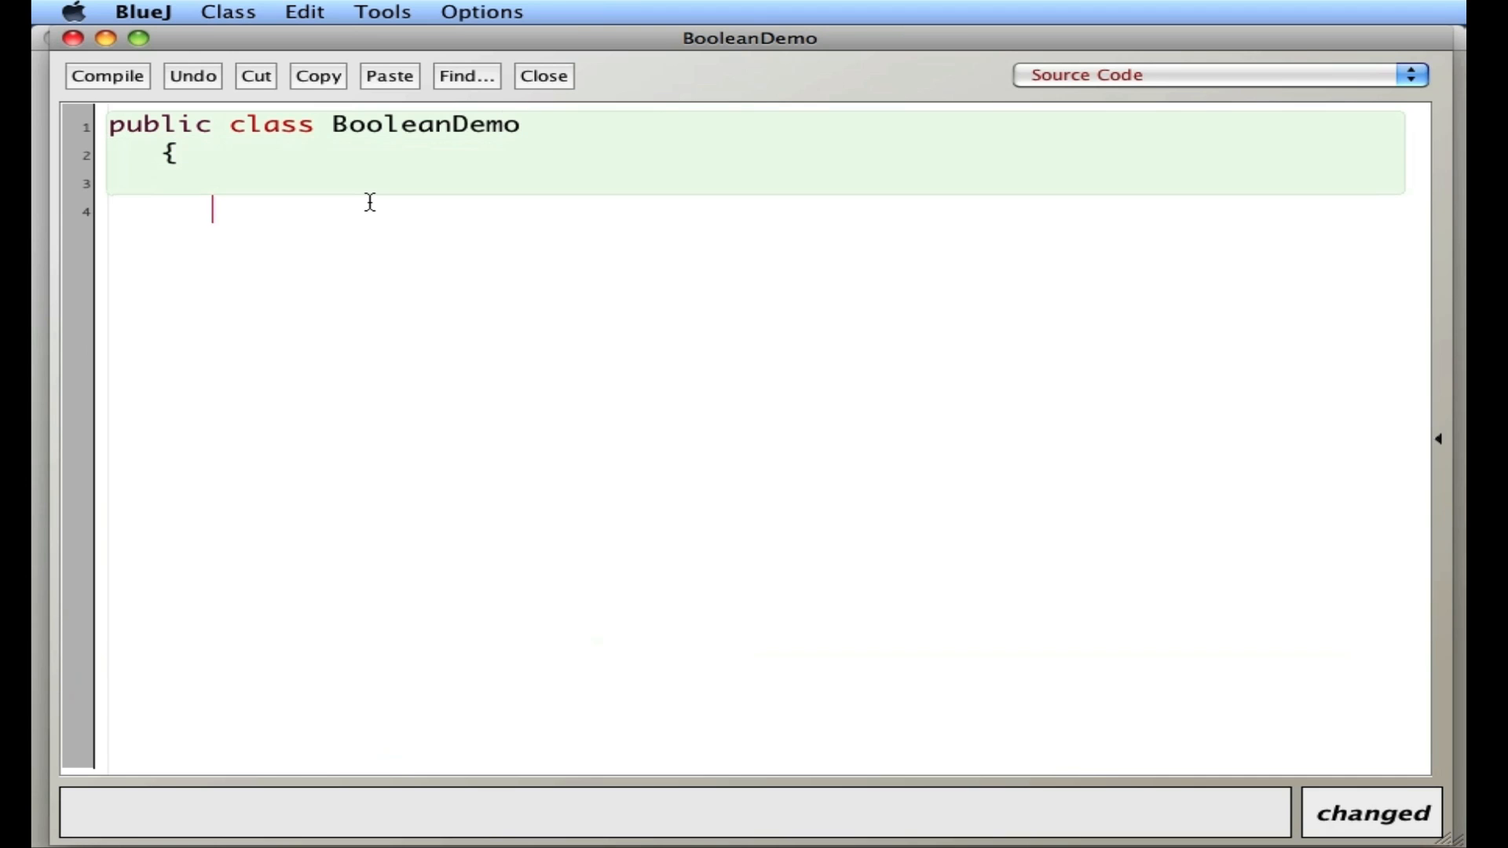
text(} // end cla)
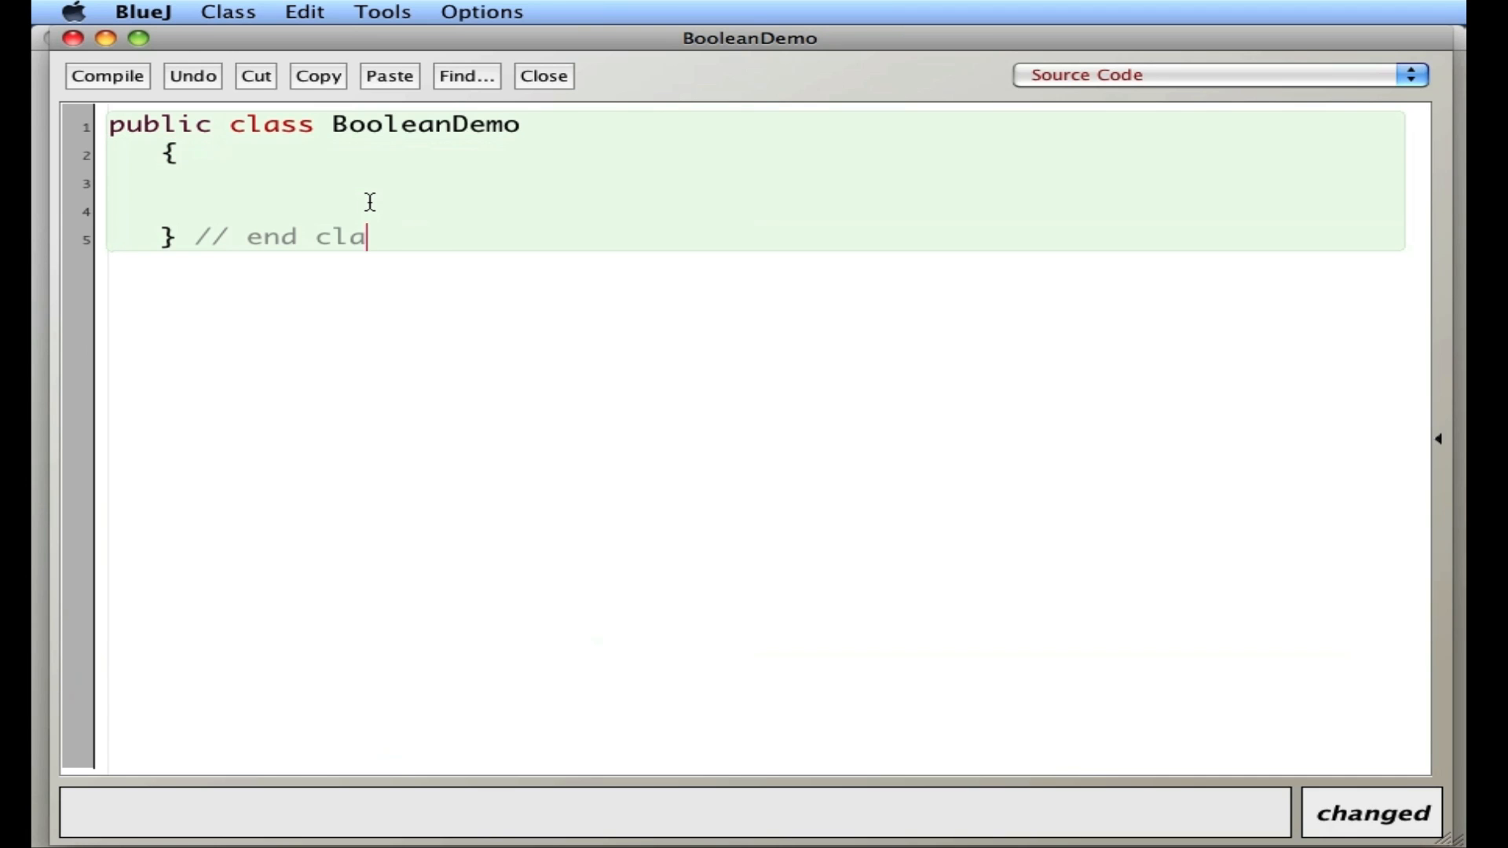
text(ss BooleanDemo)
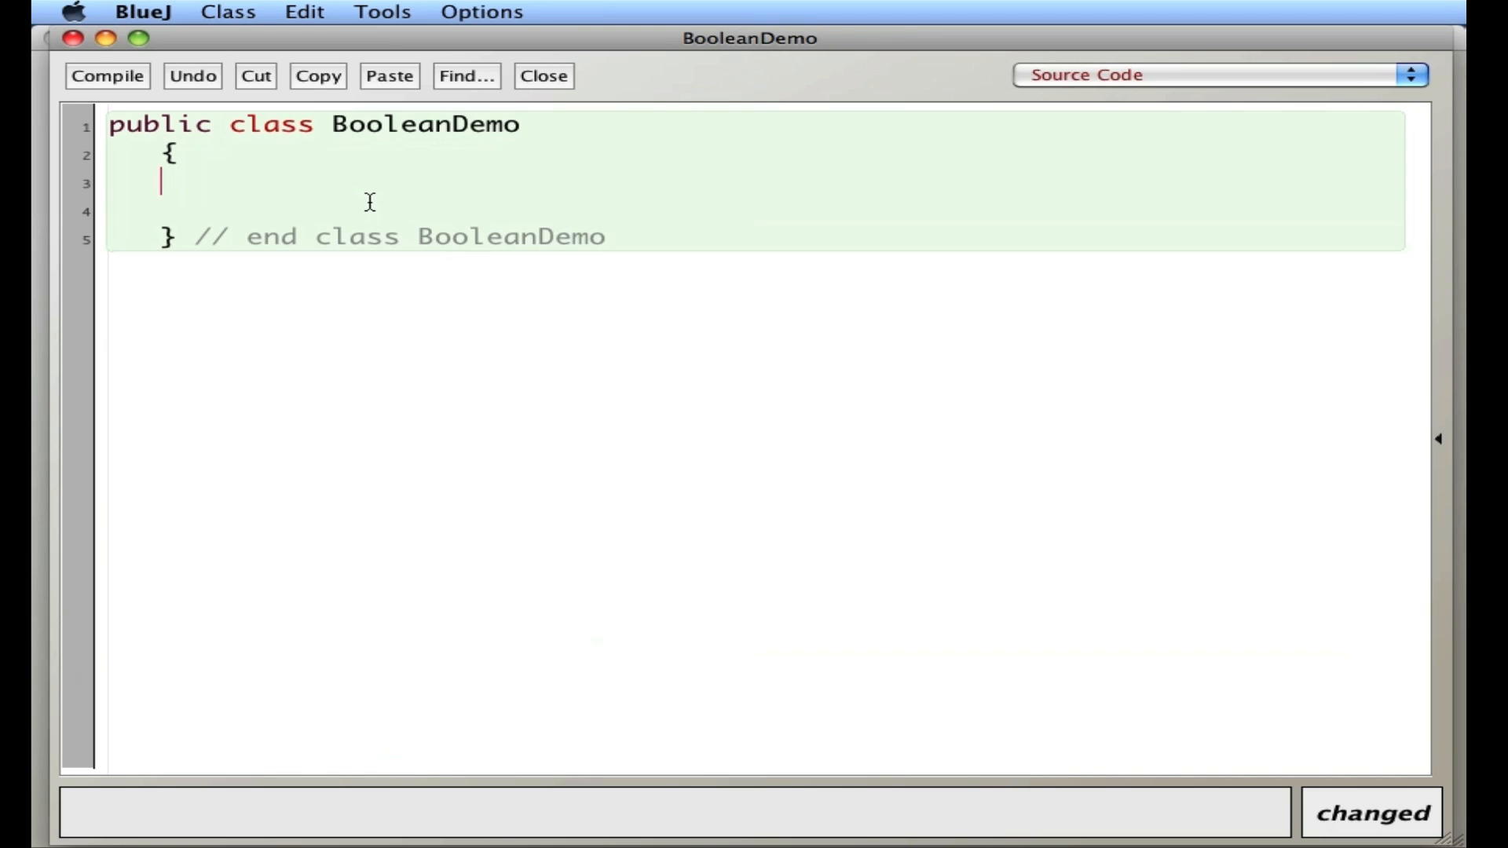
Step: Add an empty public static void main( String[] args ) method inside the class
text(public sa)
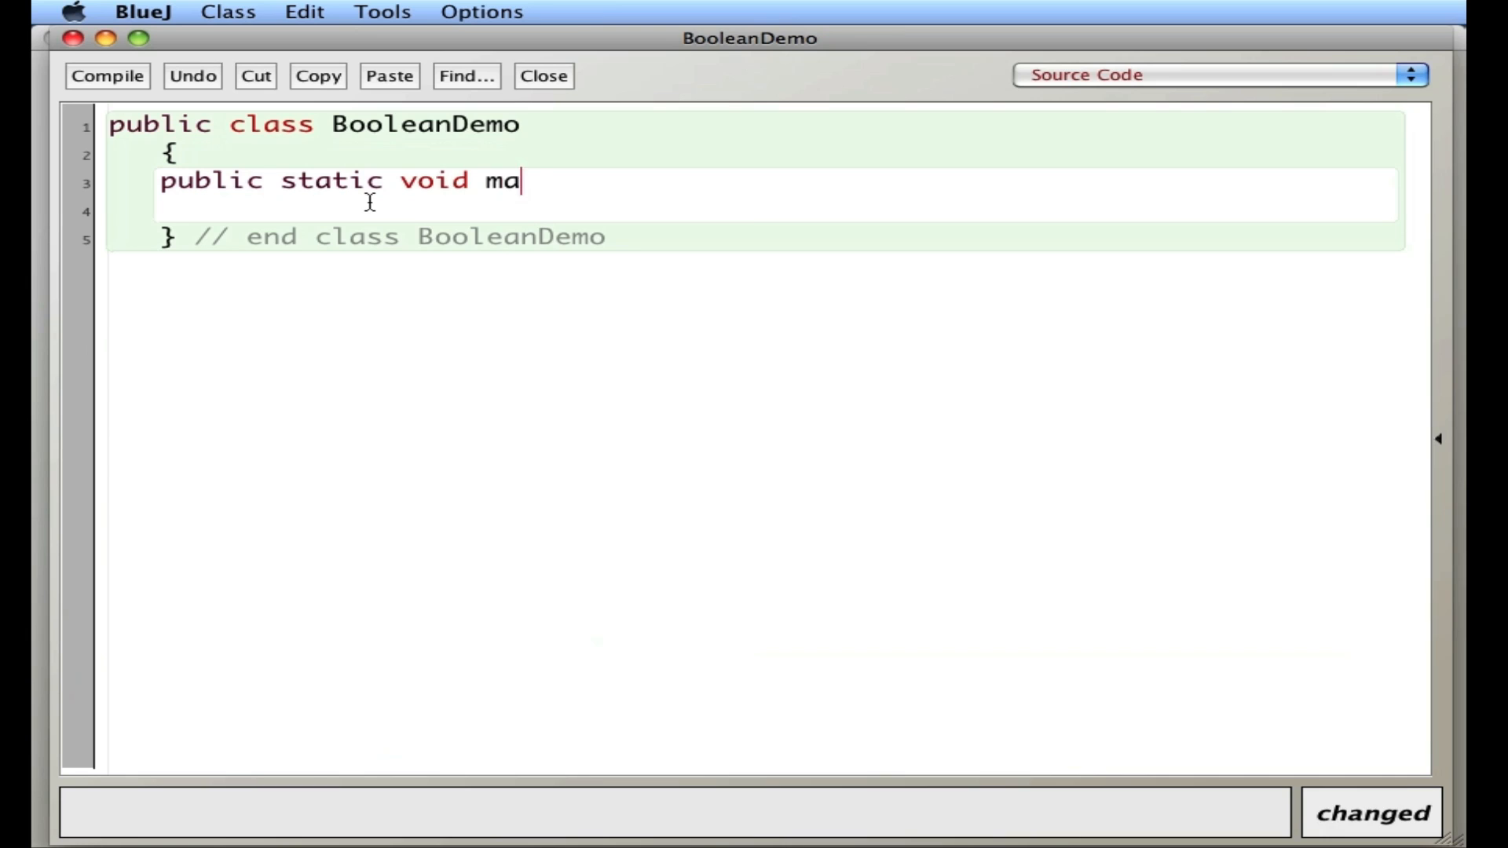
text(in( String[] a)
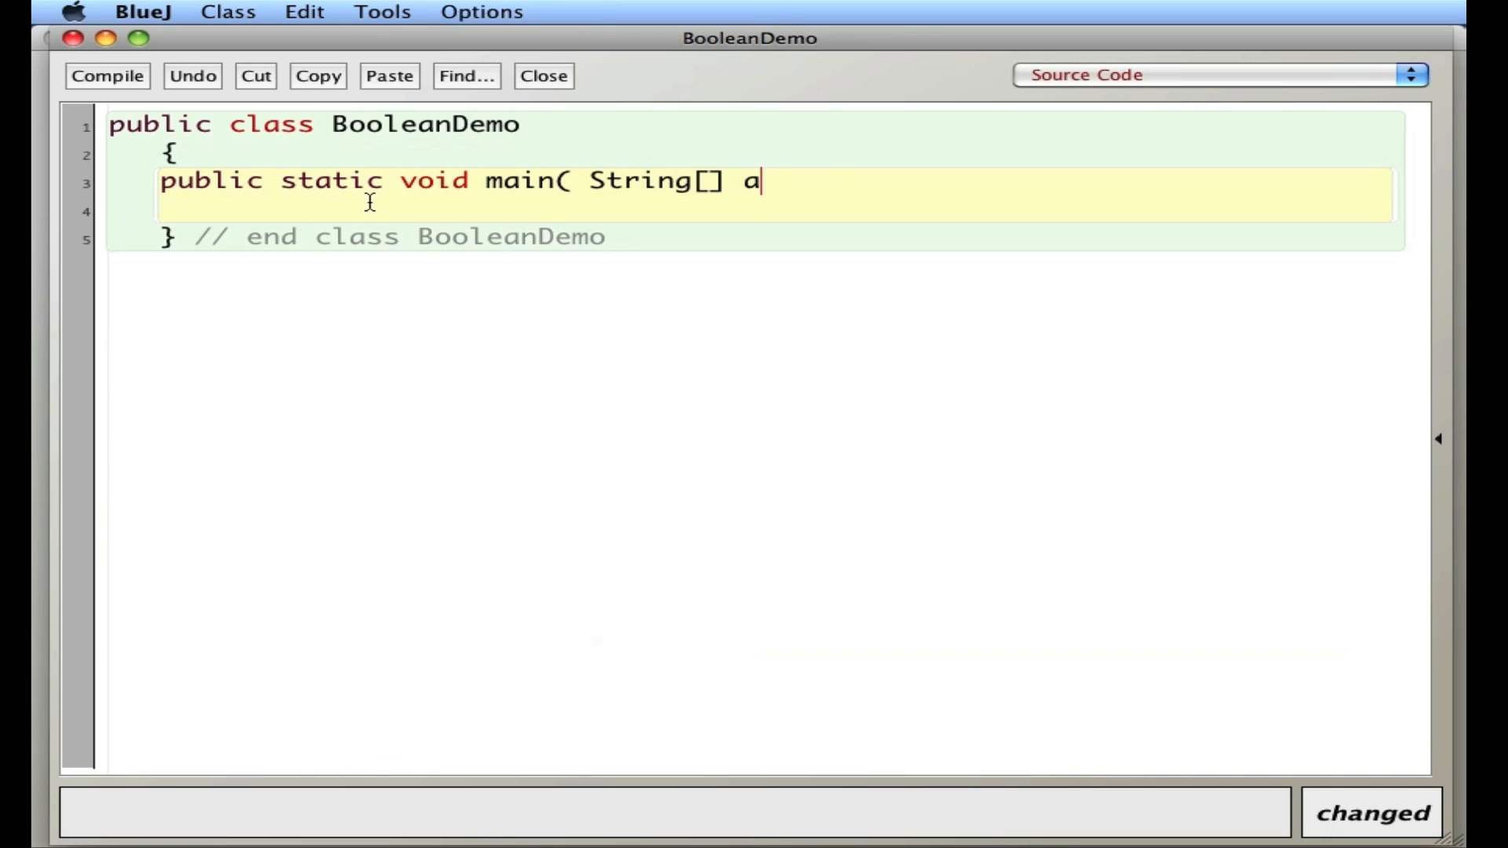
text(rgs ))
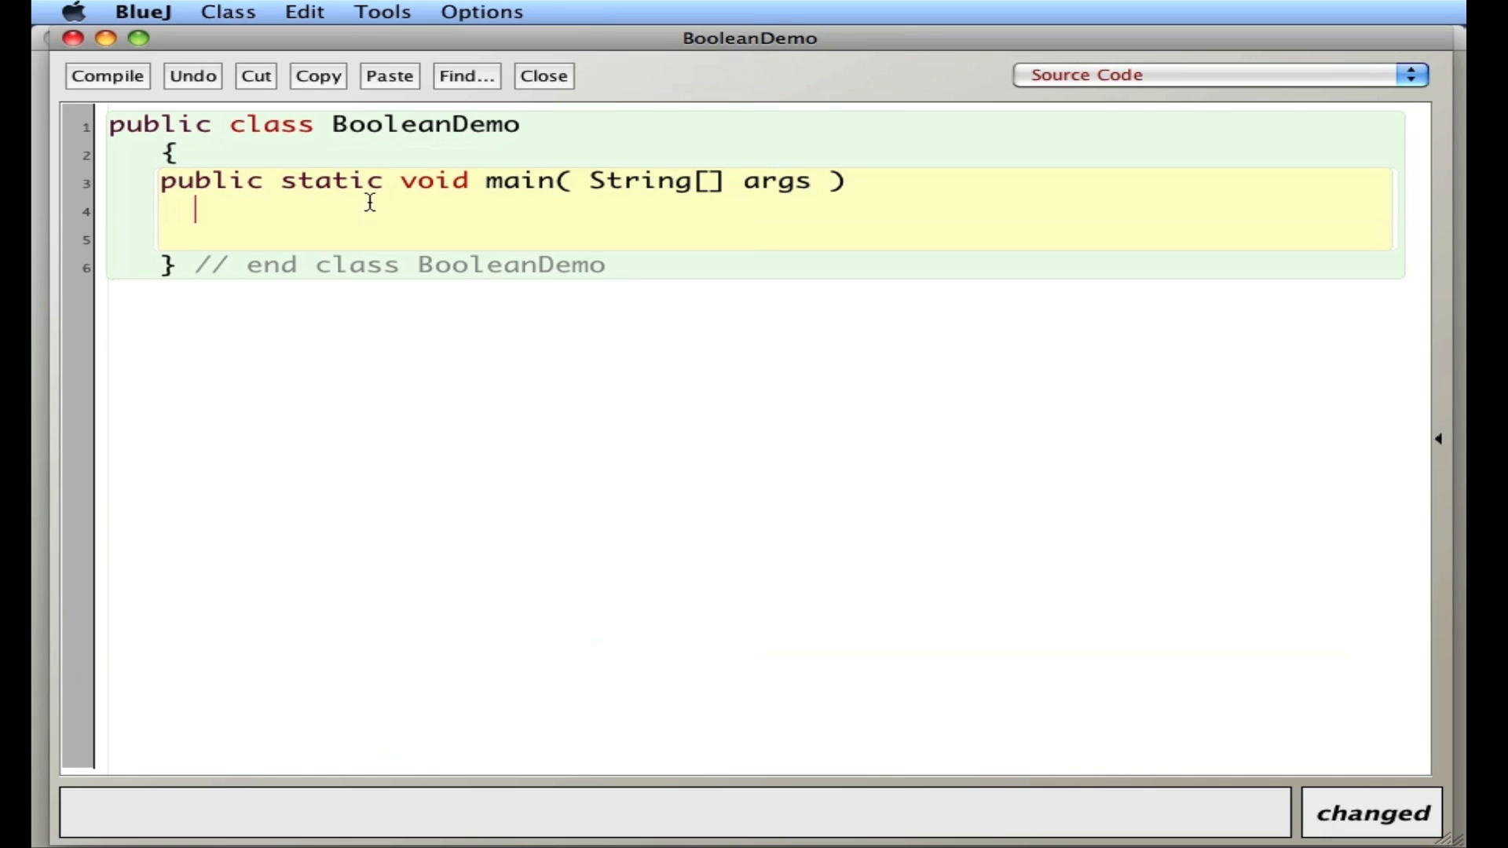
text({)
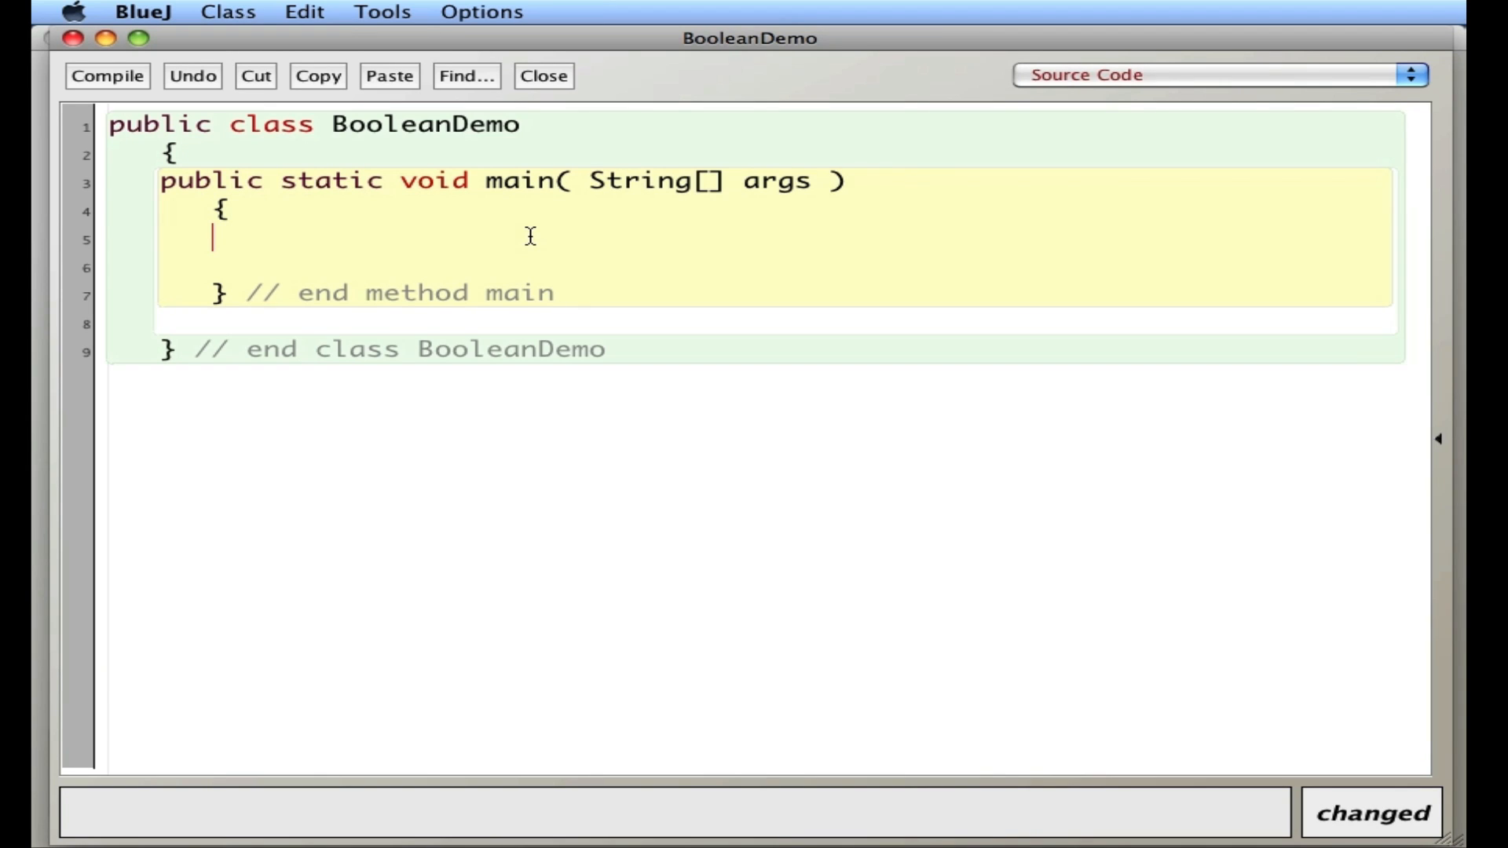
Step: Declare String username = new String( "Michael" ) inside main
text(String)
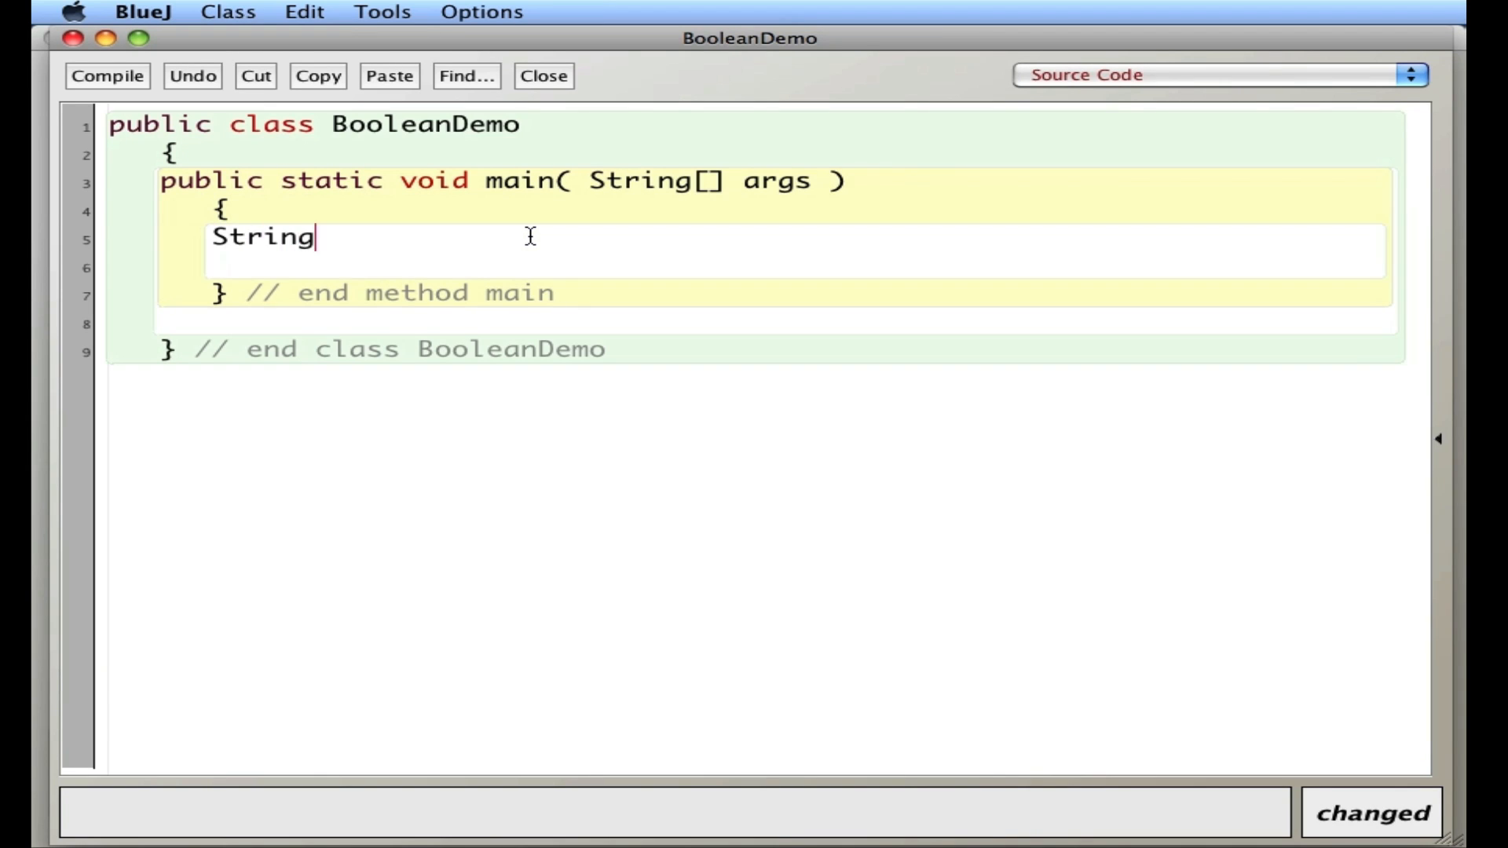
text(u)
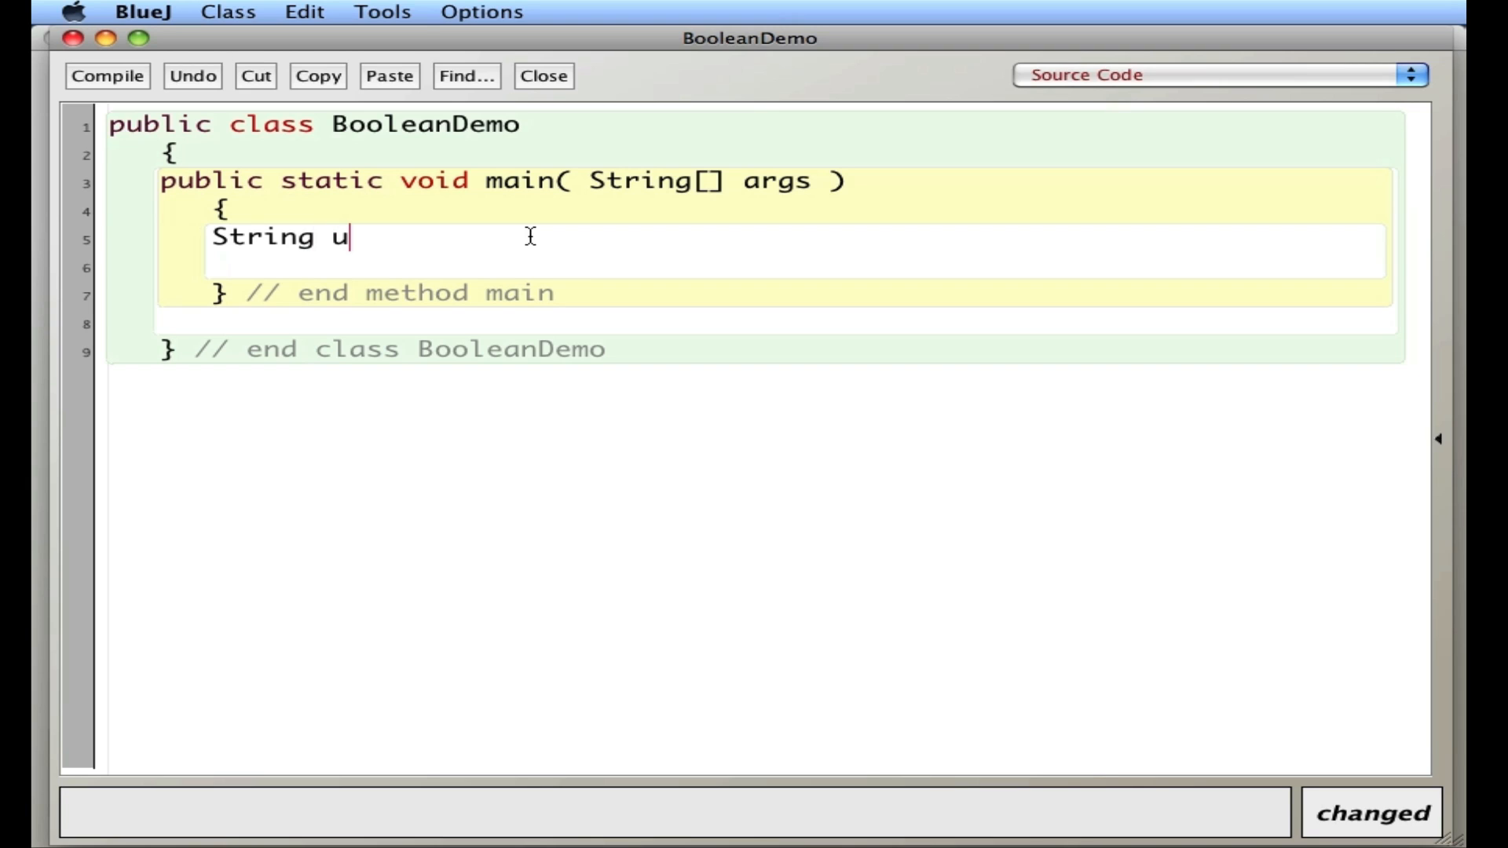
text(sername)
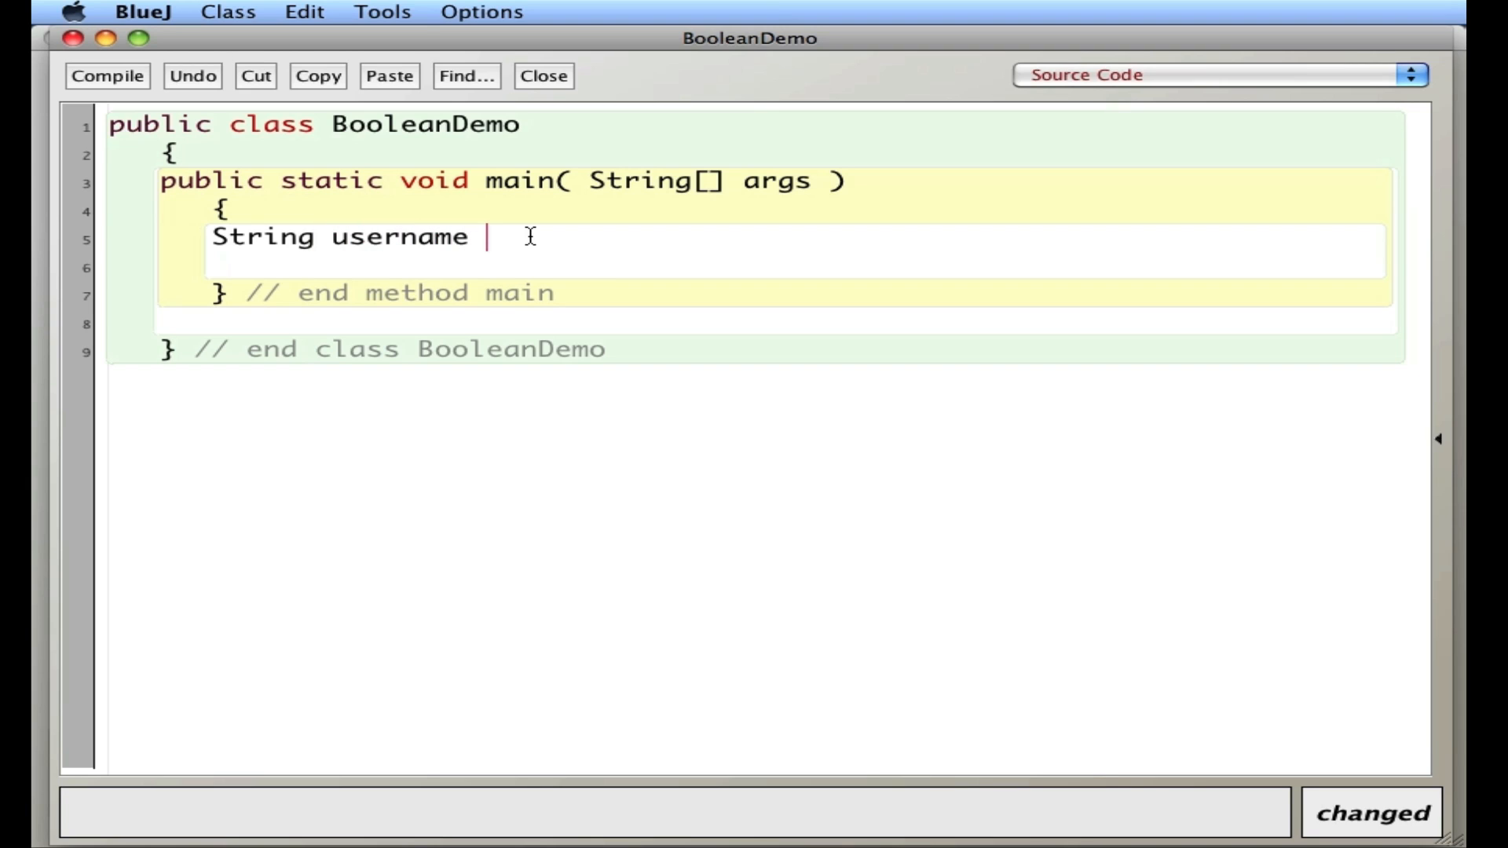
text(= new)
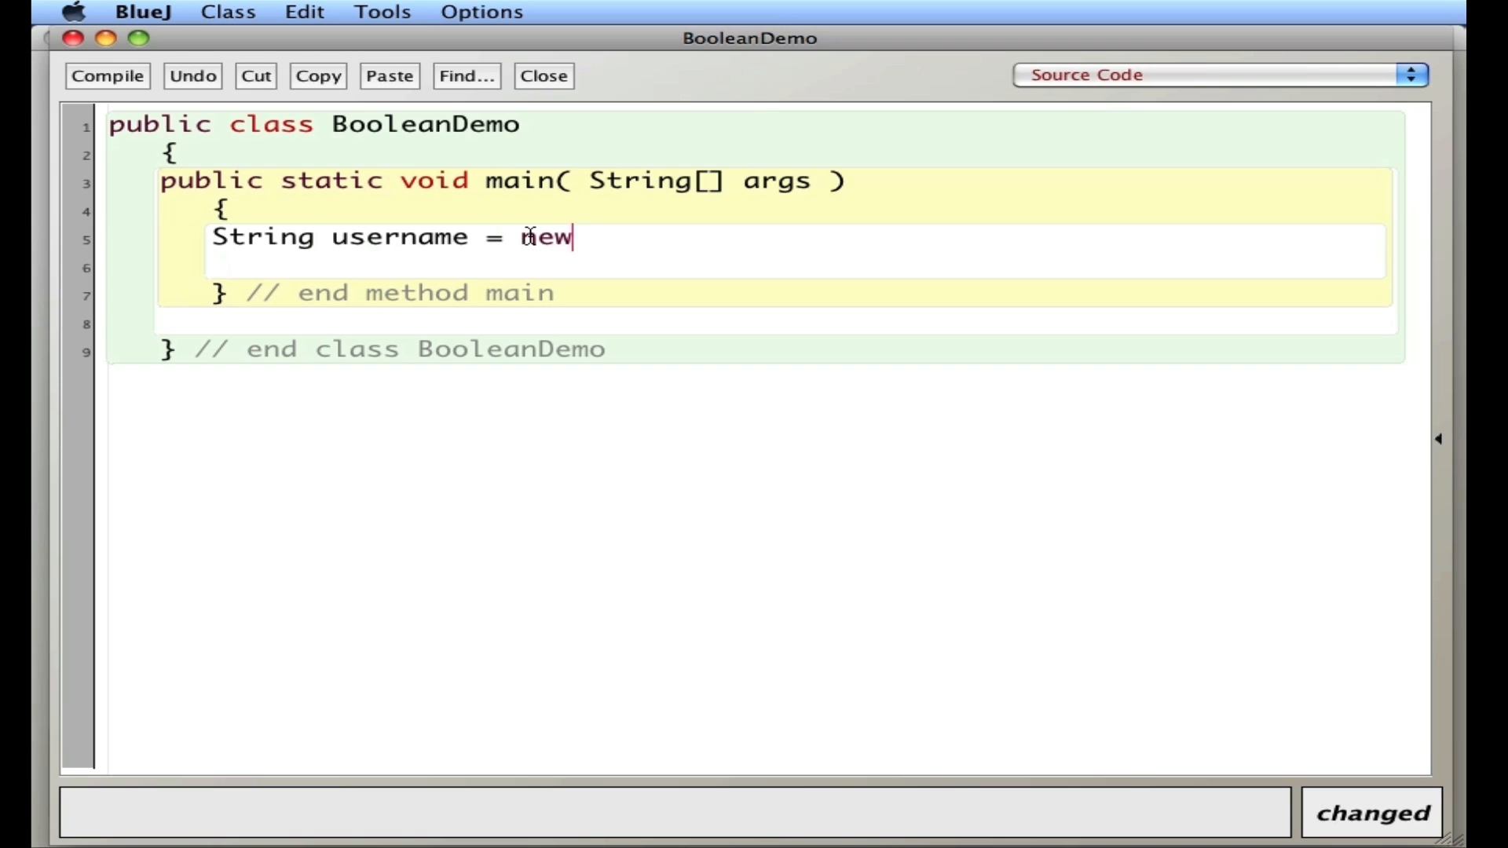
text(String)
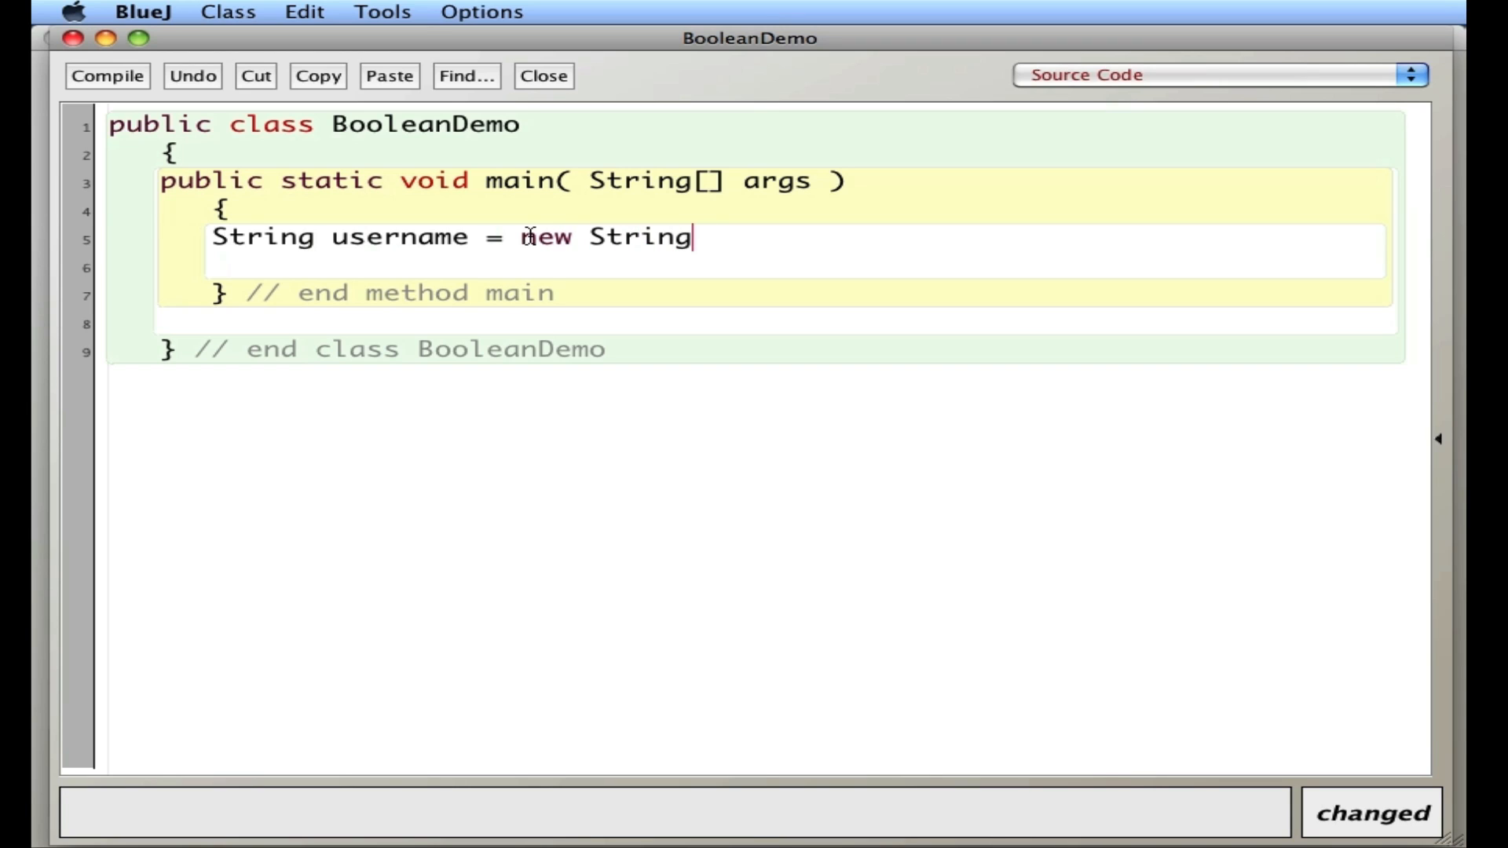
text(( "Mih)
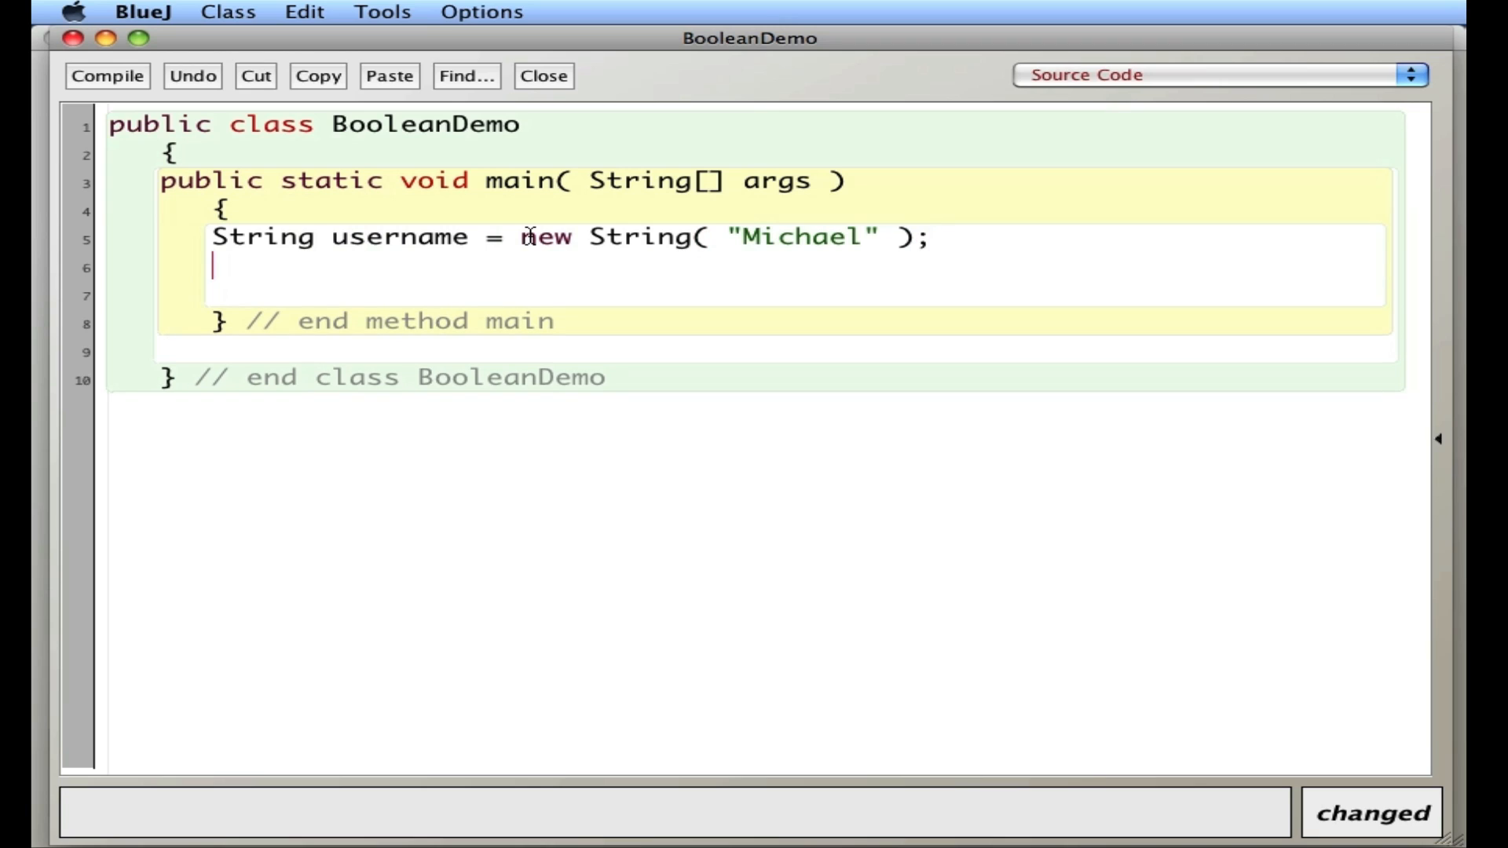
Step: Declare int password = 1234 and begin an if( statement
text(String passwor)
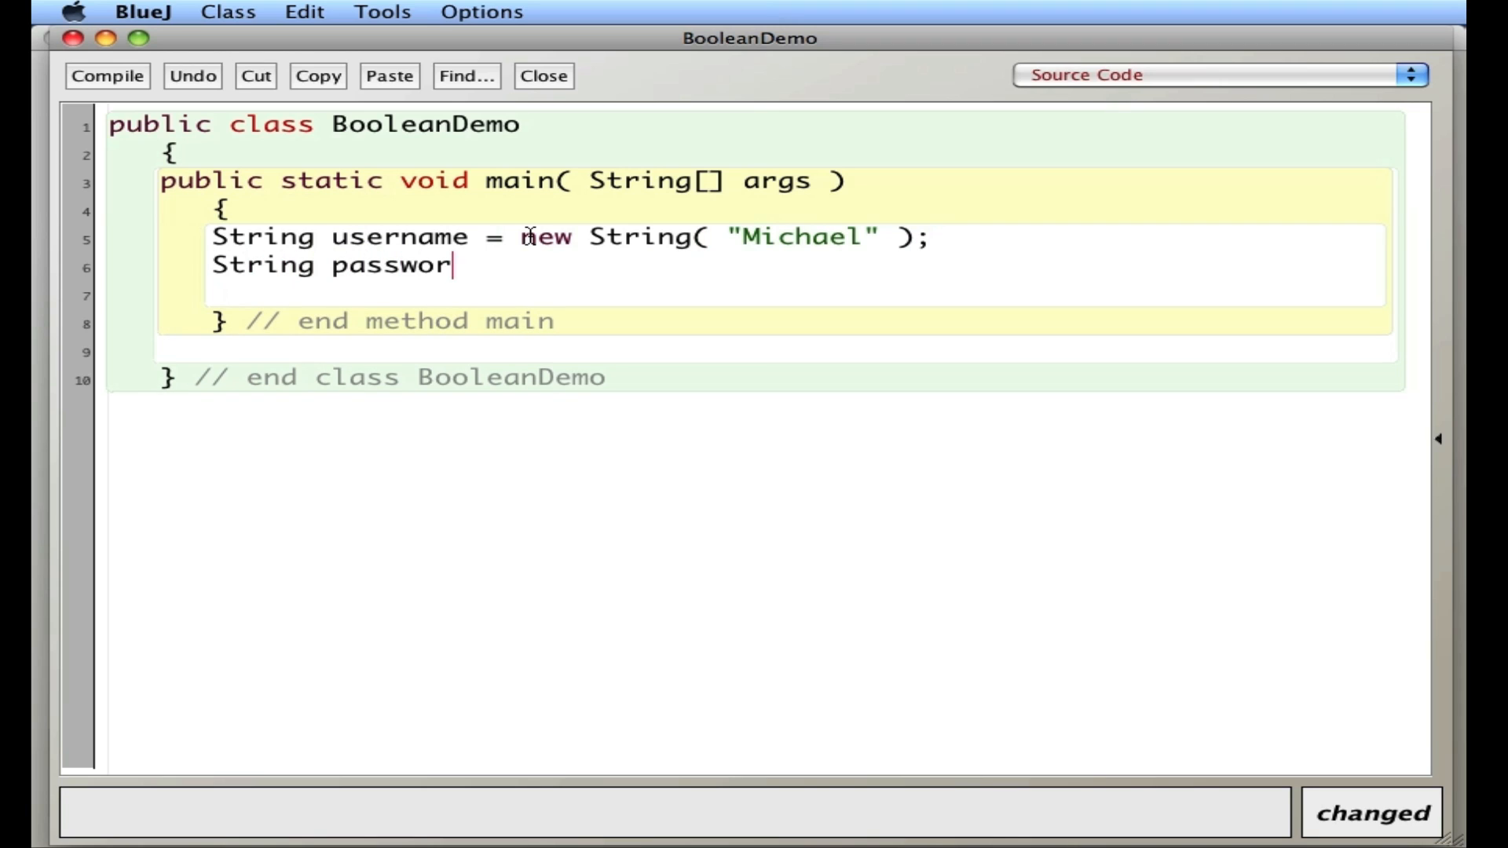
key(Backspace)
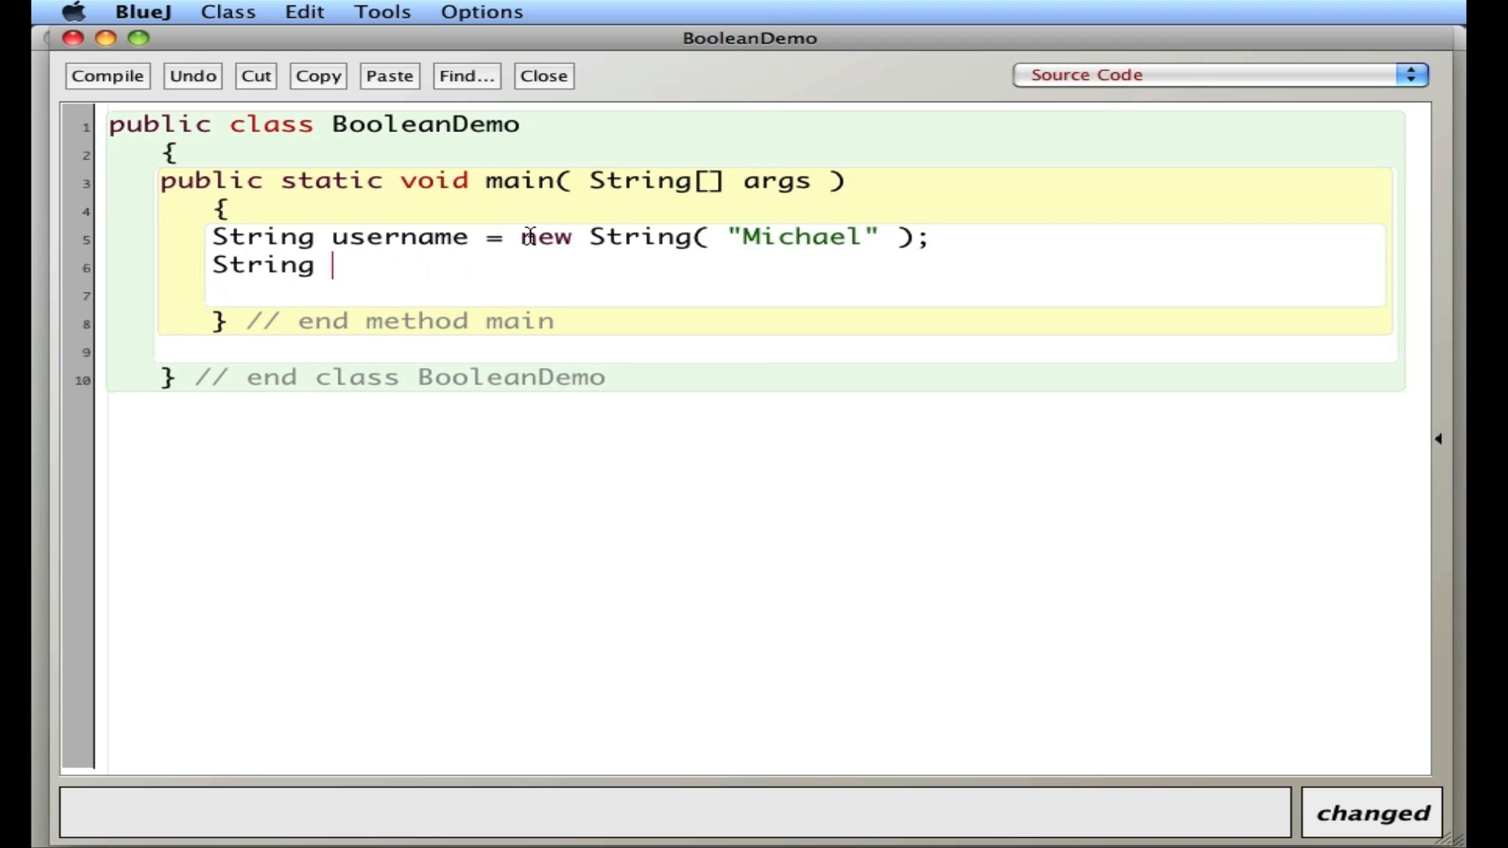
text(int)
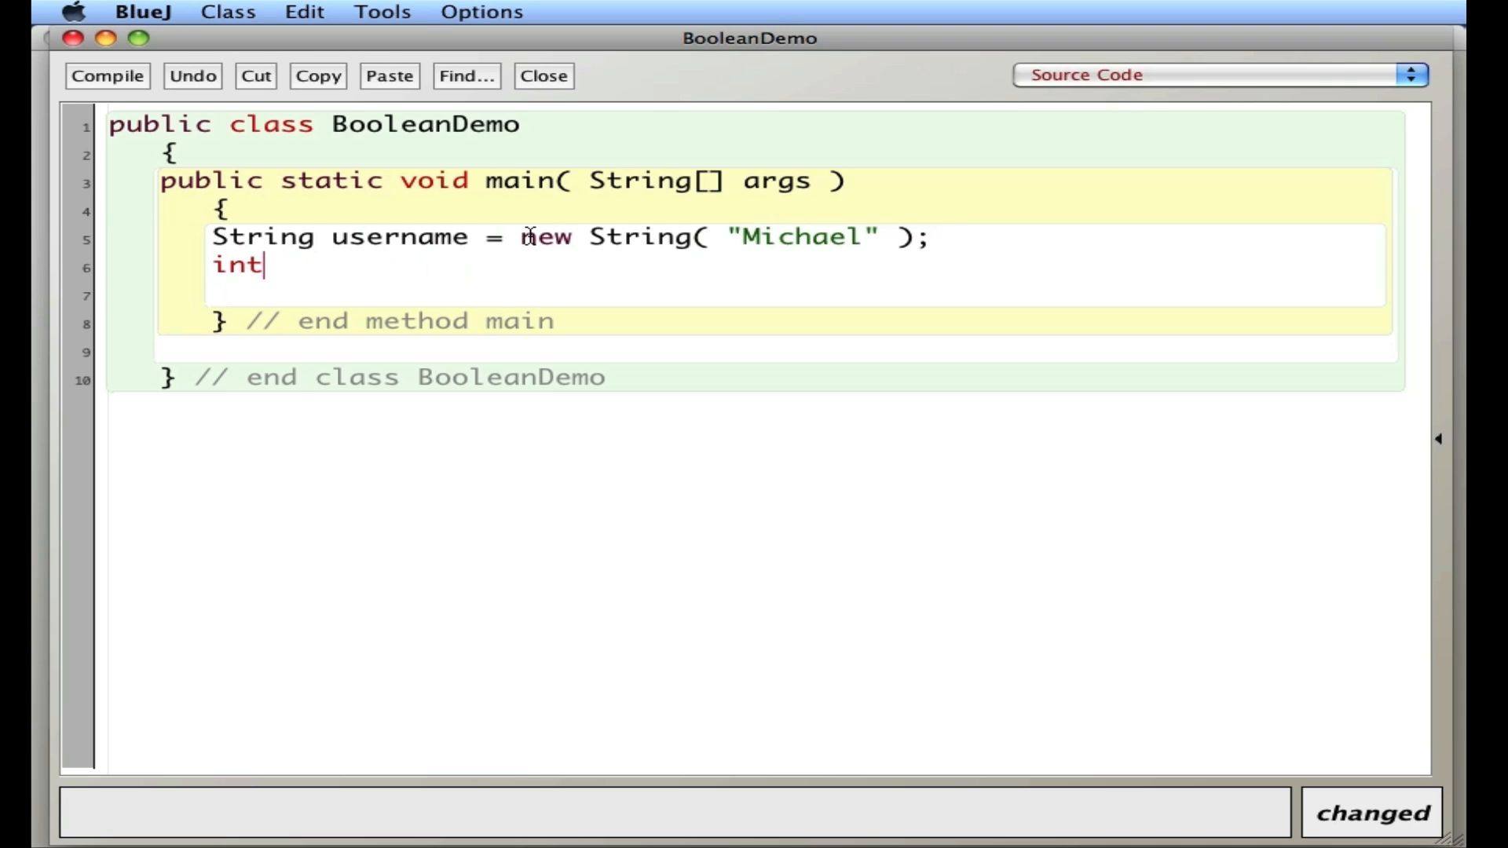
text(password)
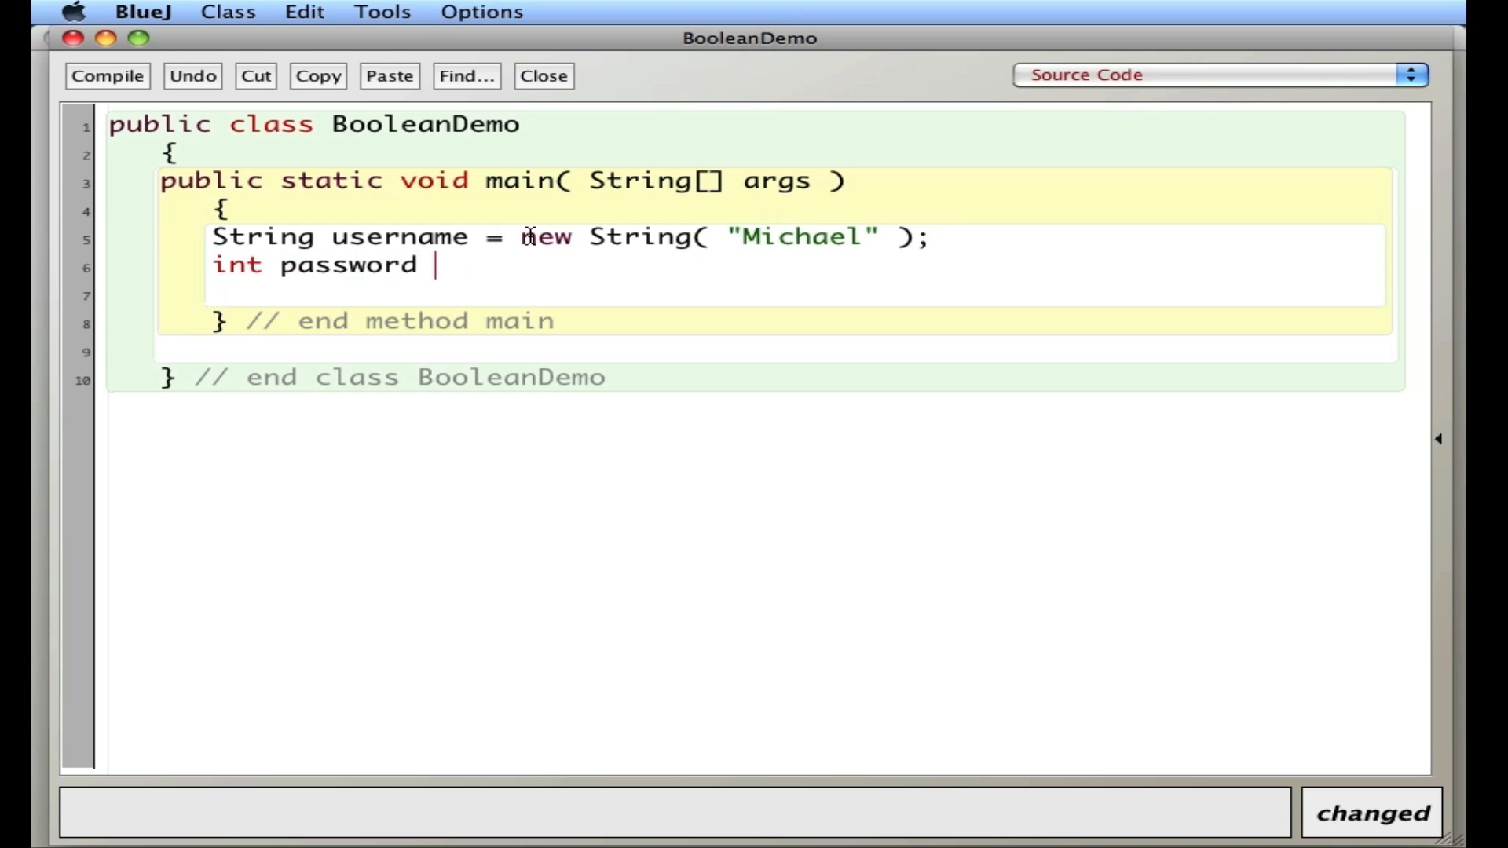
text(= 123)
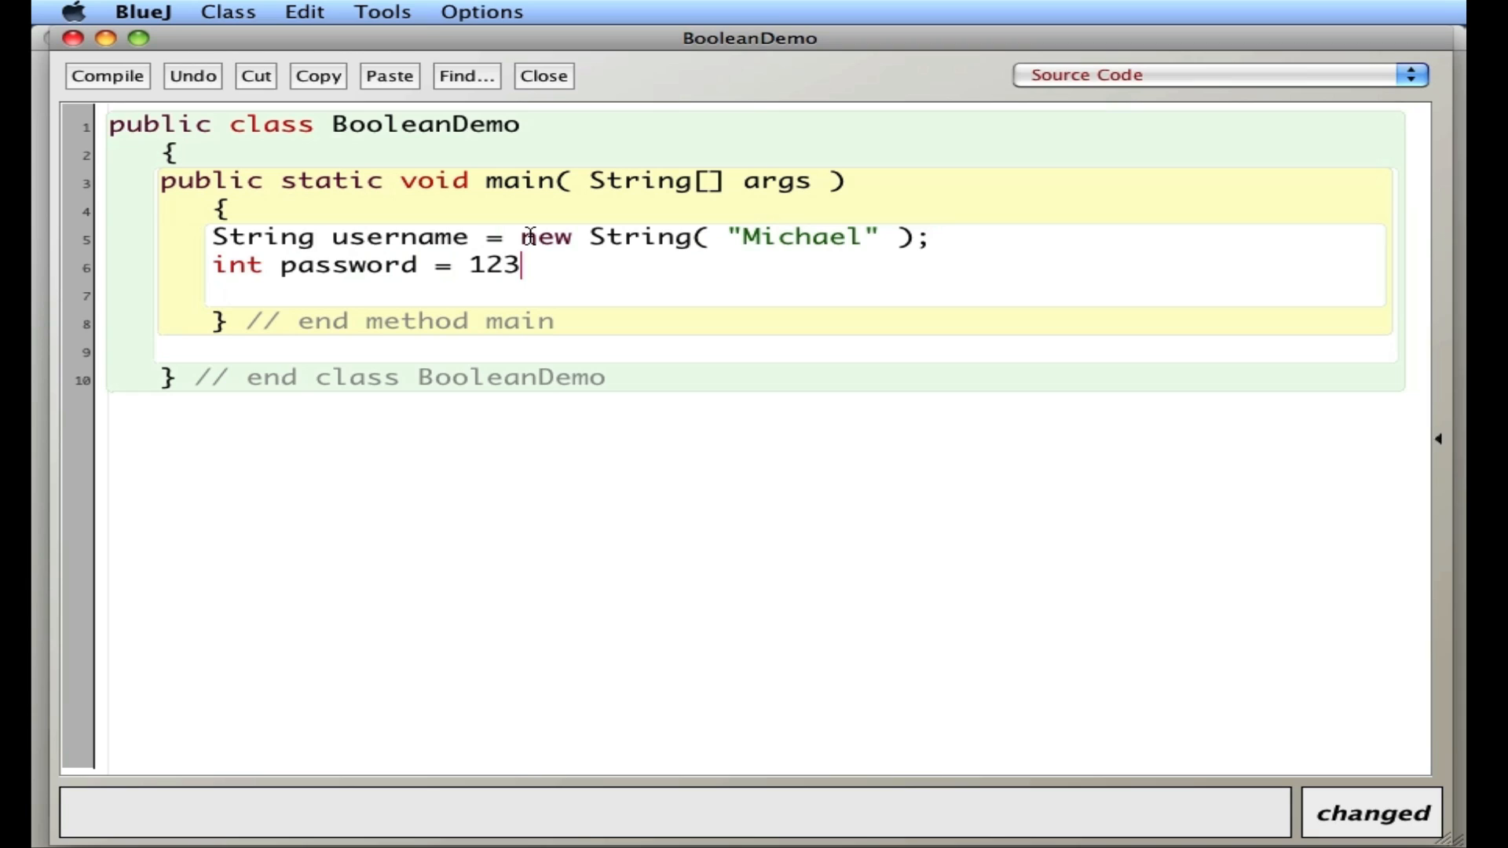
text(4;)
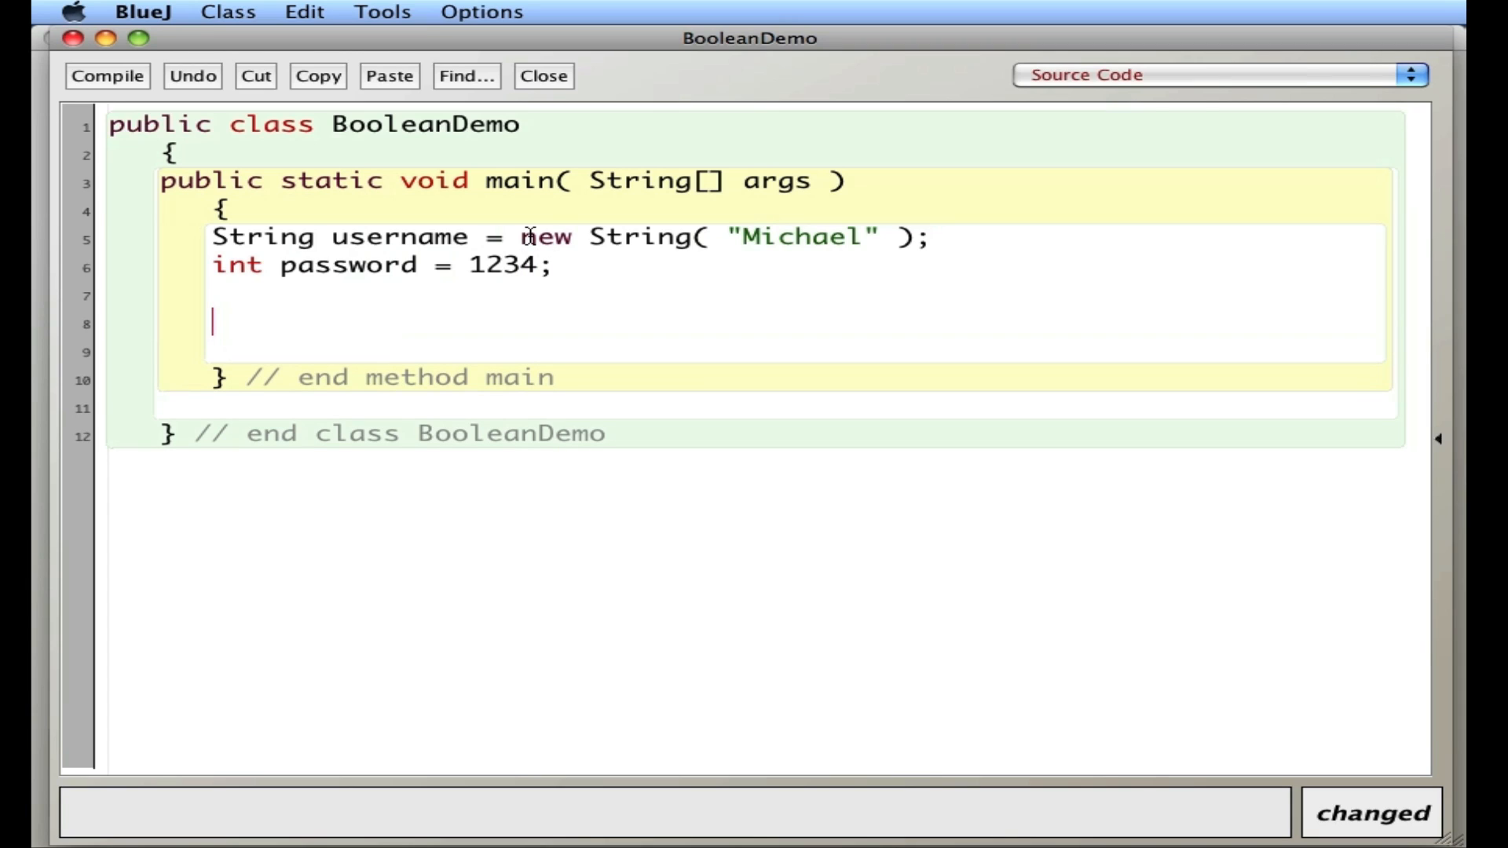
text(if()
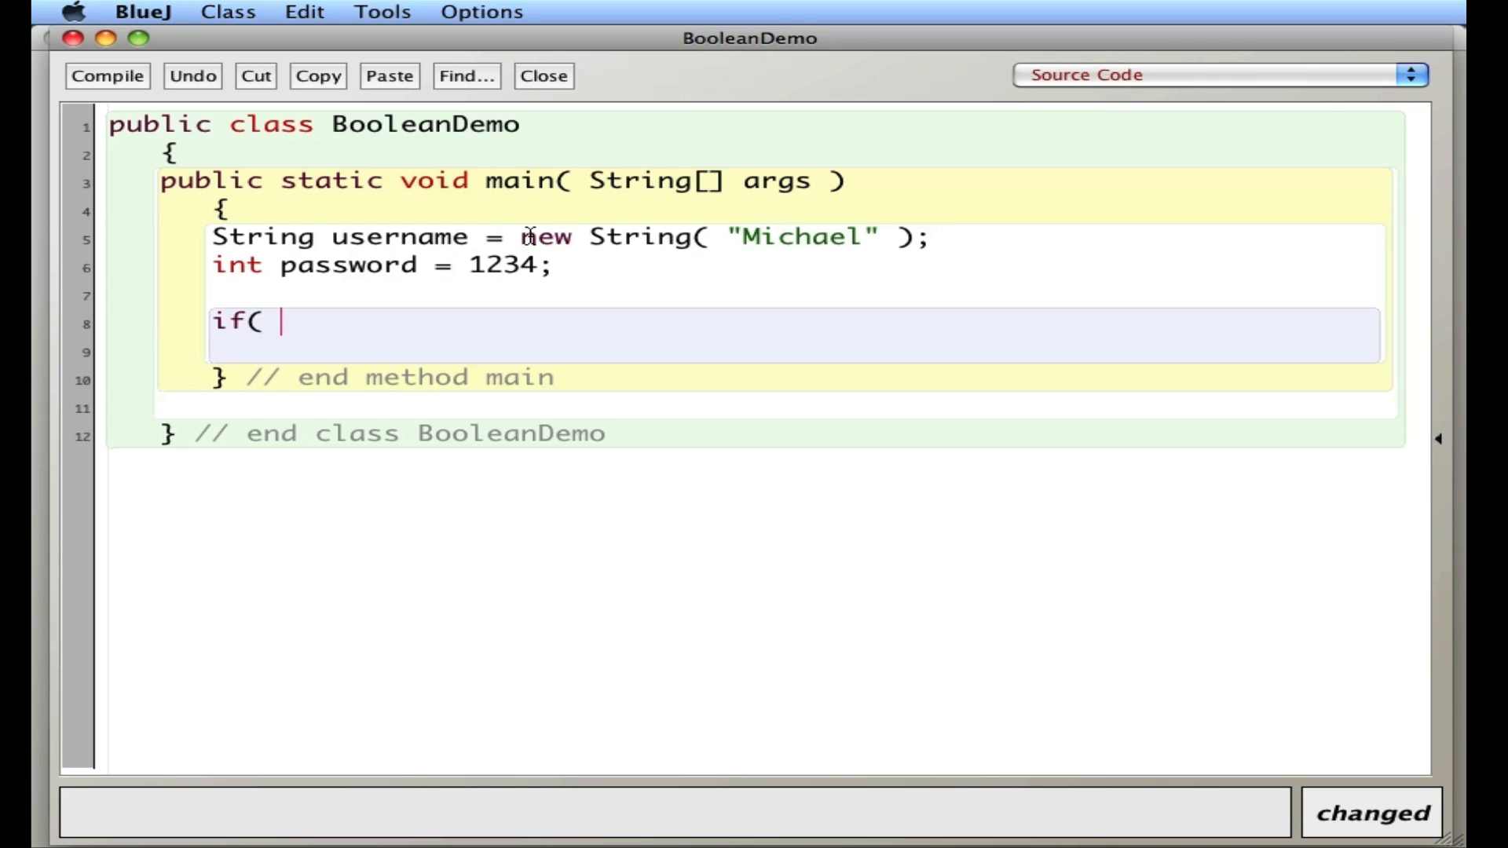
Step: Write the condition username.equals( "Michael" ) && password == 1234
text(username)
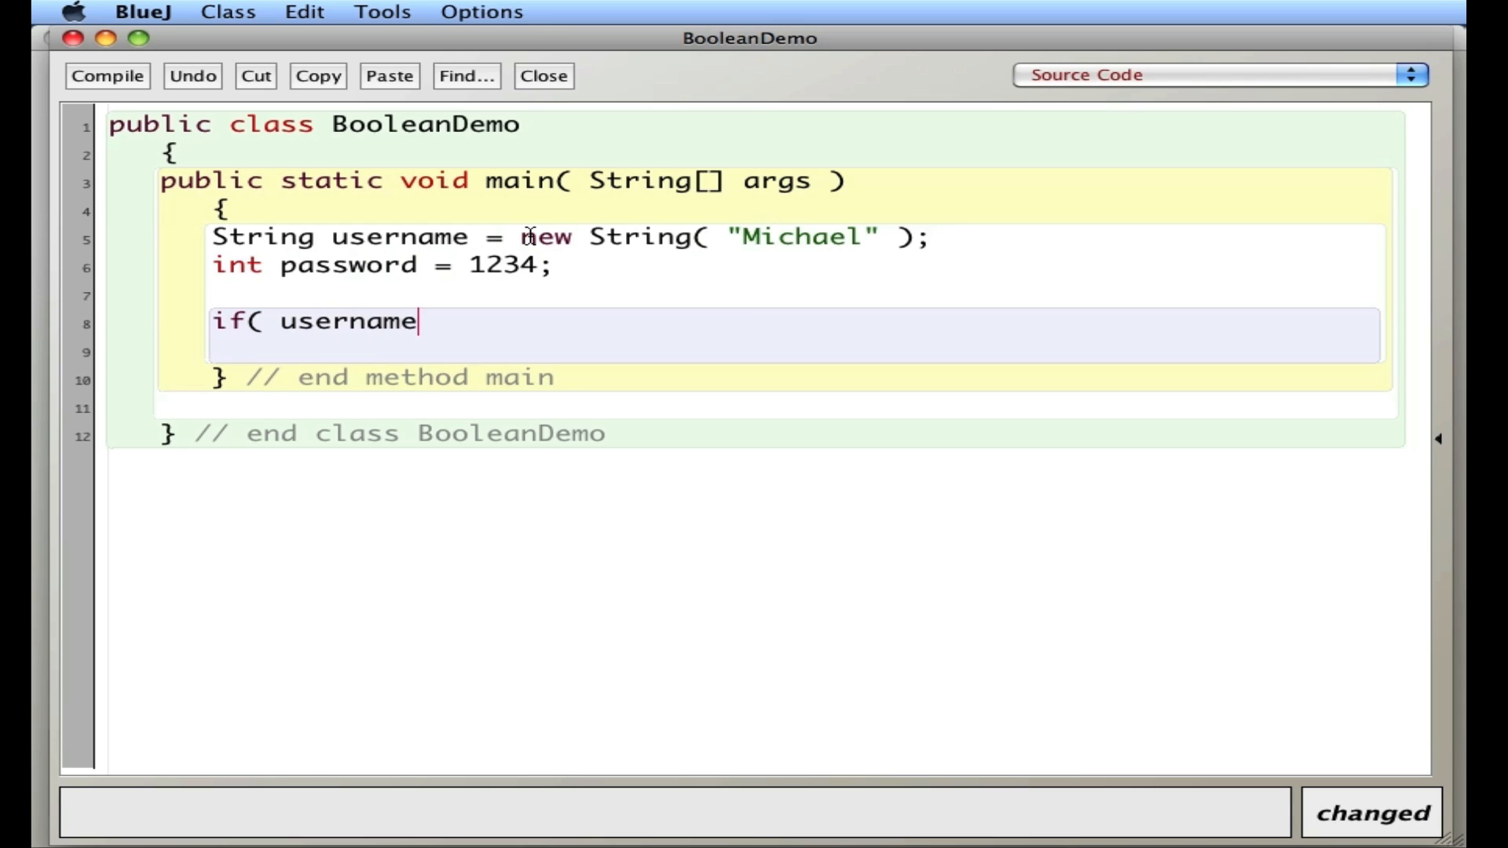
text(.equals()
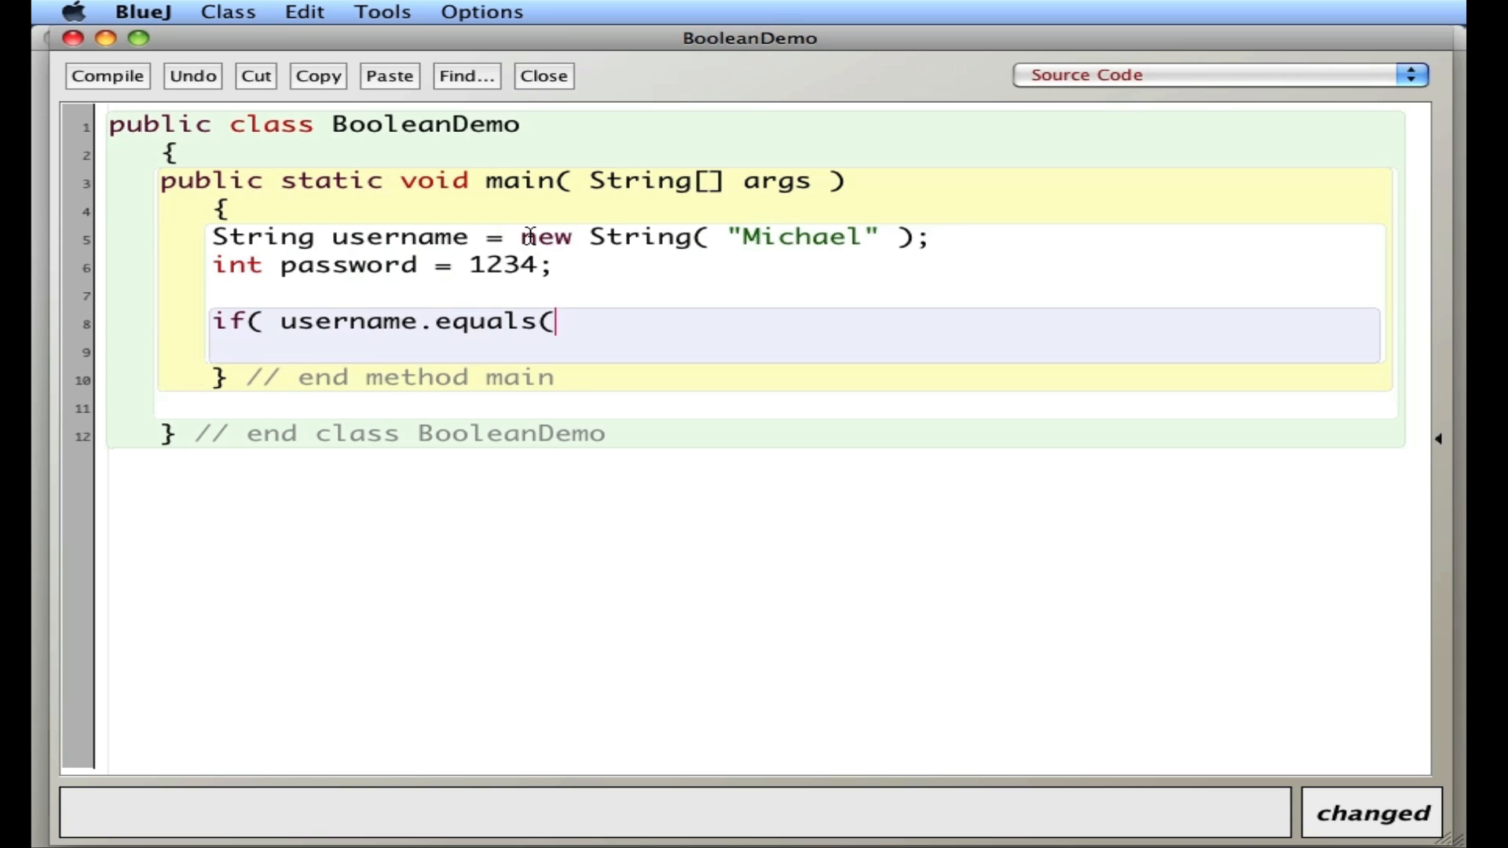
text("Michael")
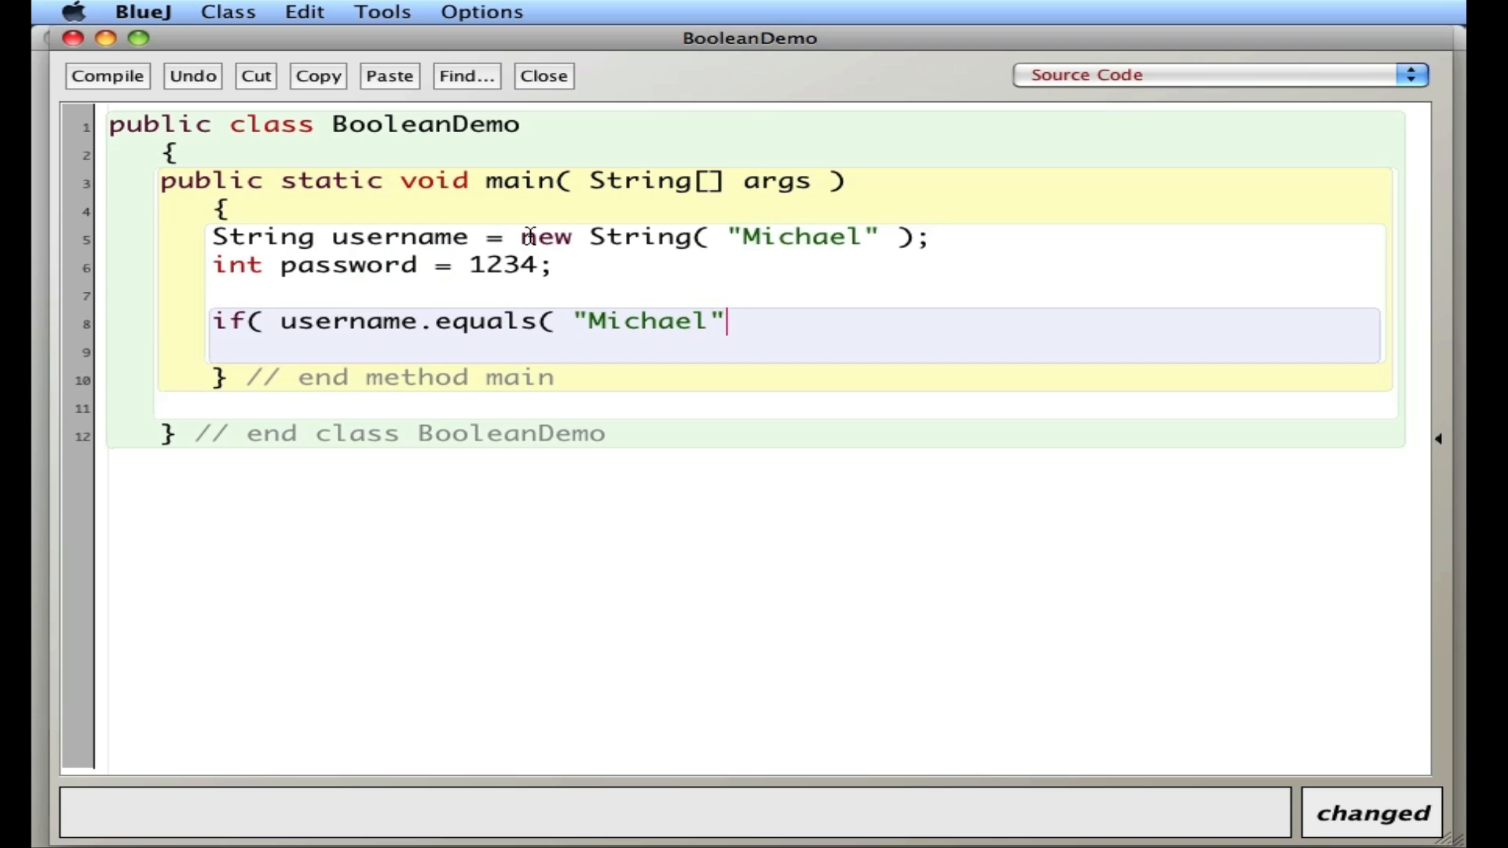
text() &&)
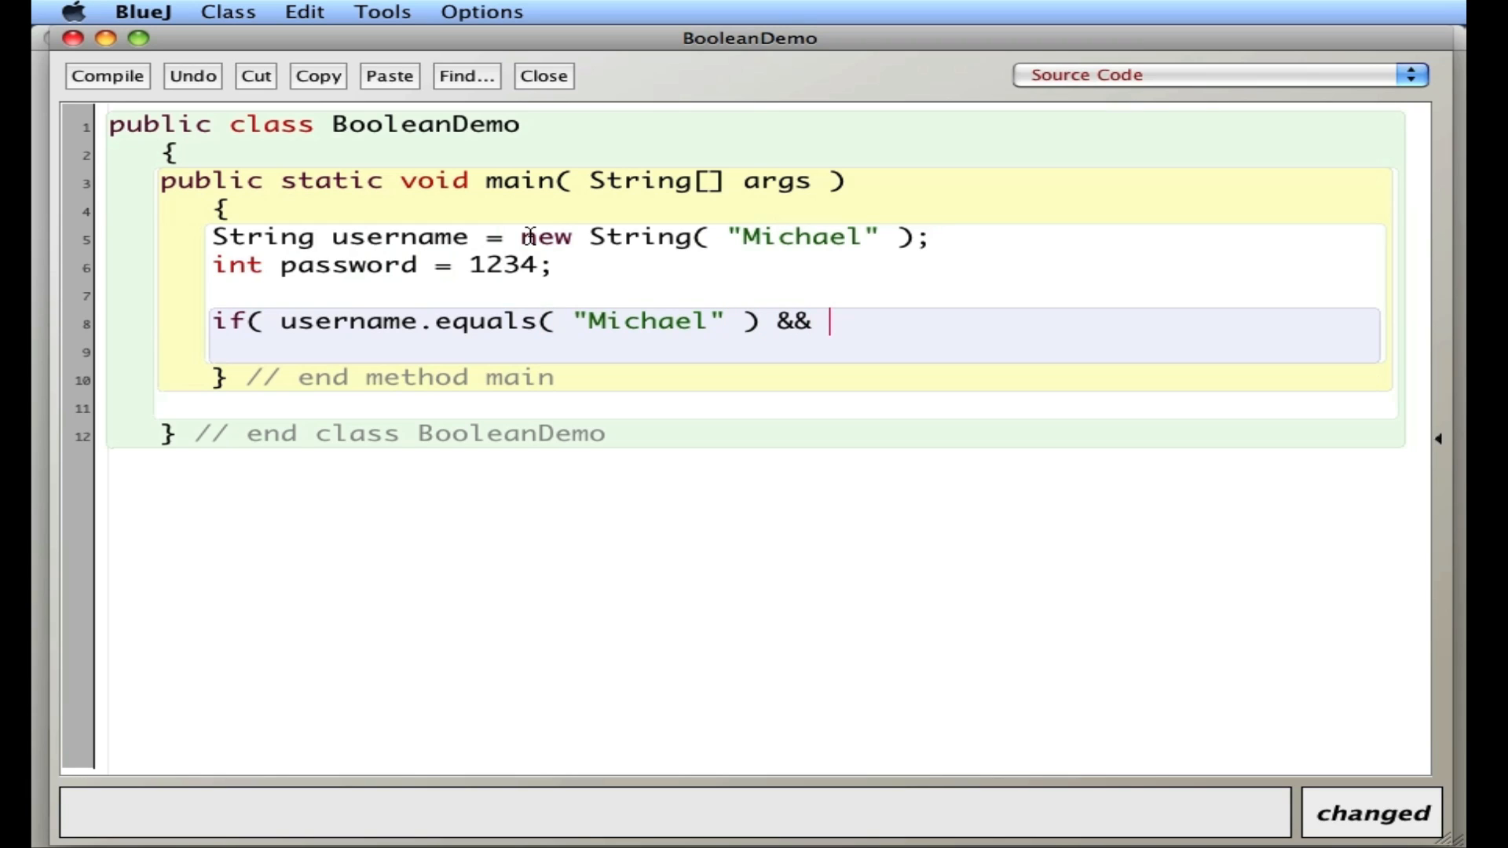
text(password)
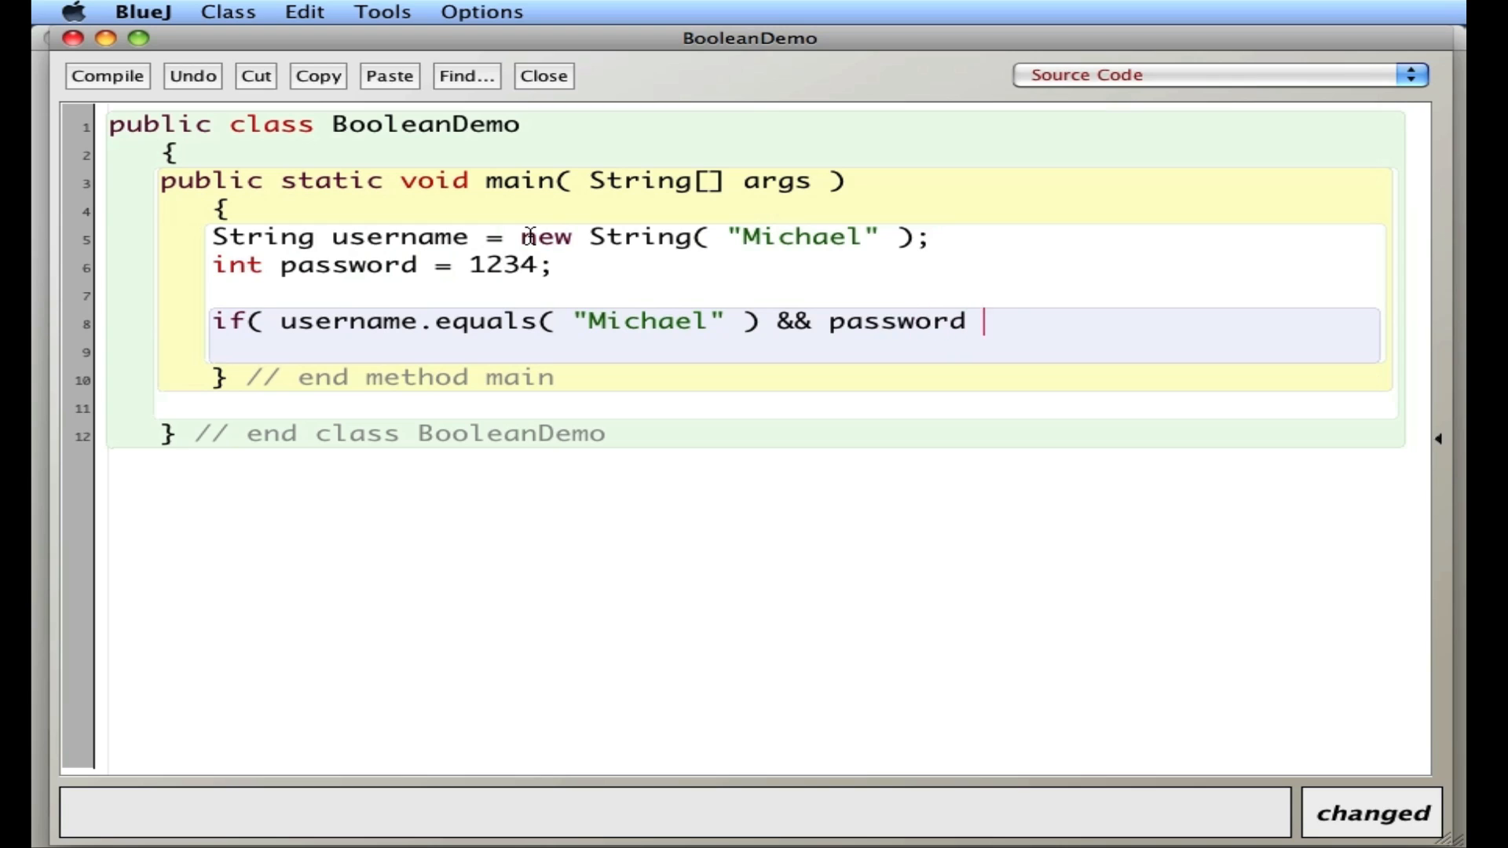
text(== 1)
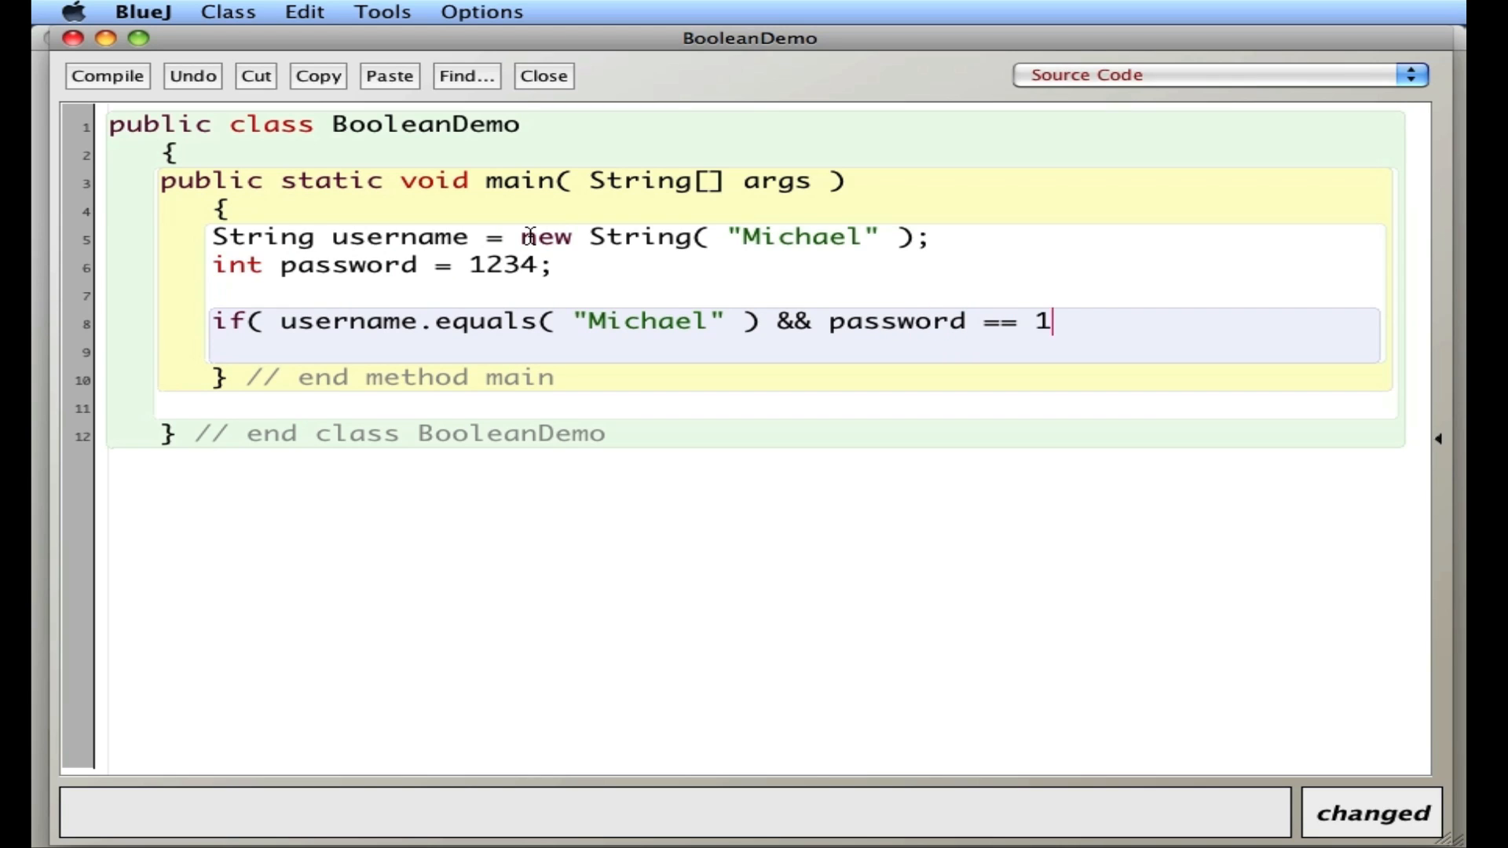
text(234 ))
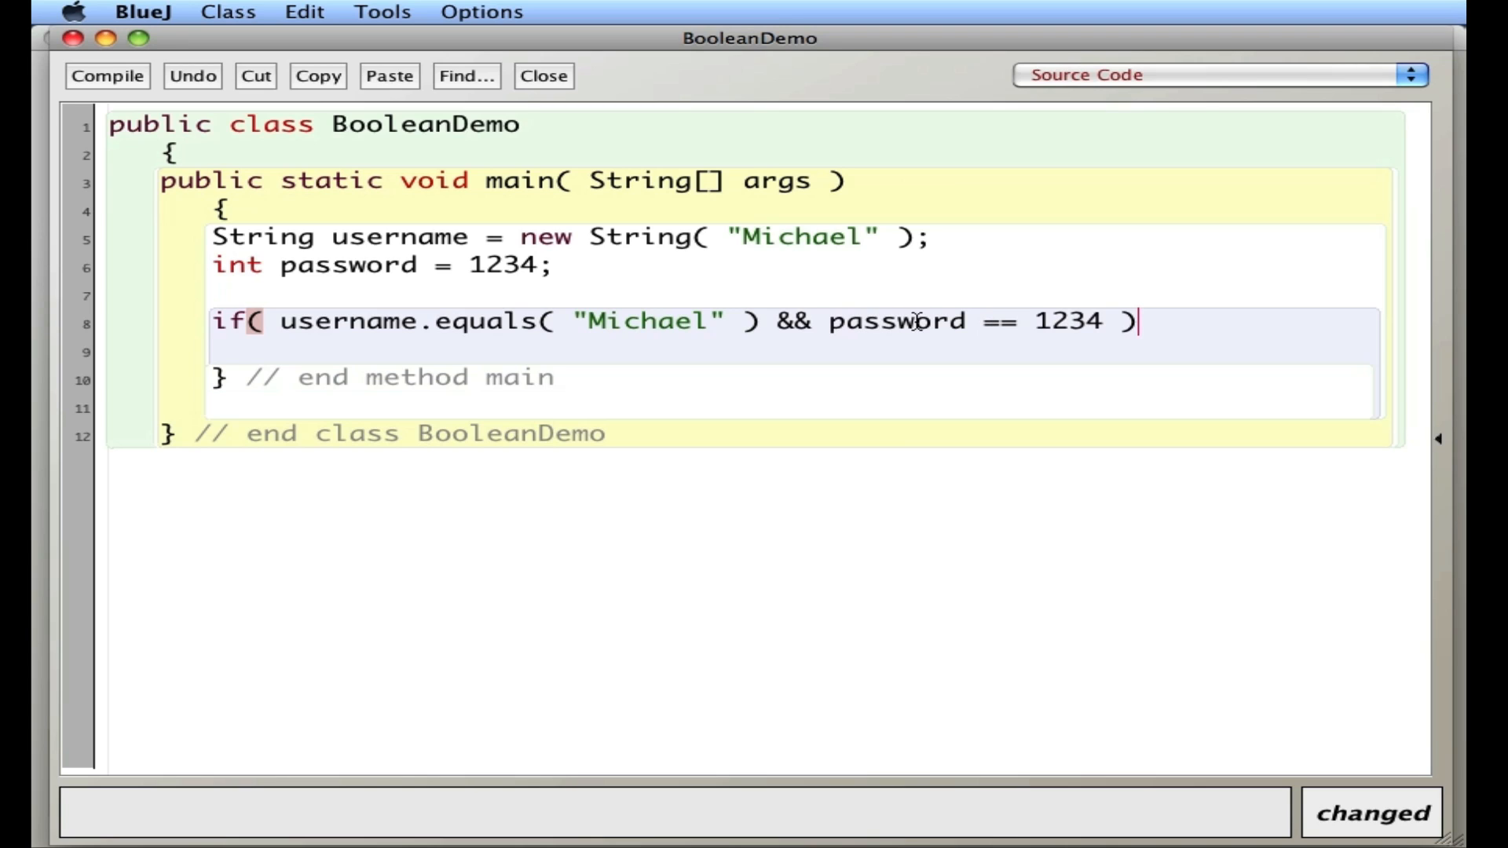
mouse_move(1084, 363)
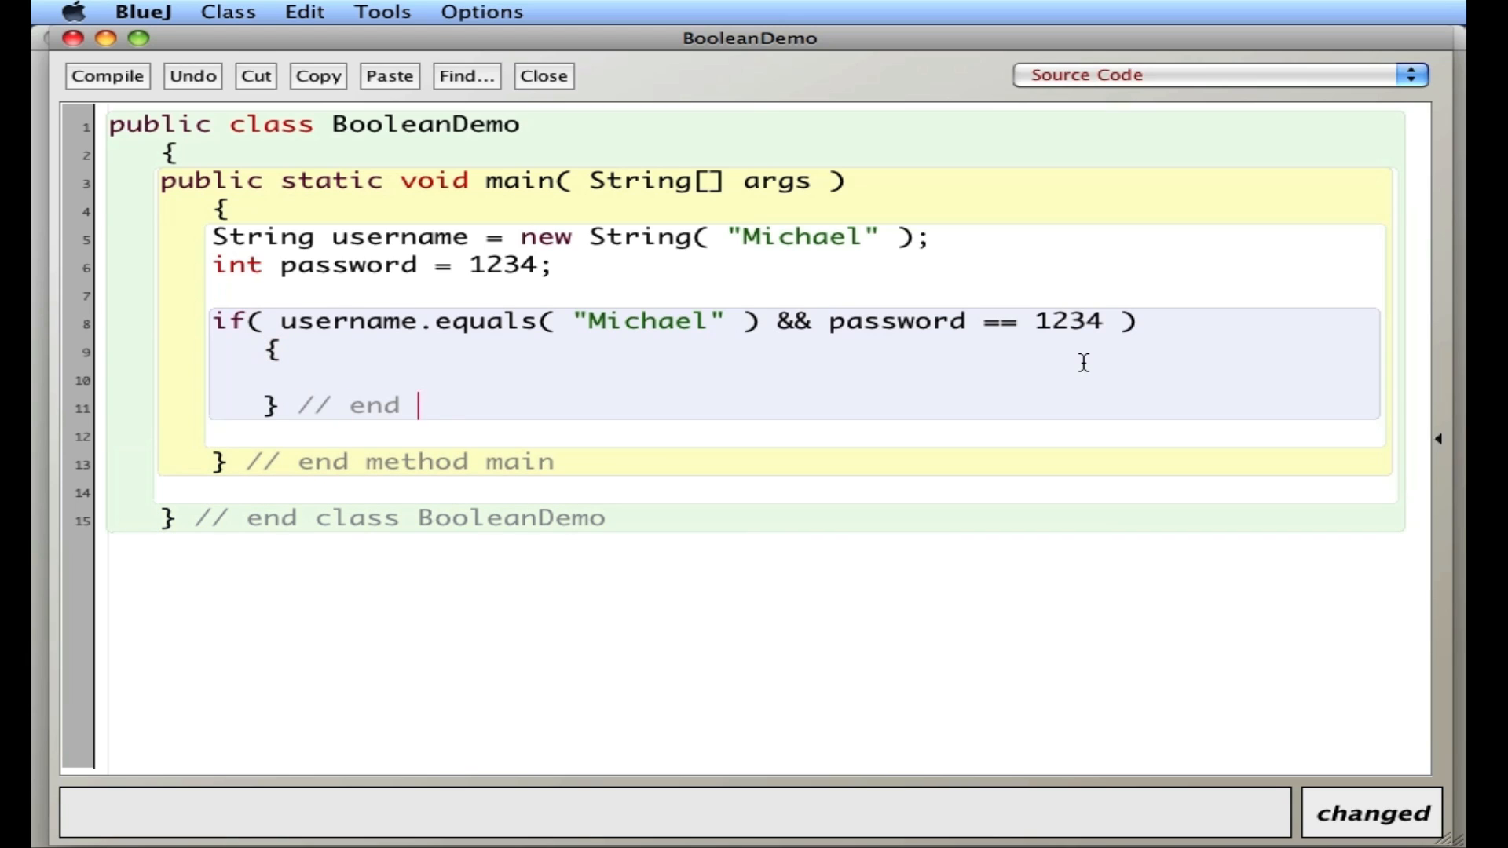
Step: Print "Login successful" with System.out.println inside the if block
text(Sys)
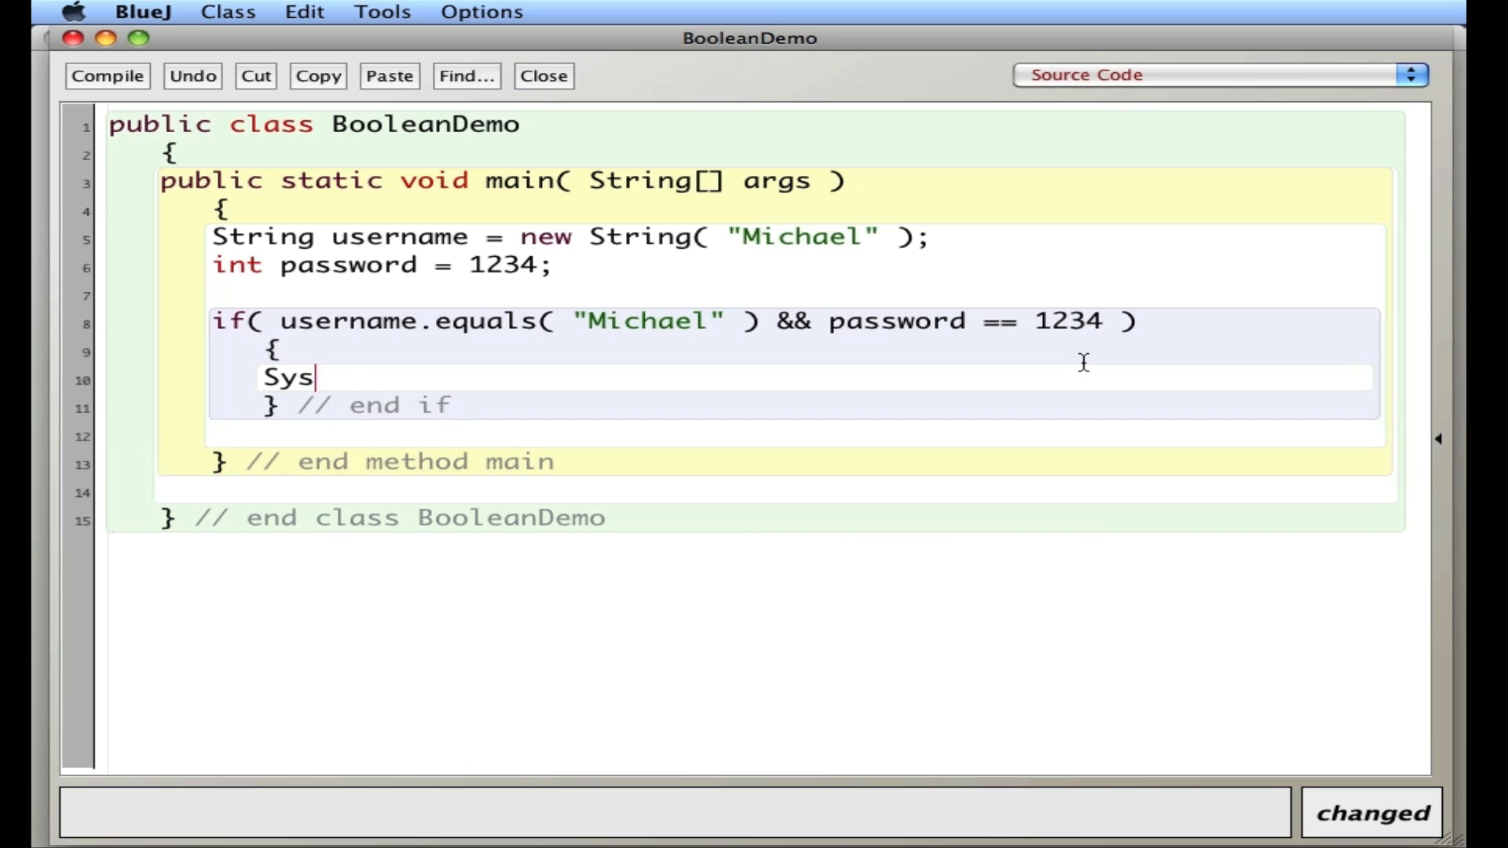
text(tem.out.pritn)
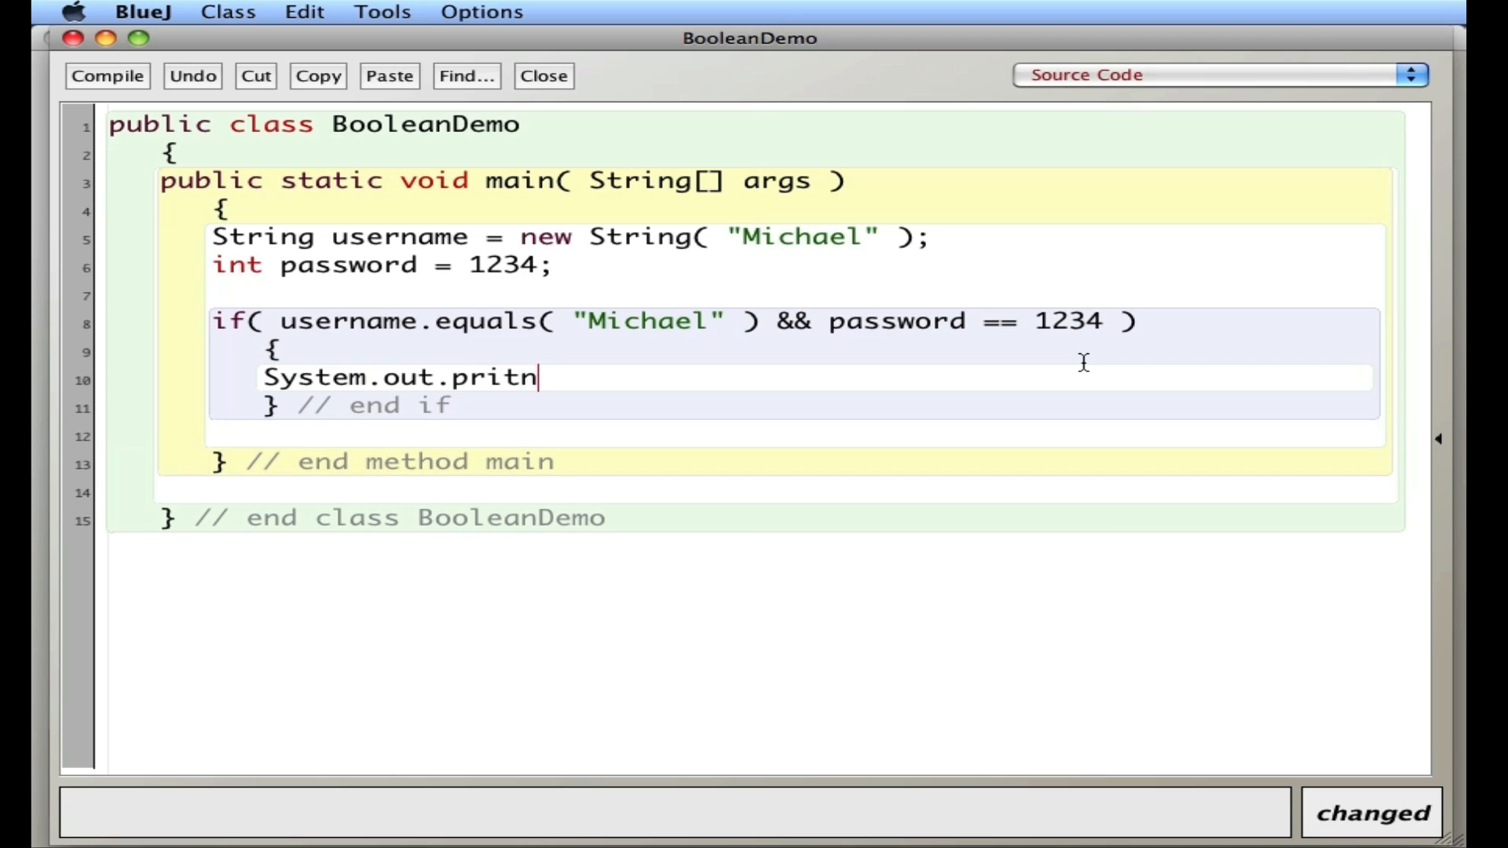
text(ln( ")
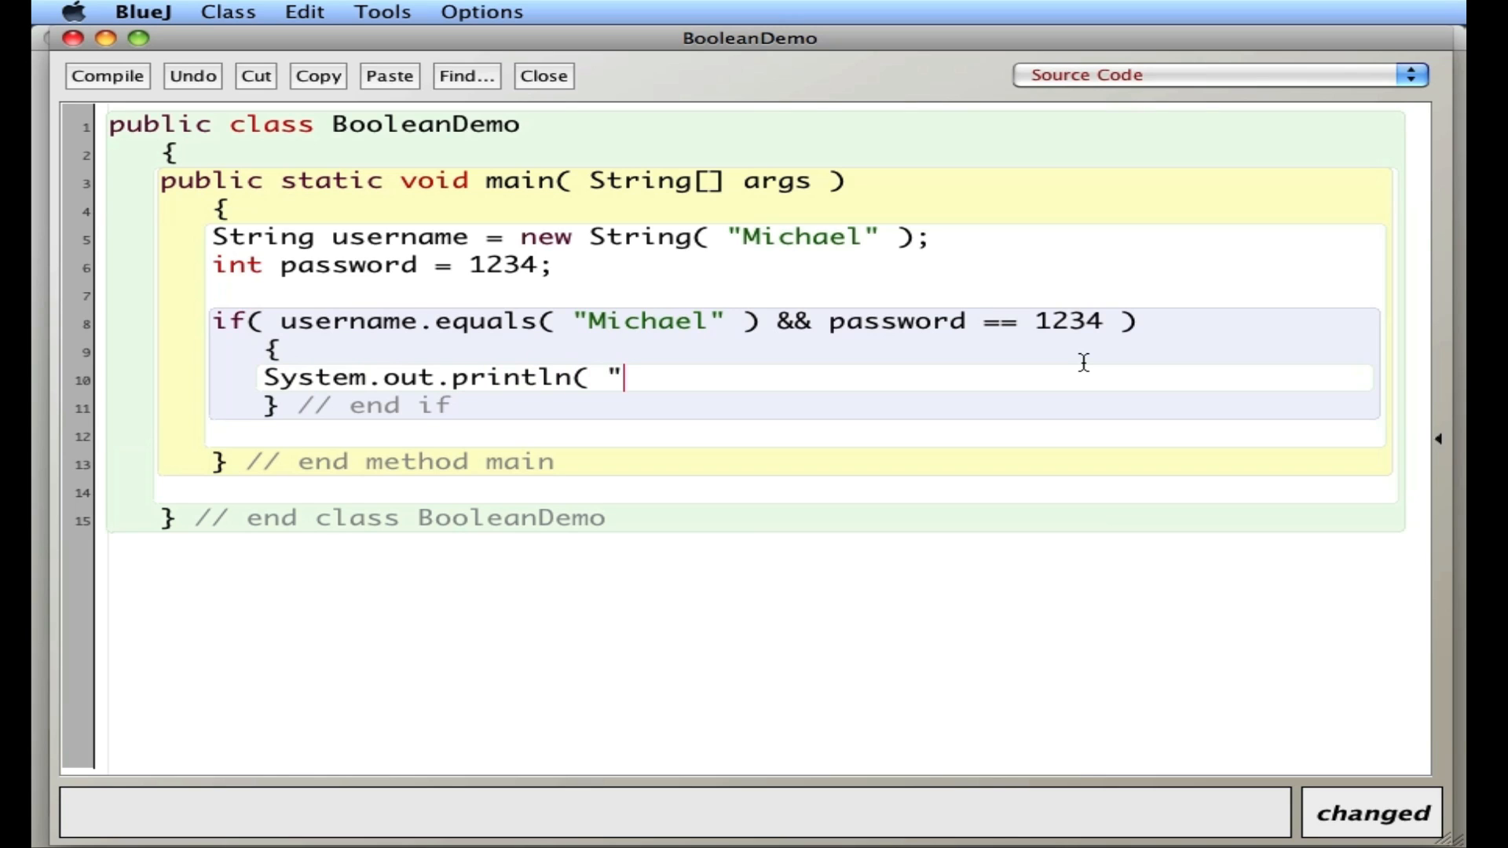
text(Login suc)
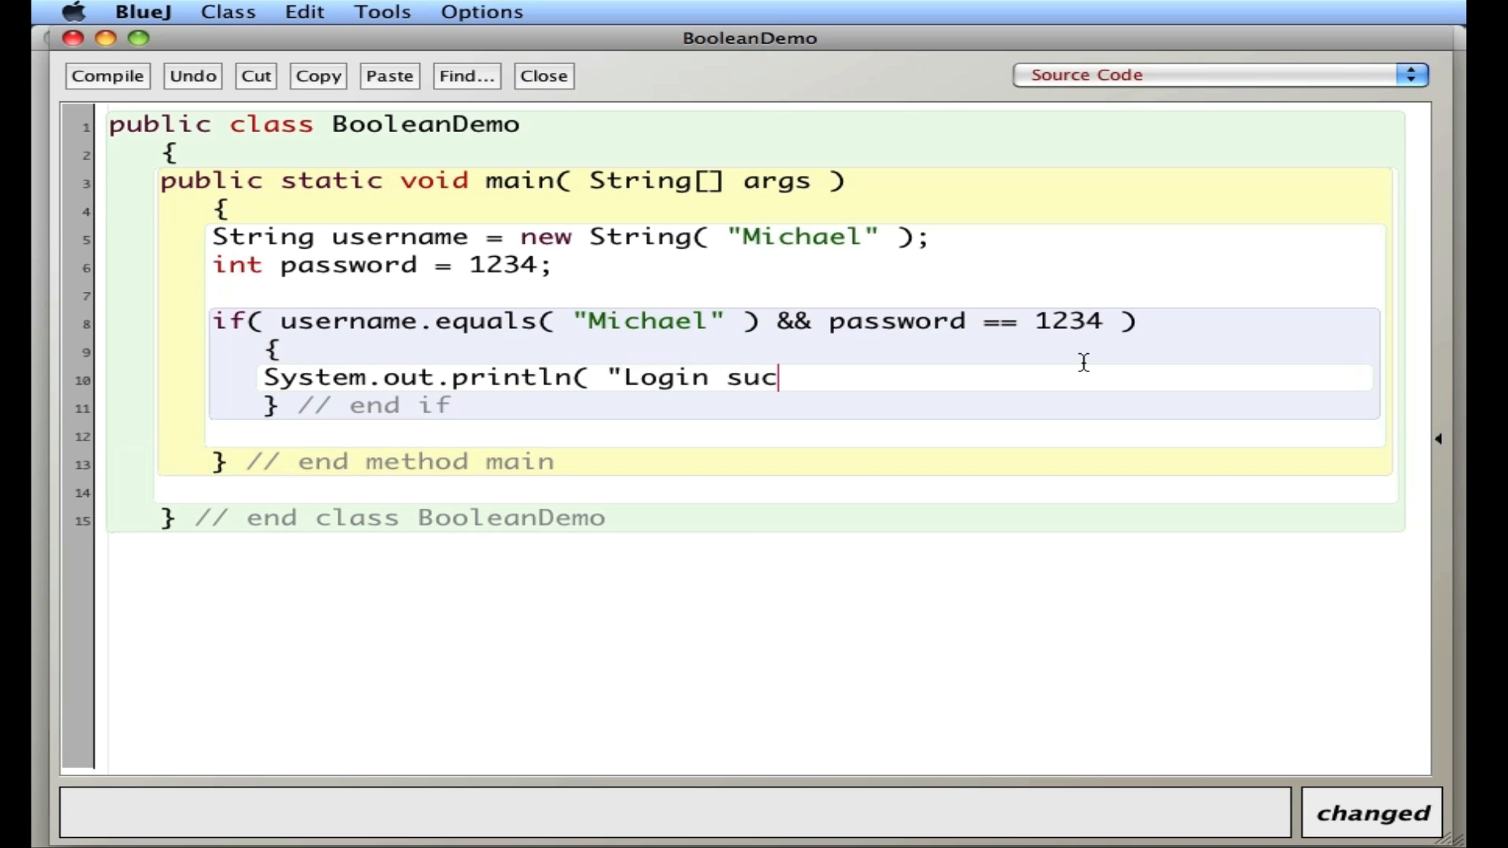
text(cessful)
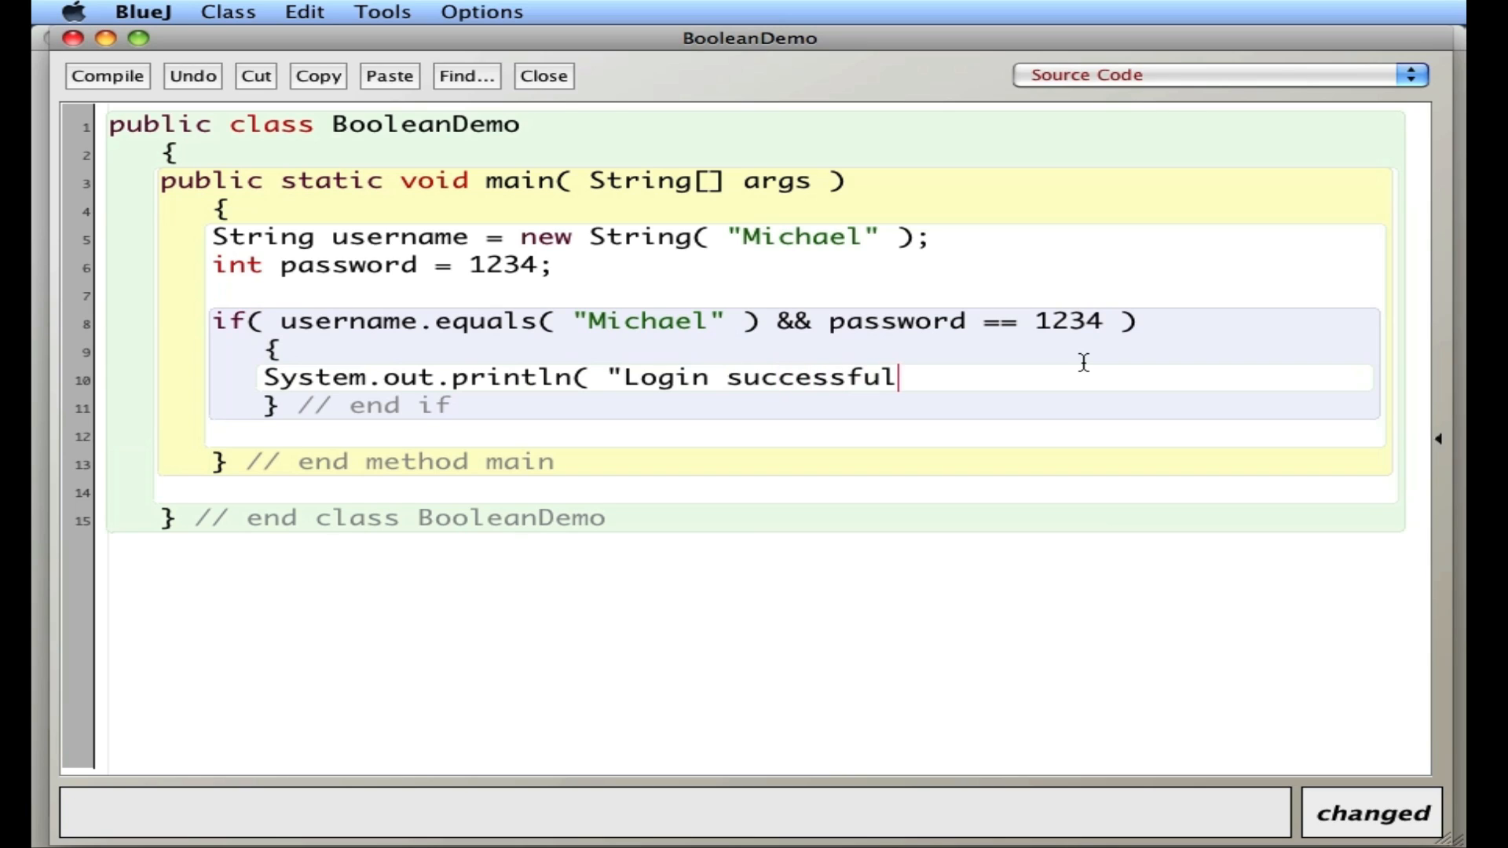
text(" );)
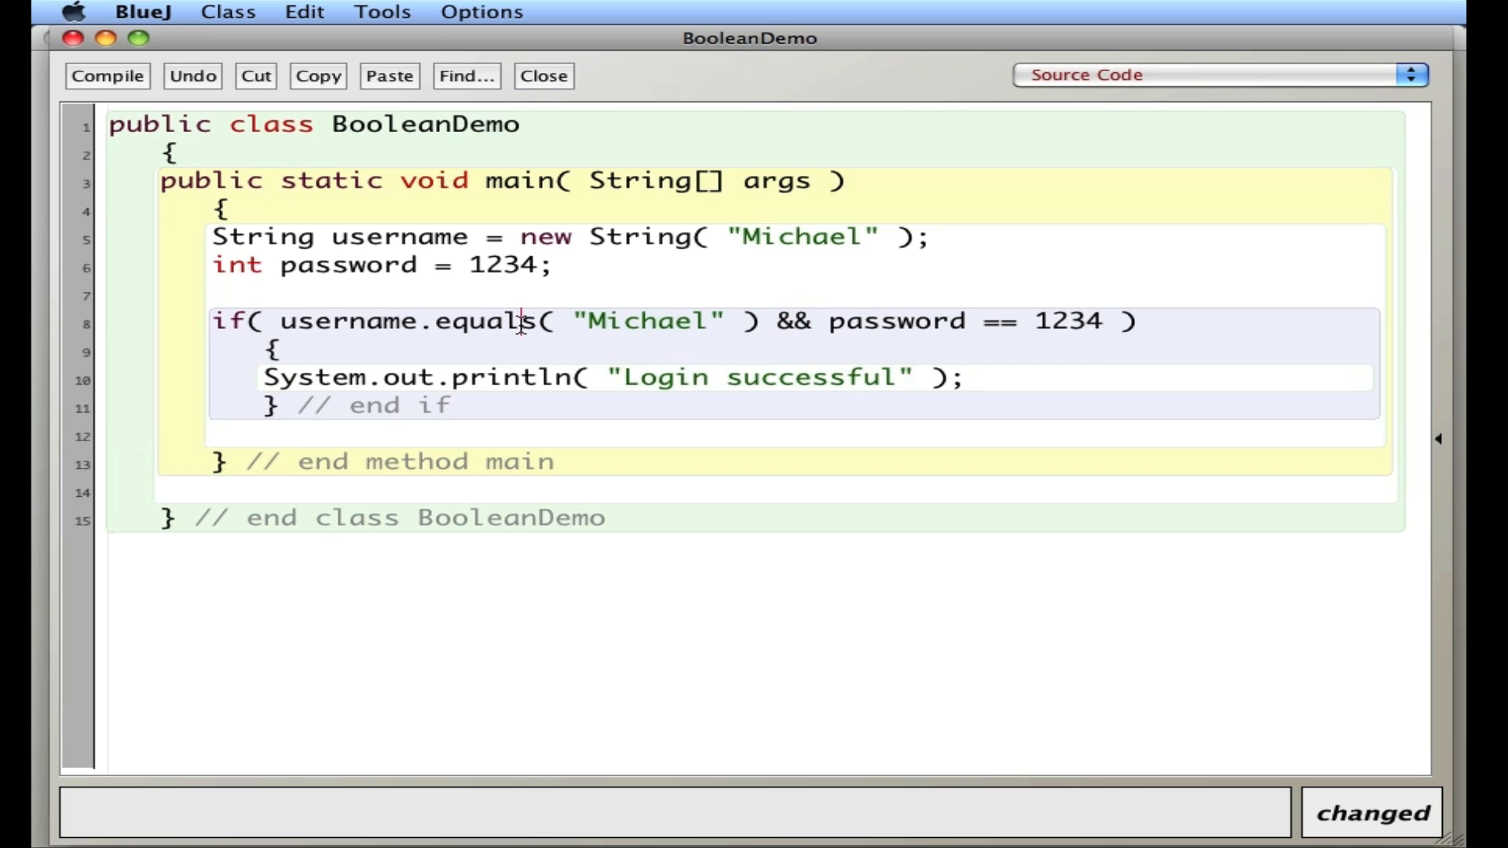
click(845, 321)
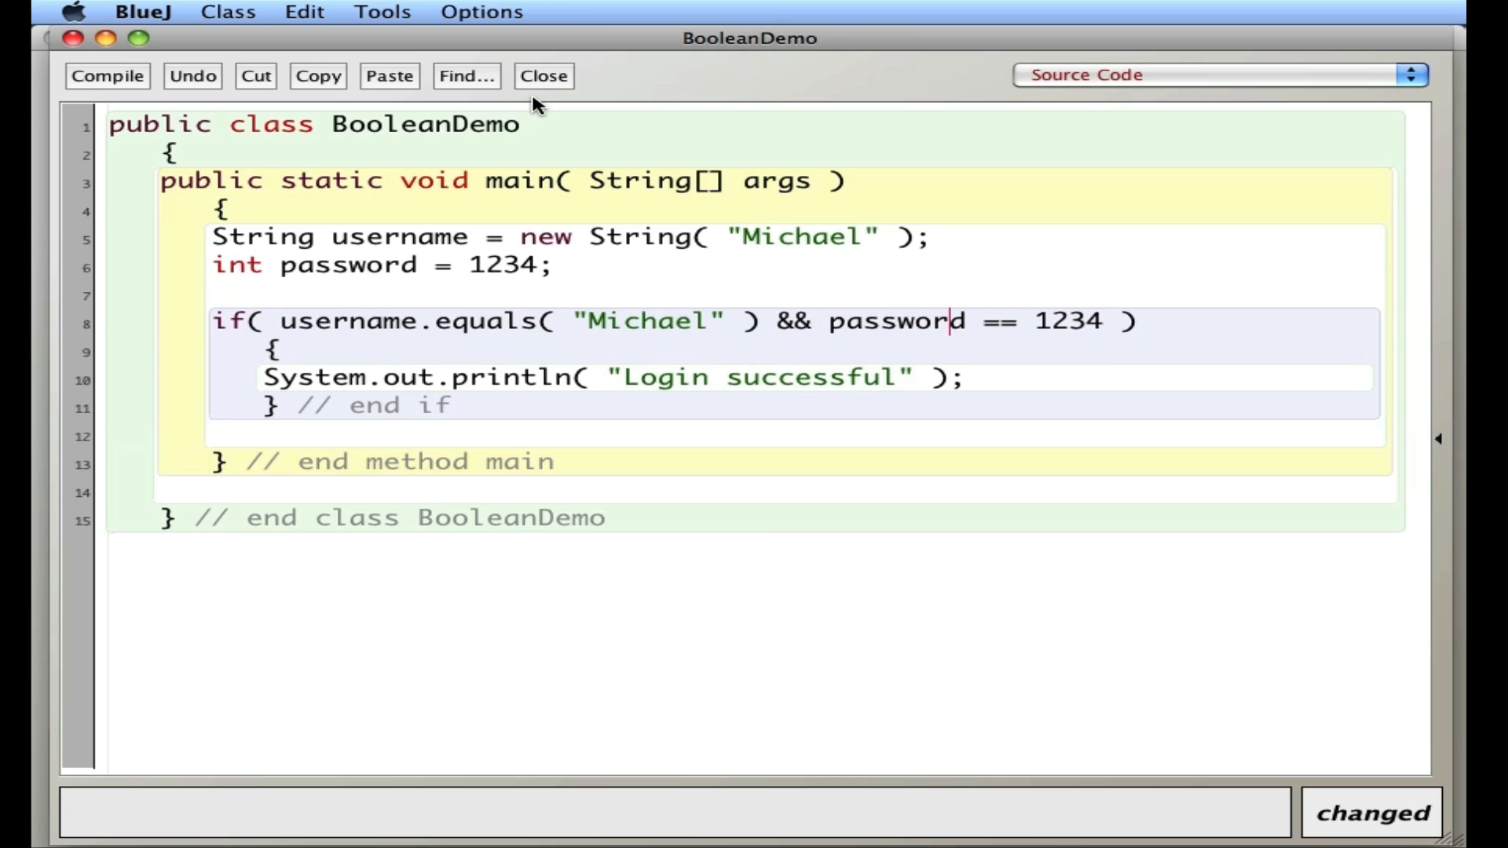
Step: Change the condition to check "Michae", compile the class and close back to the project
click(544, 75)
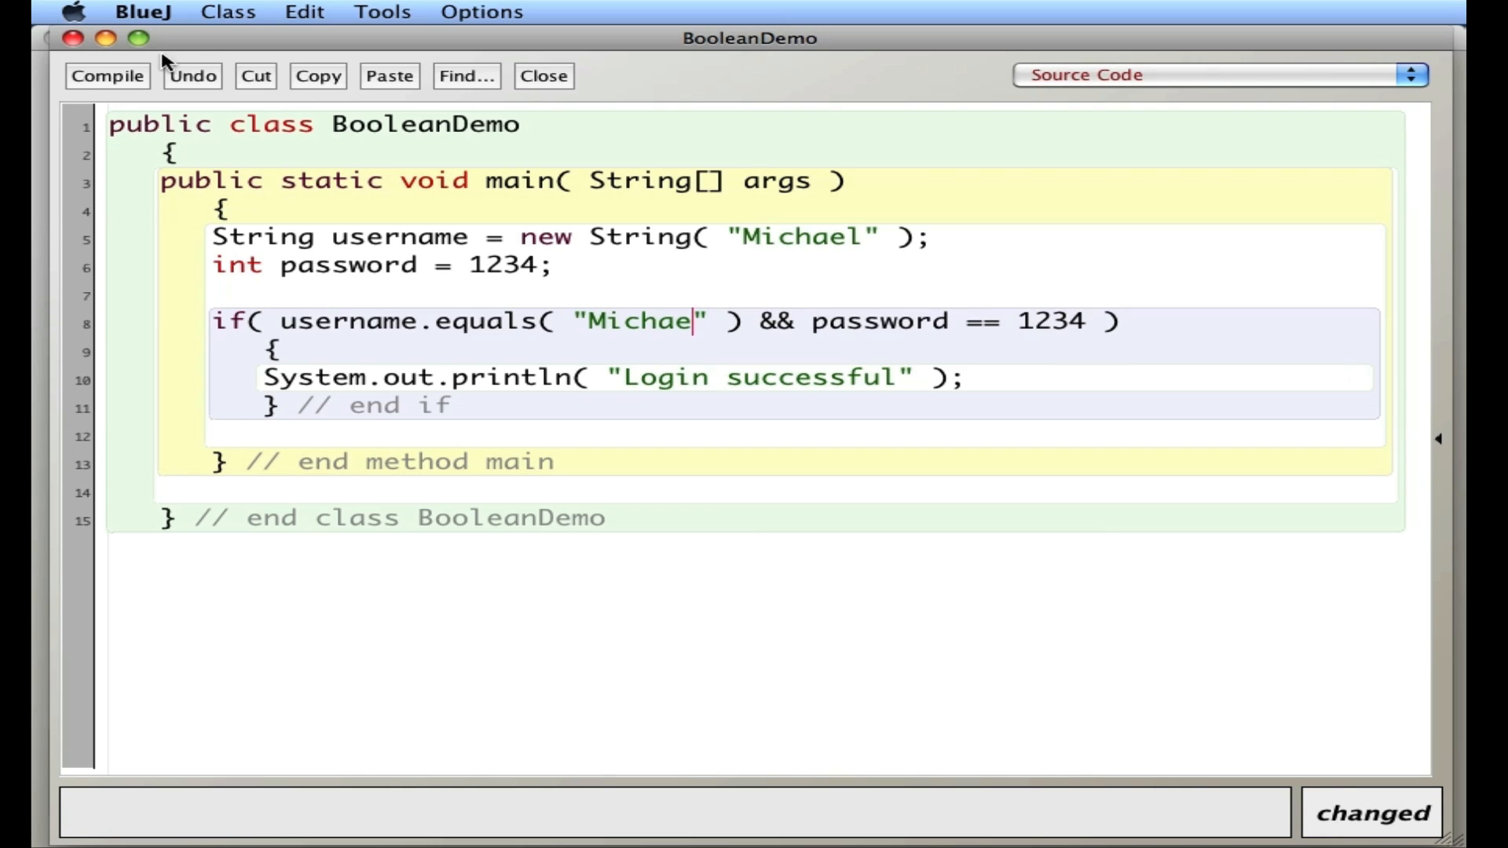
click(107, 75)
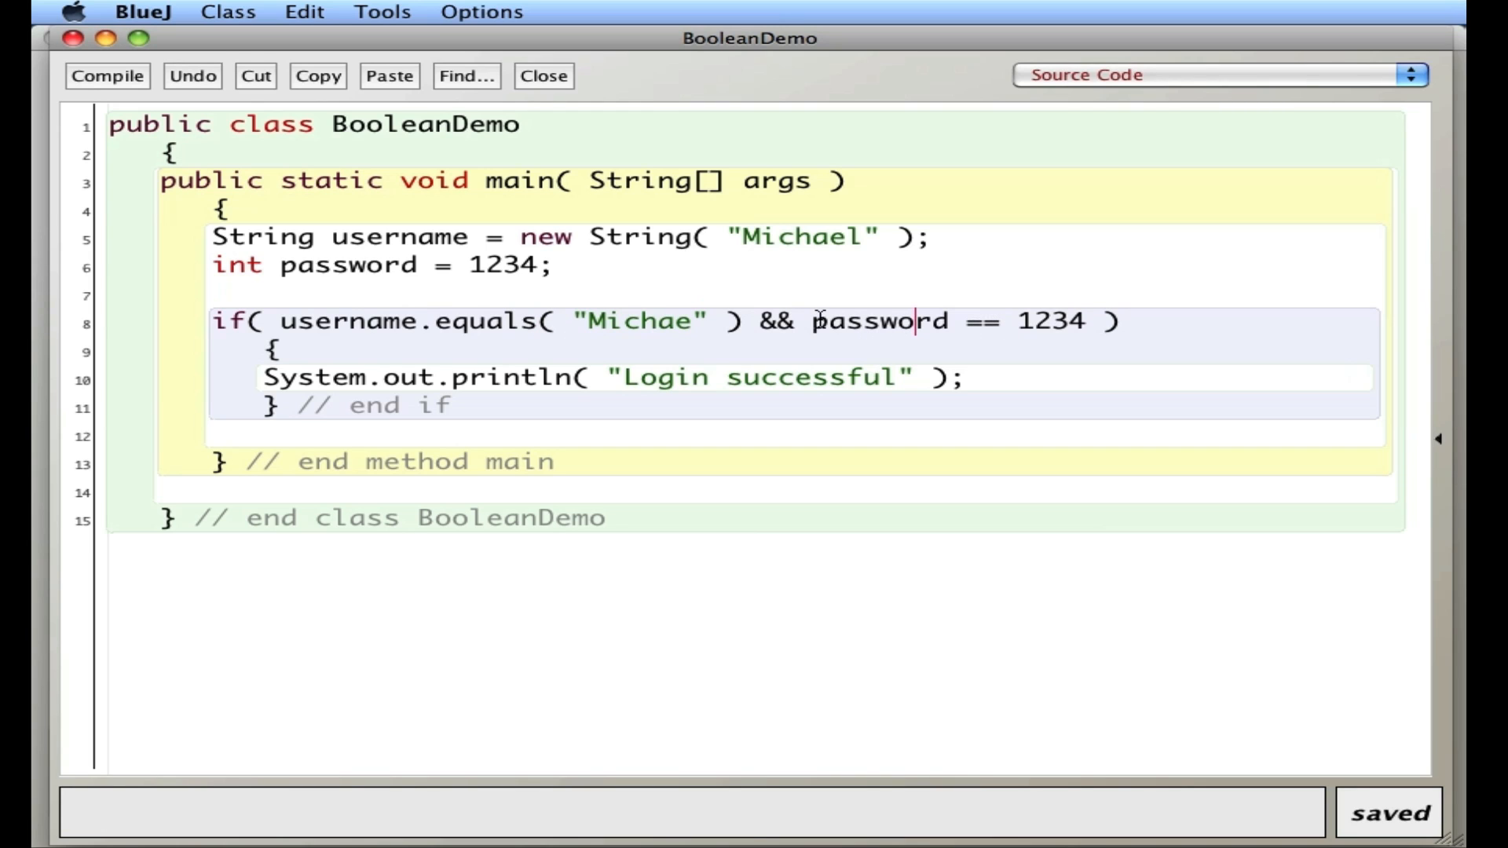
click(542, 76)
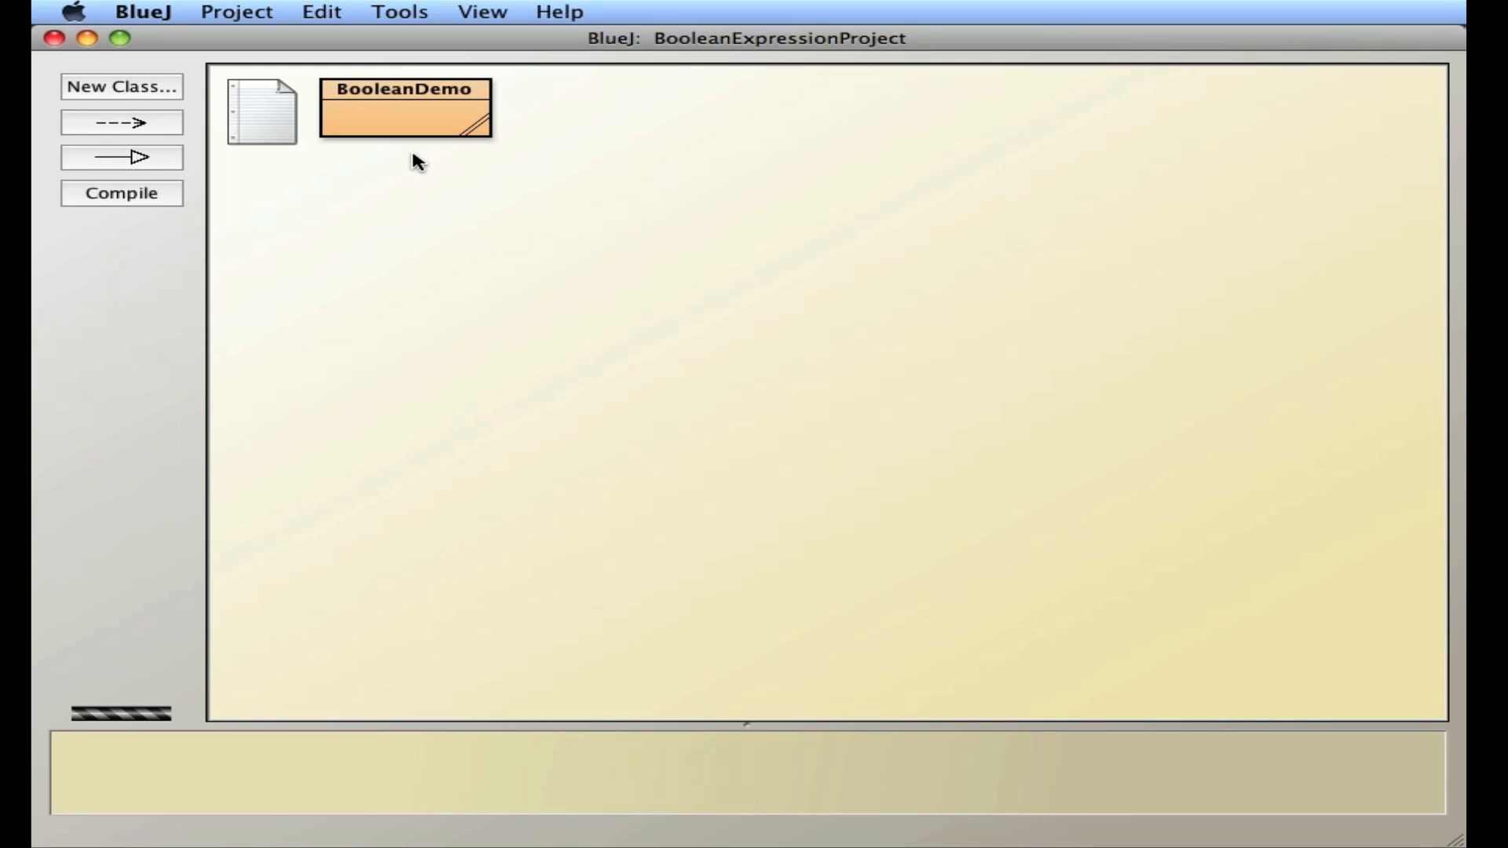
mouse_move(403, 127)
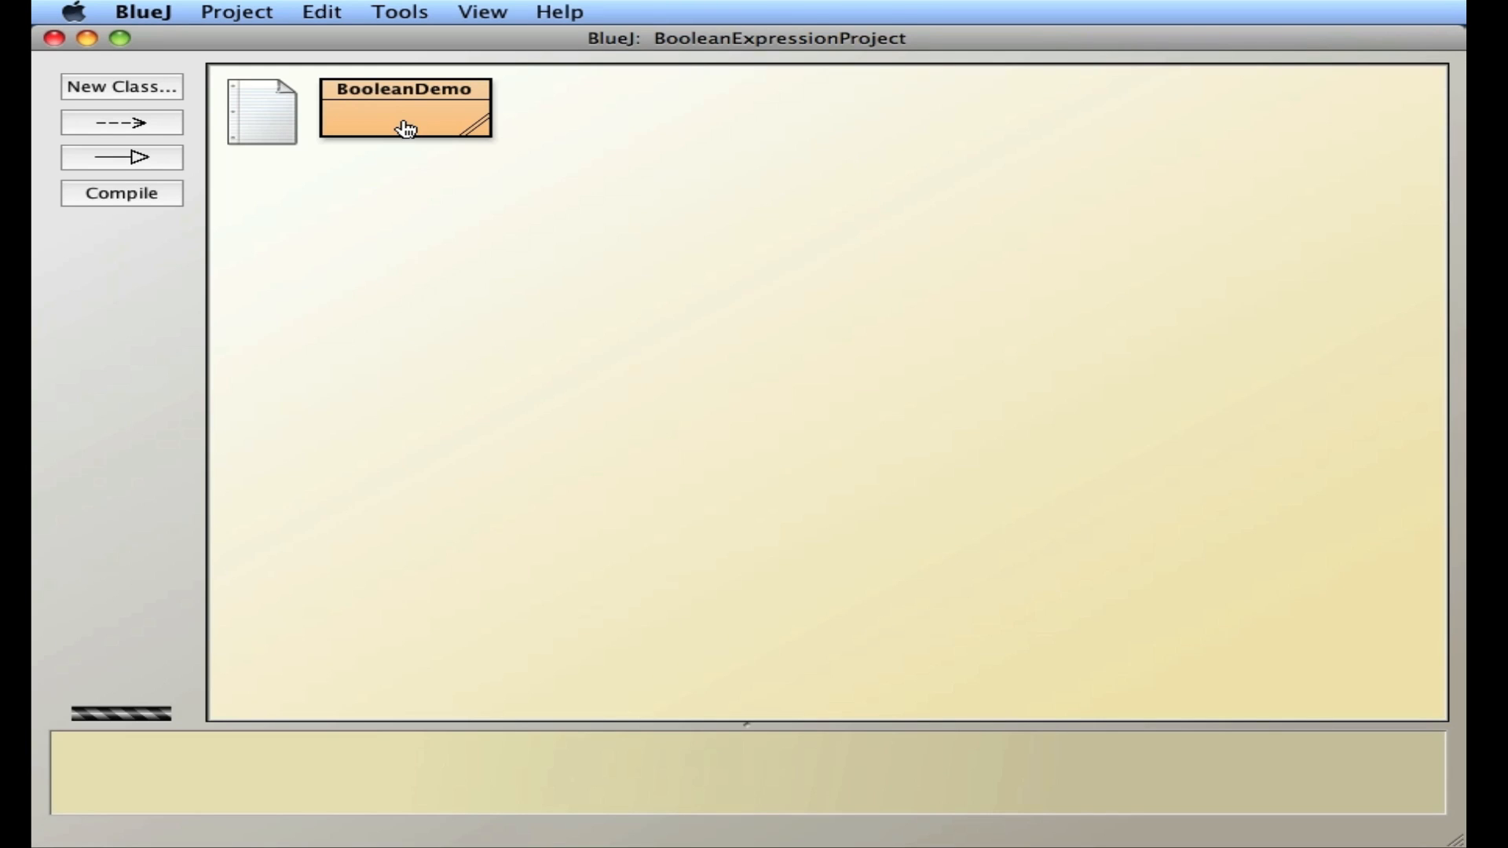
right_click(403, 131)
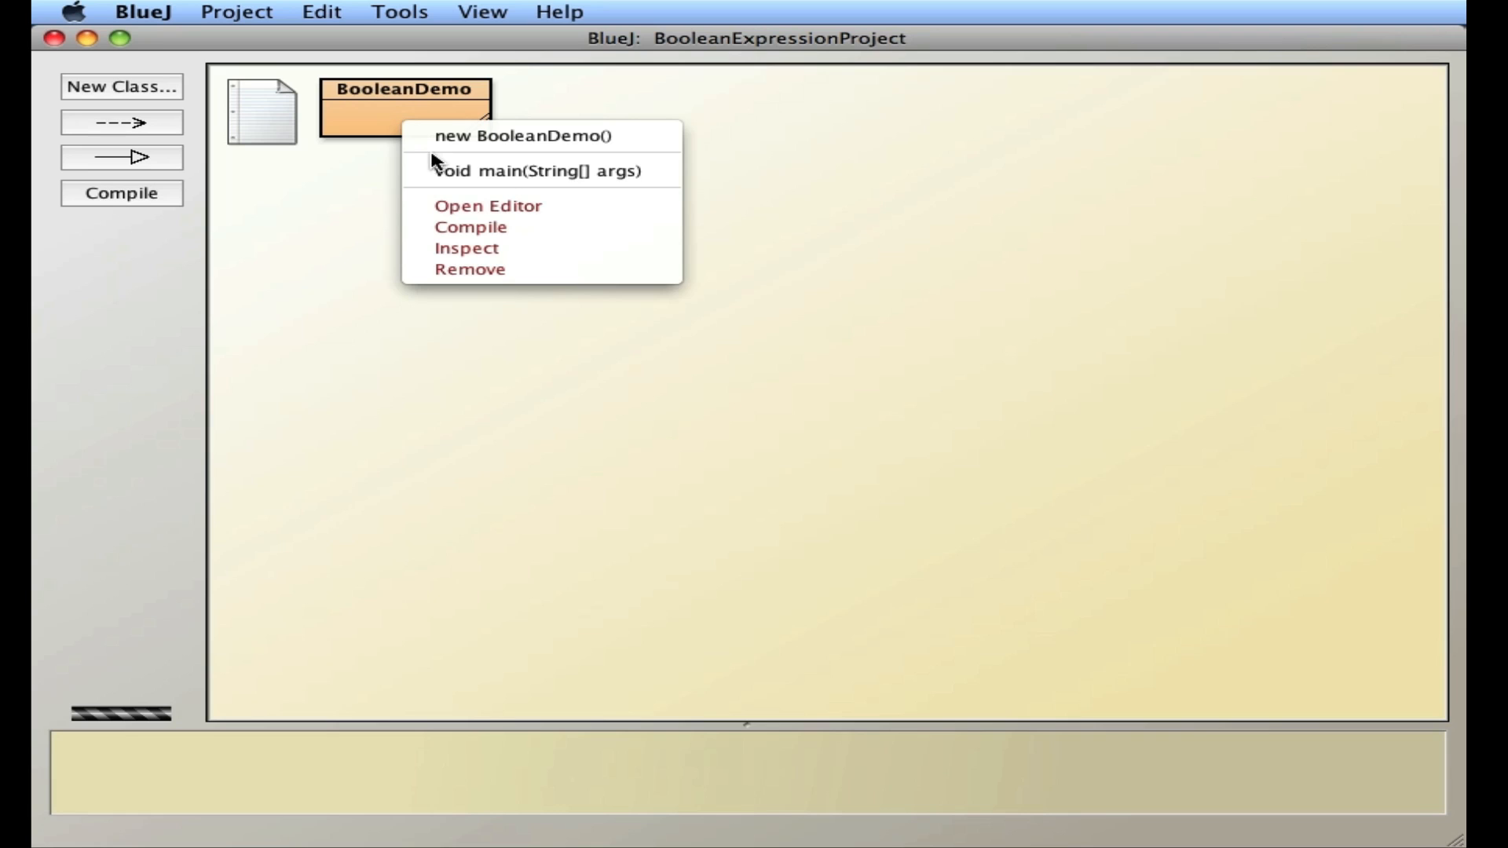
click(487, 206)
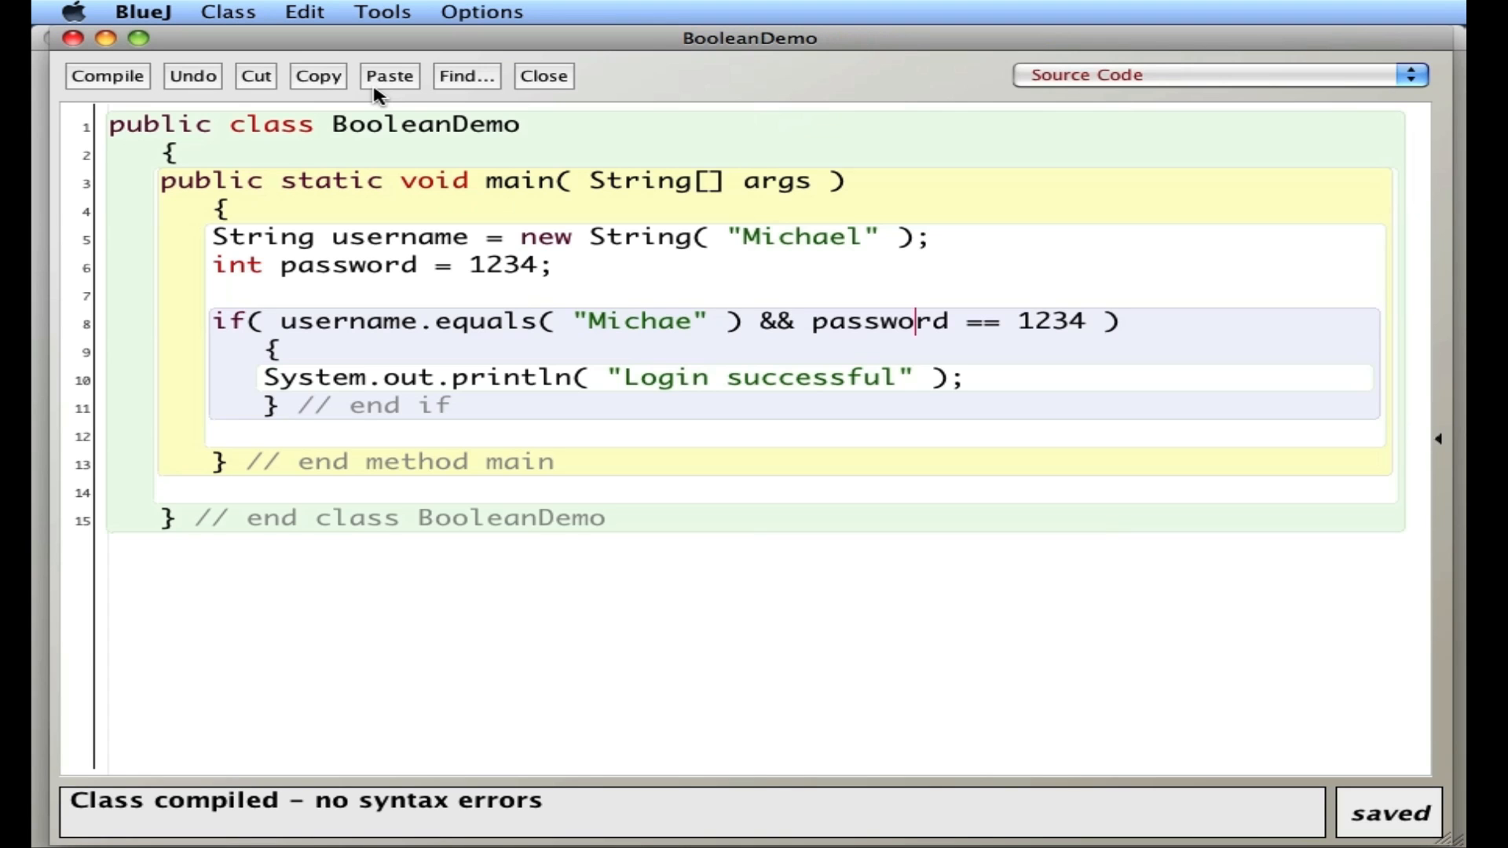
text(l)
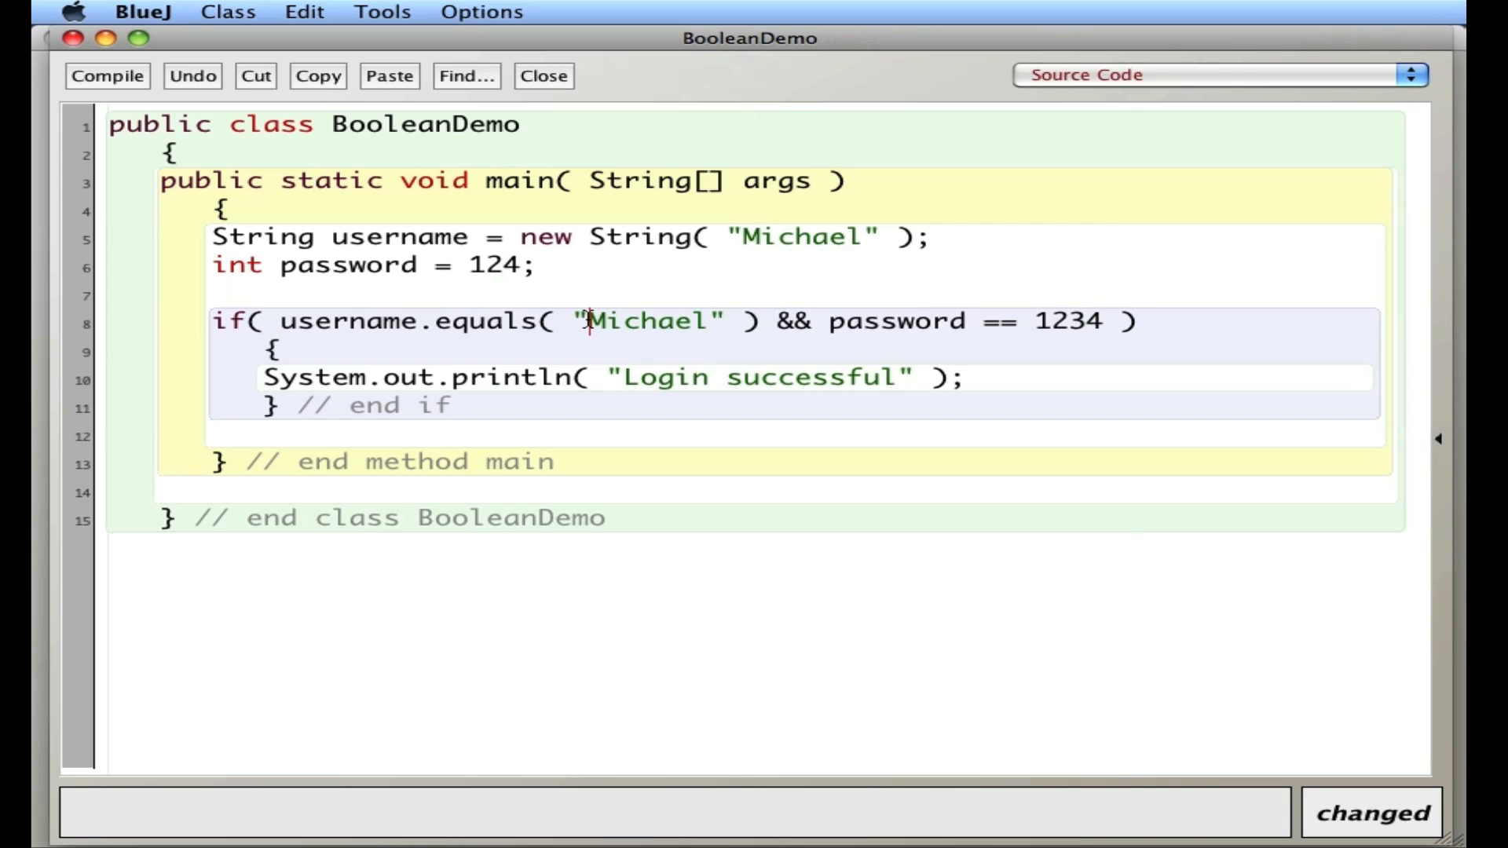
click(107, 75)
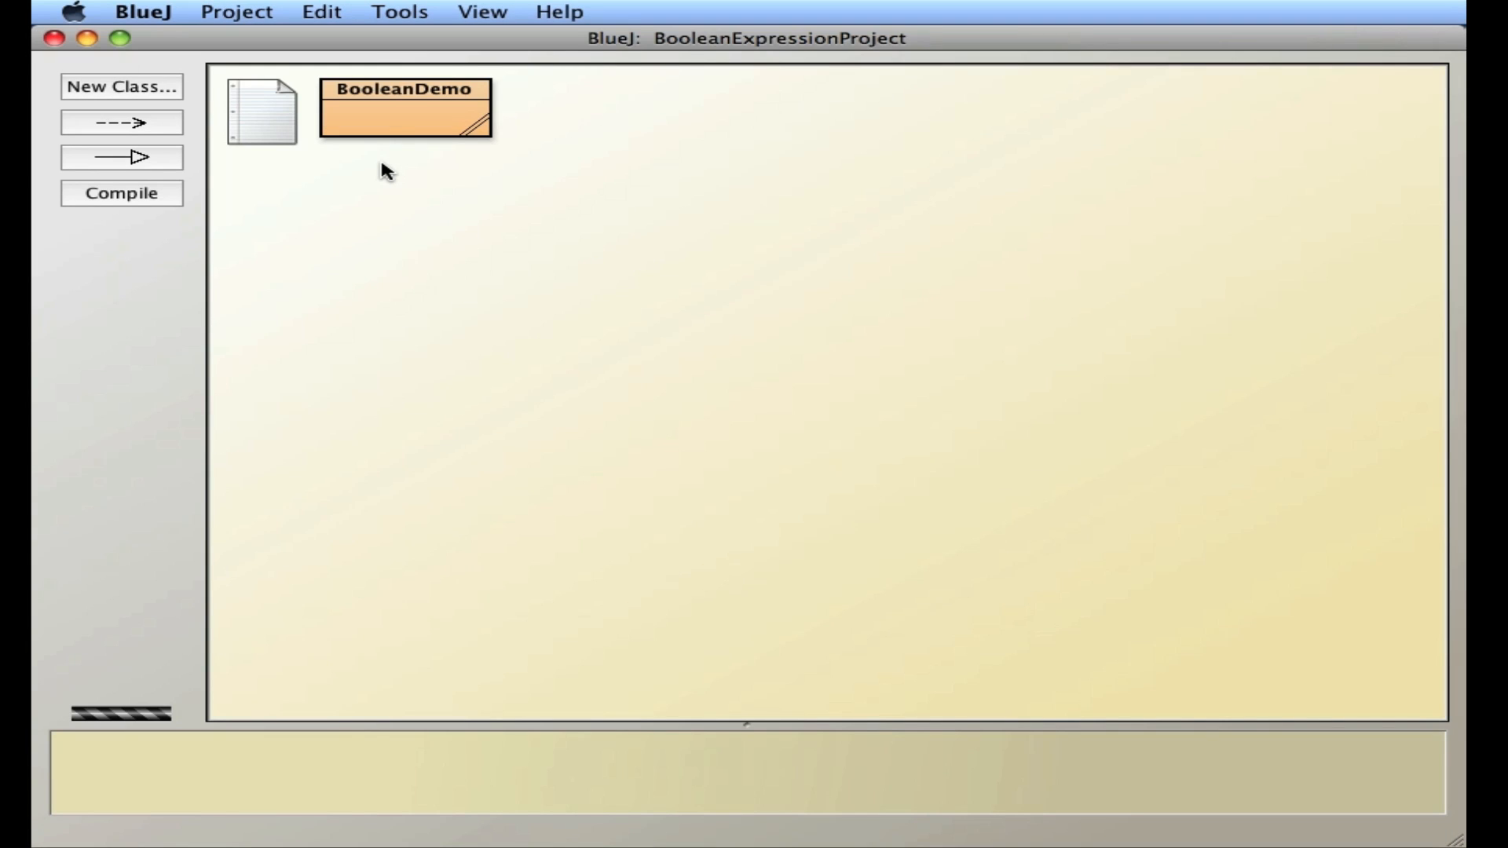
double_click(404, 108)
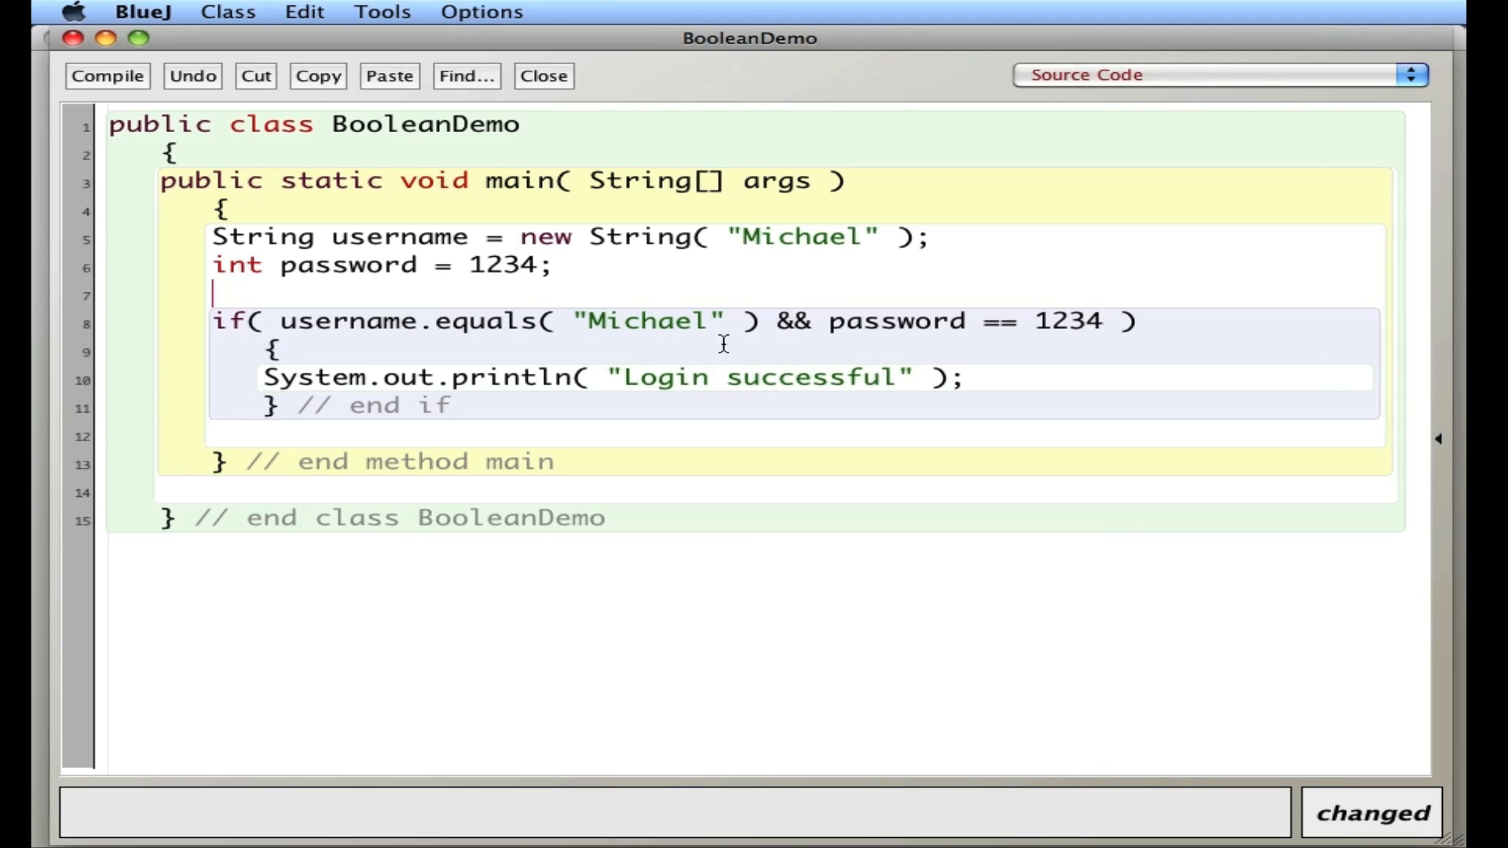
click(106, 75)
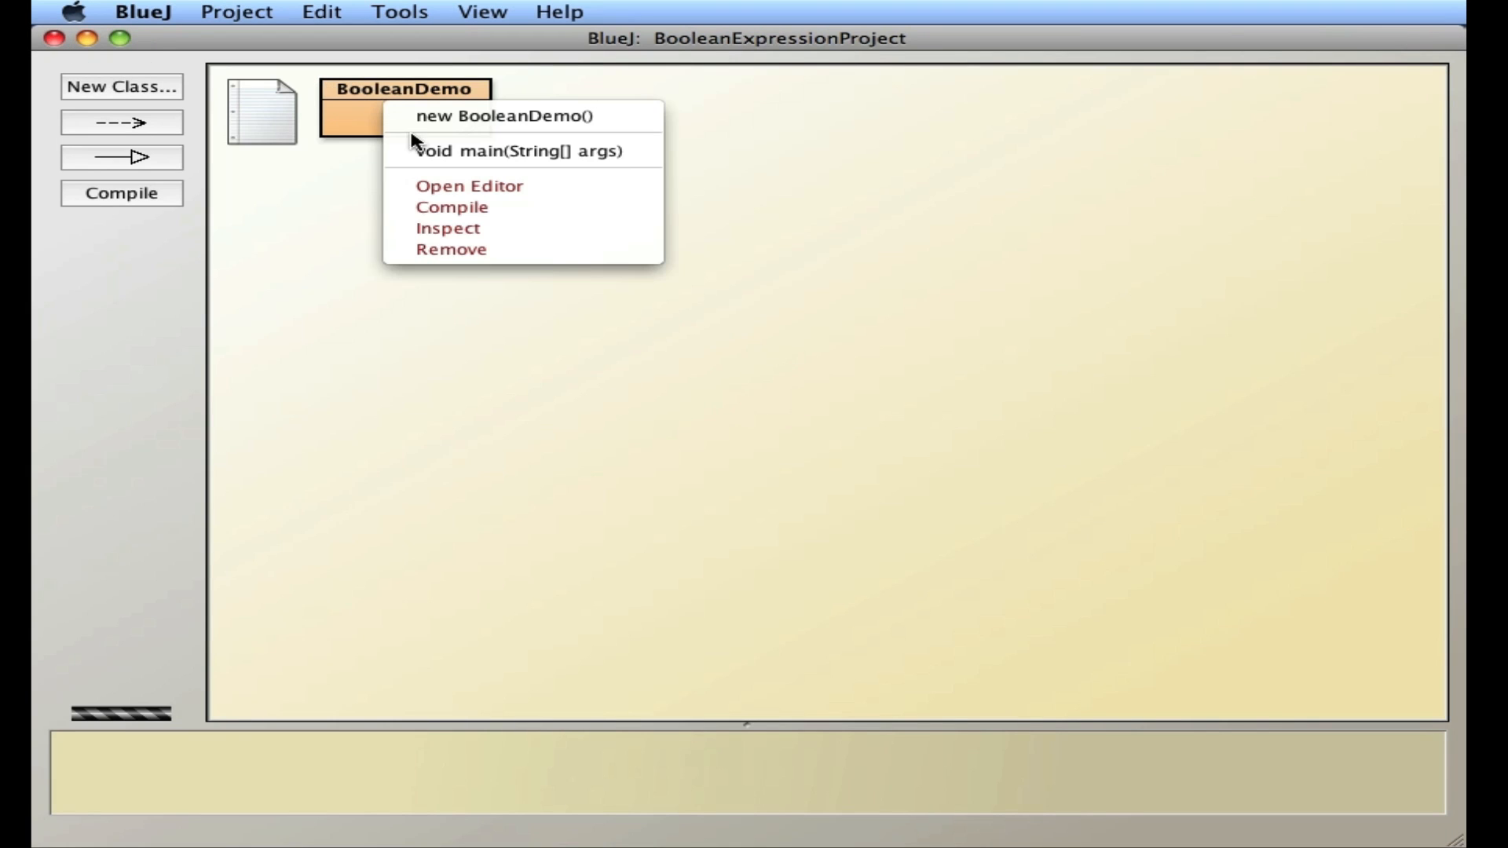
click(520, 150)
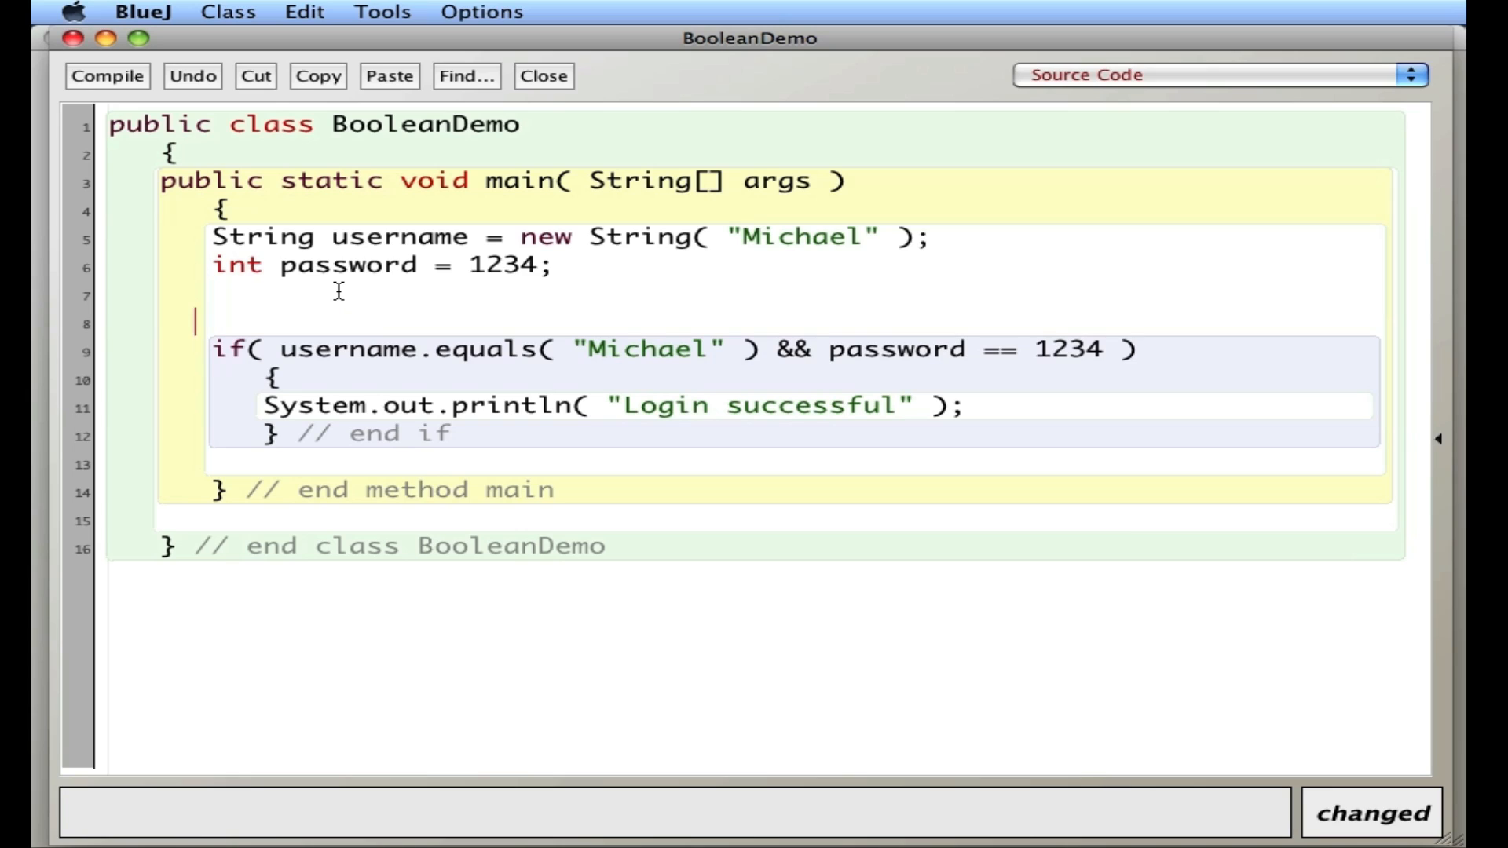
Step: Add comments // && "and" and // || "or", and switch the condition to ||
text(//)
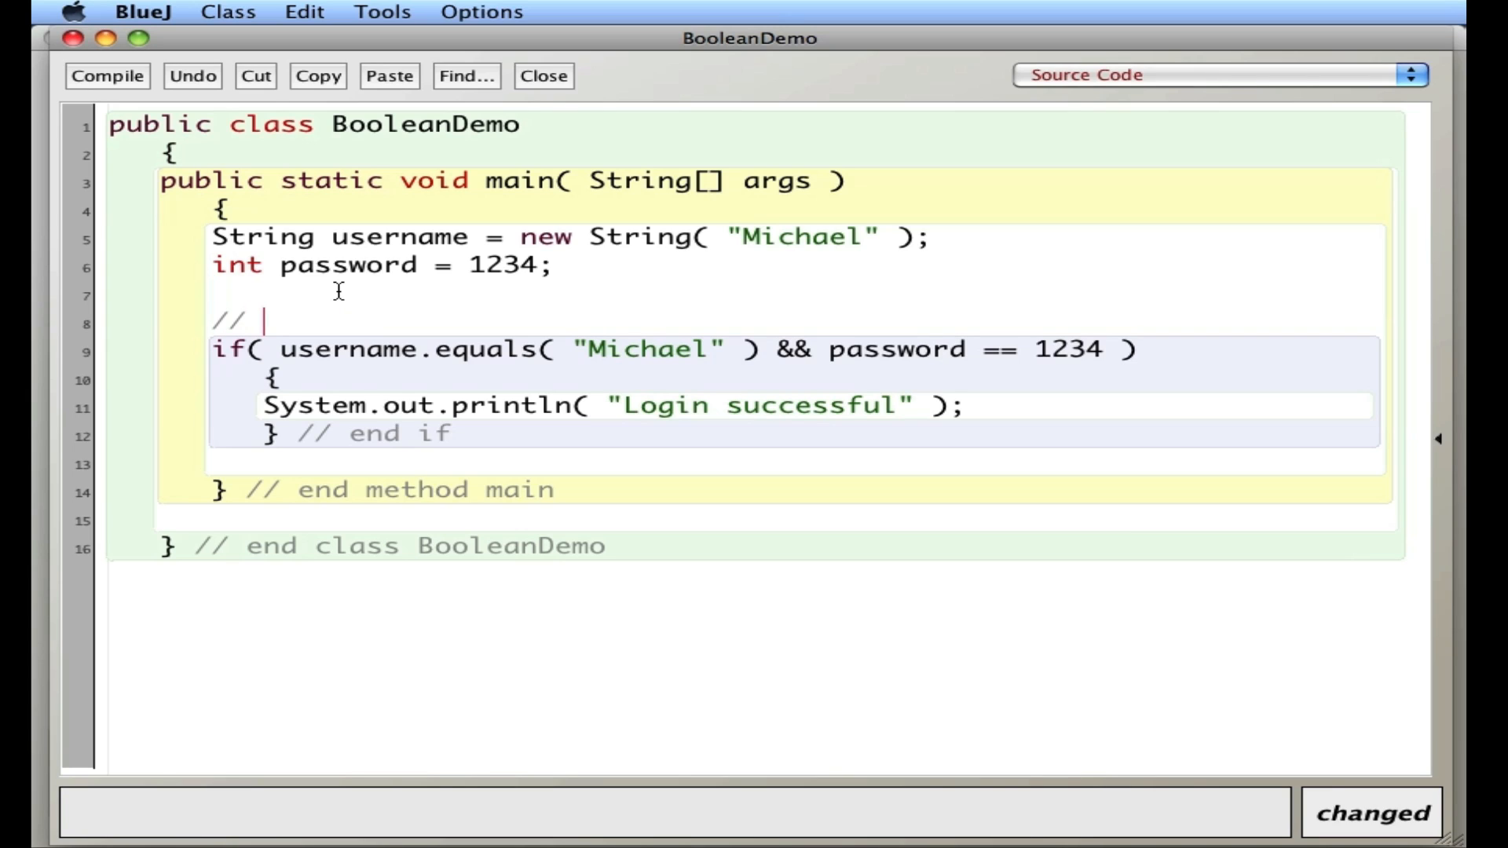
text(&&)
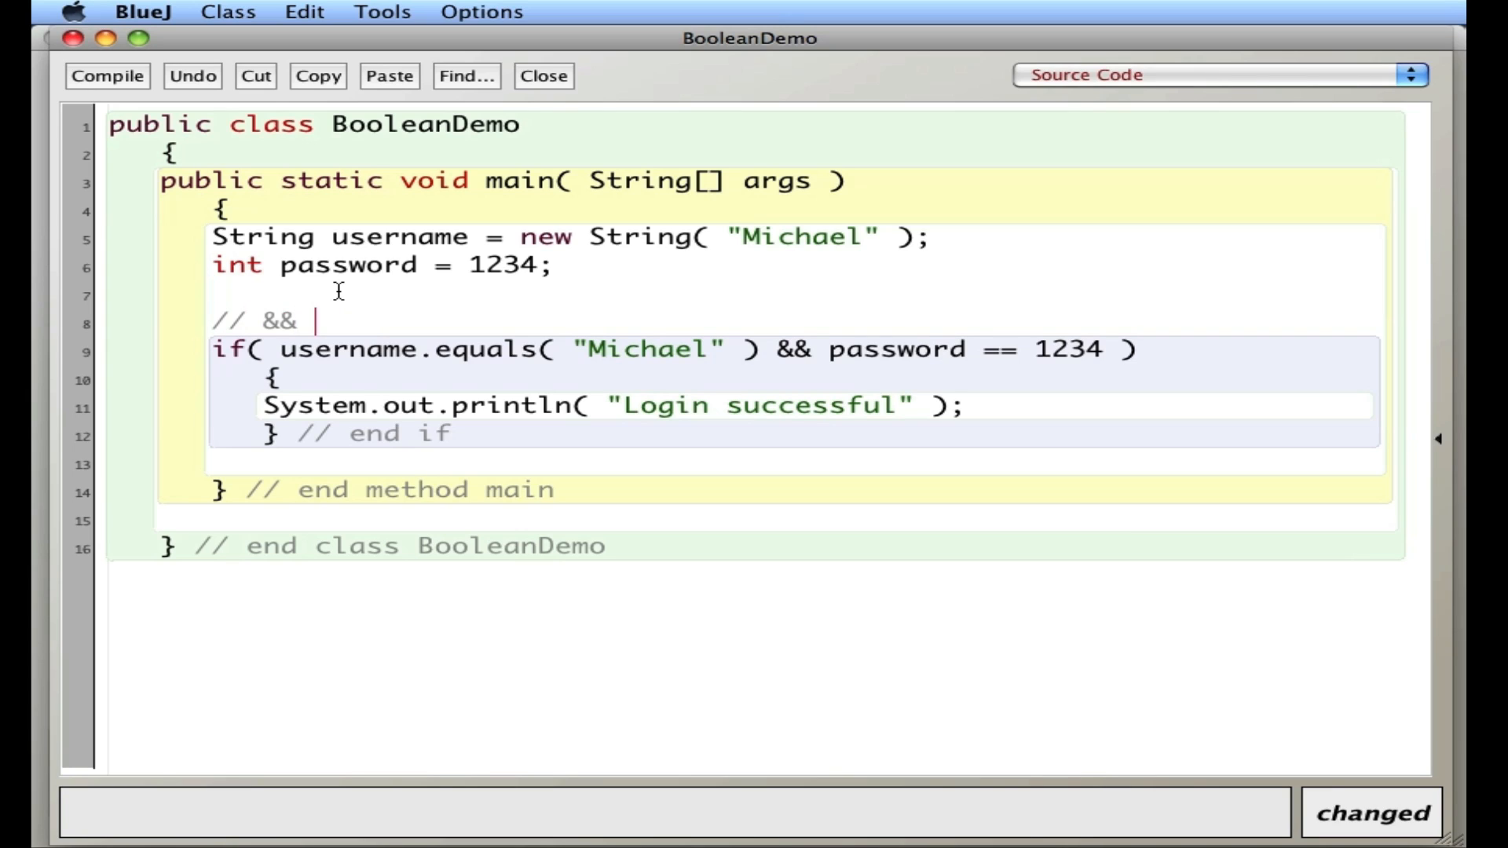
text("and")
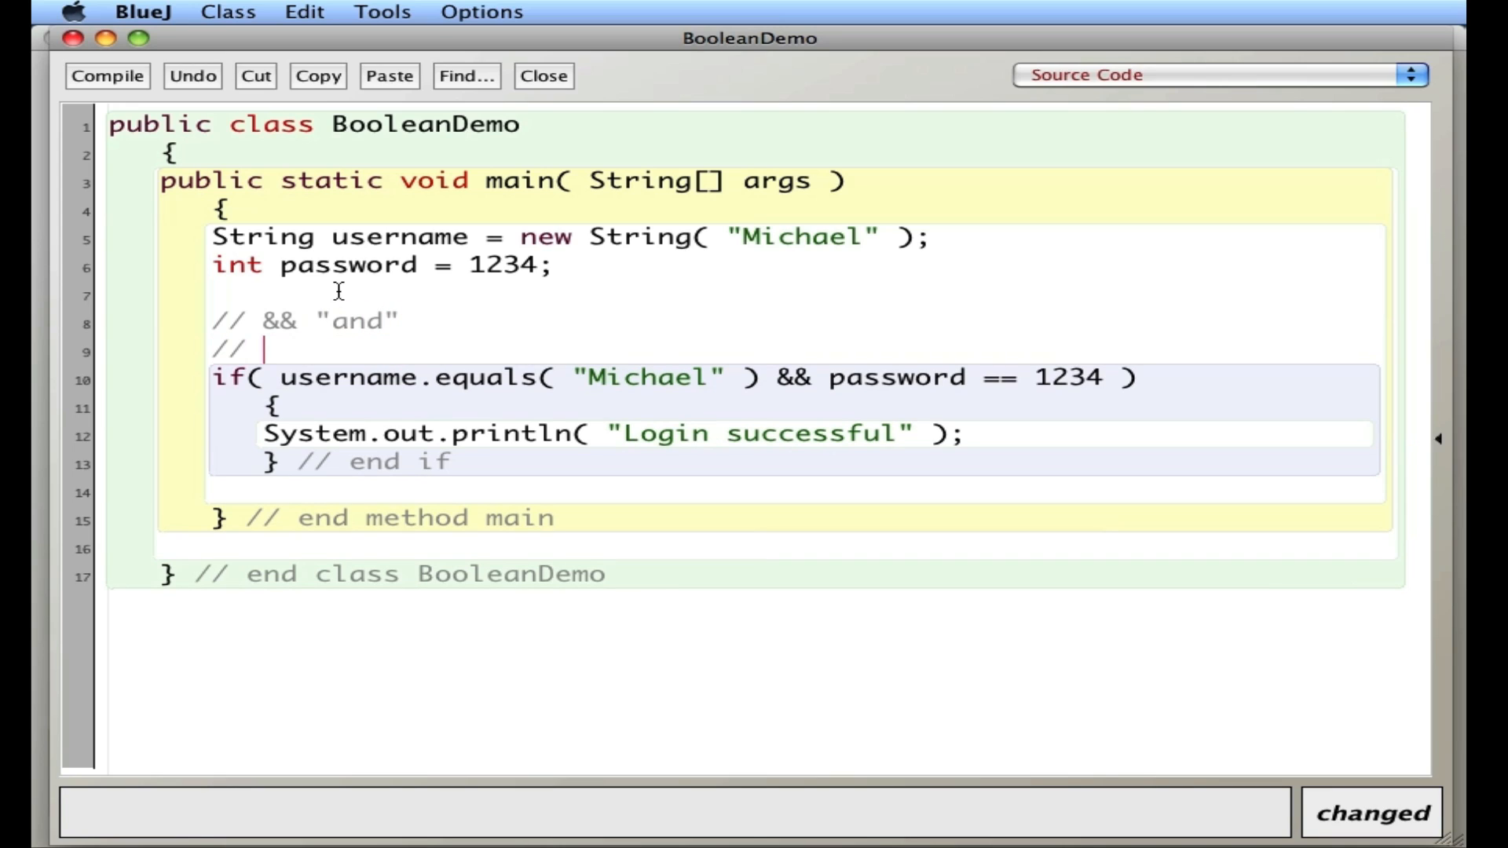
text(|| "or)
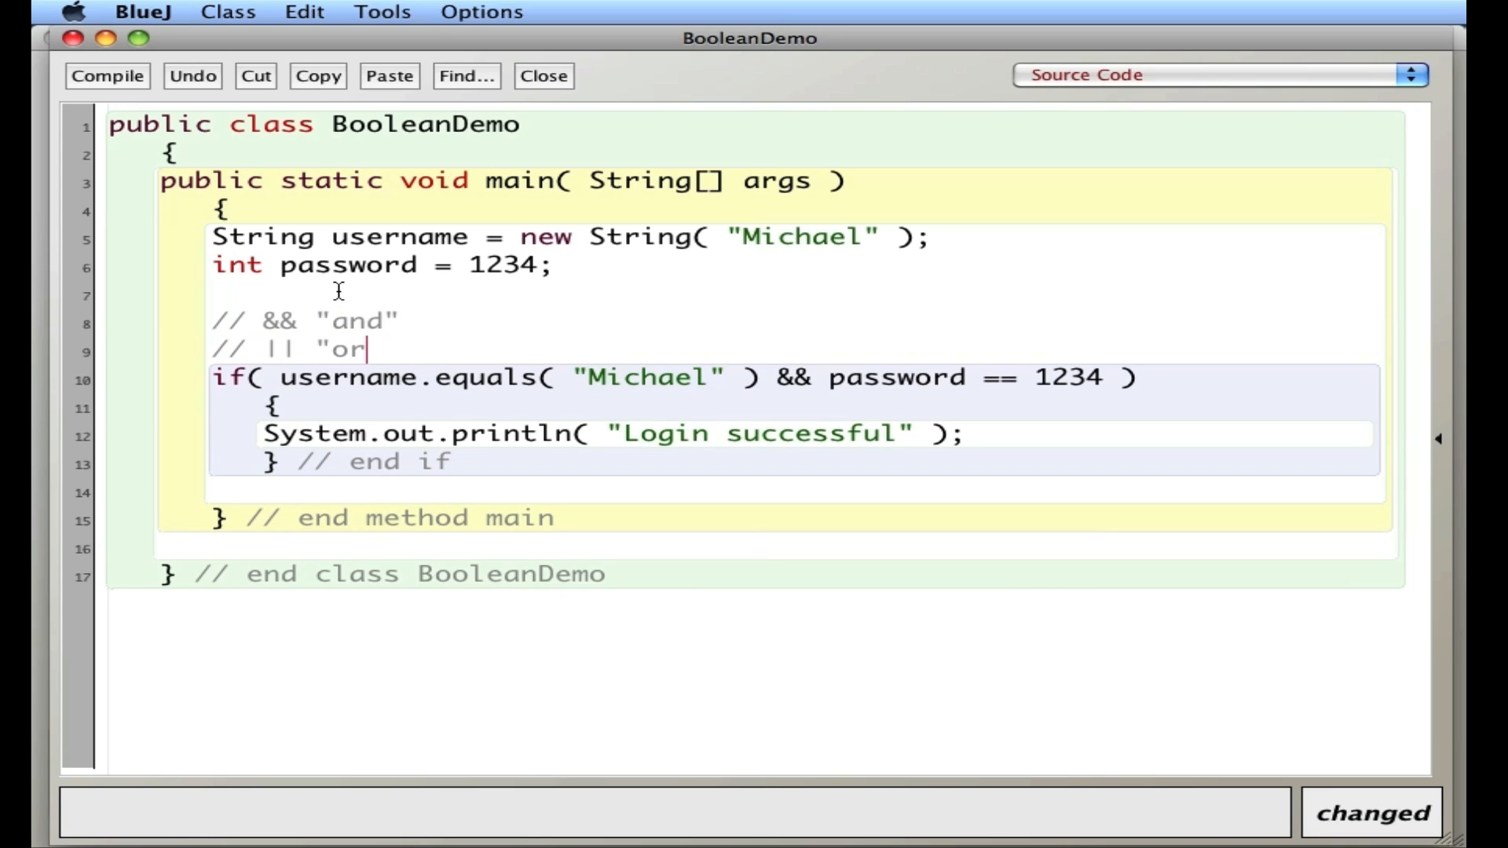
text(")
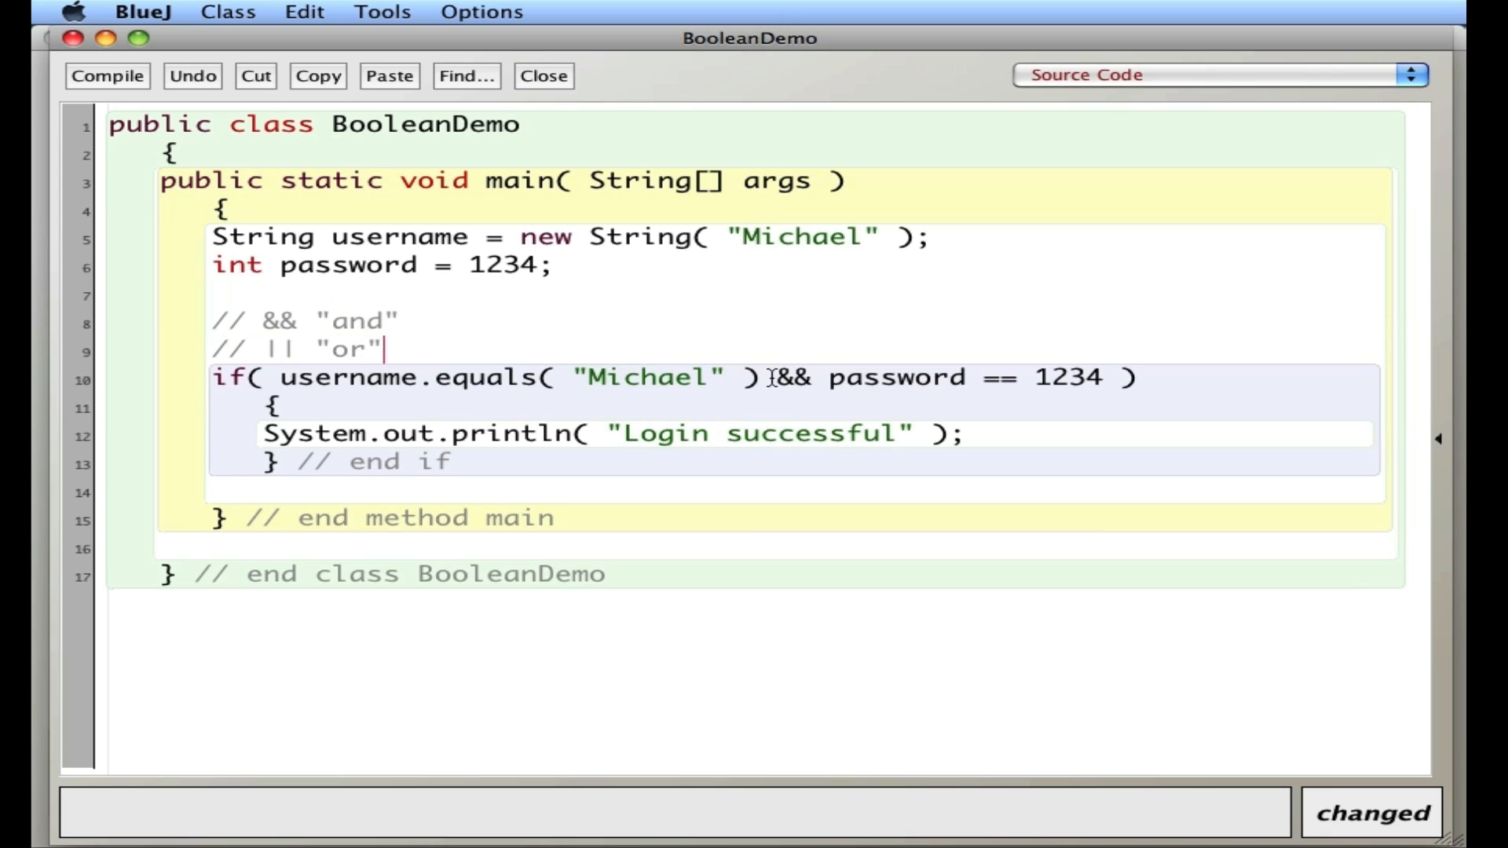
text(||)
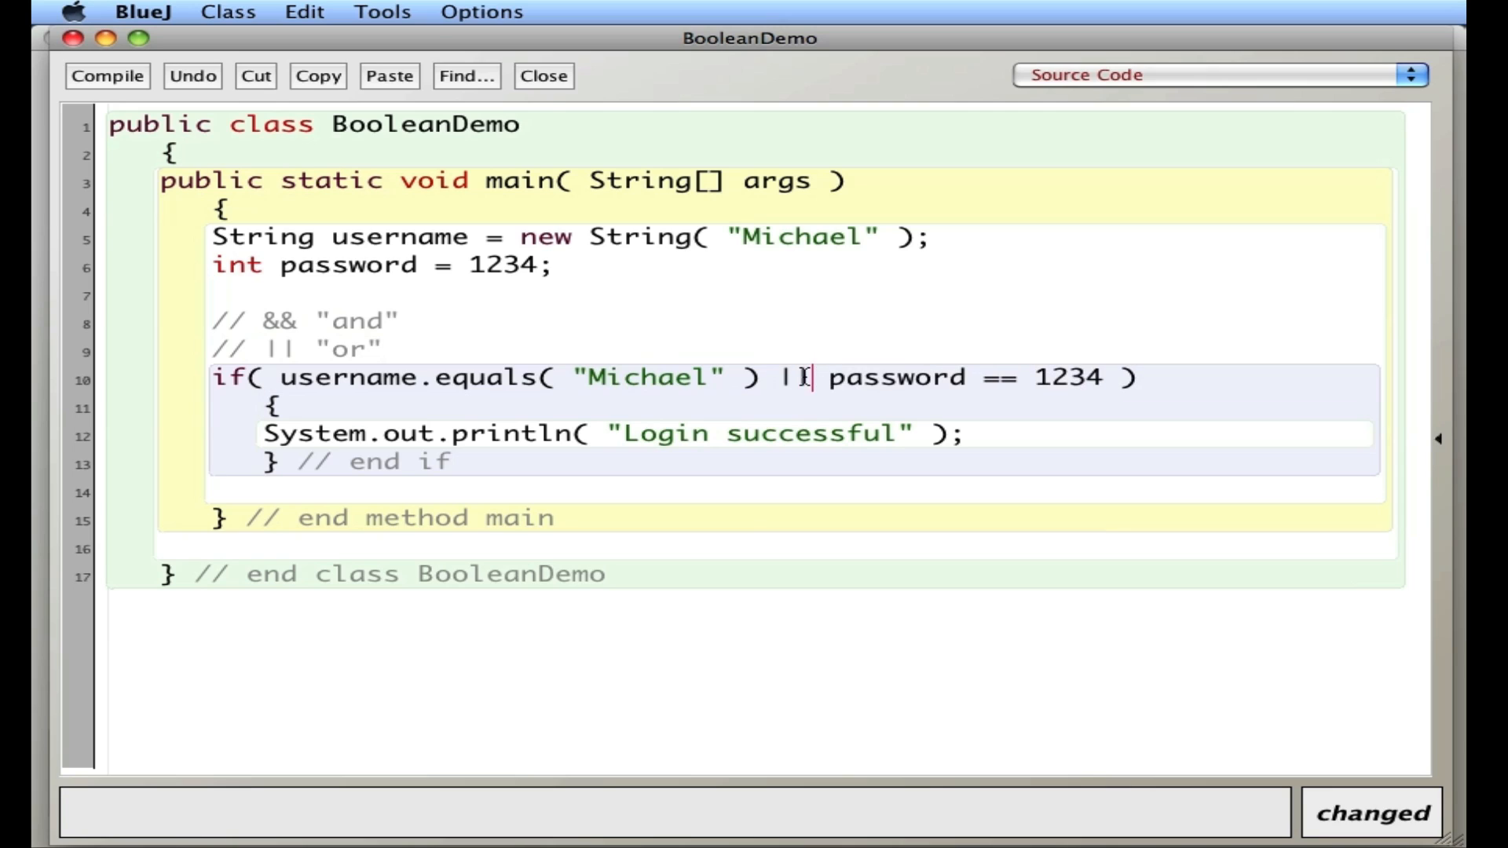
mouse_move(509, 266)
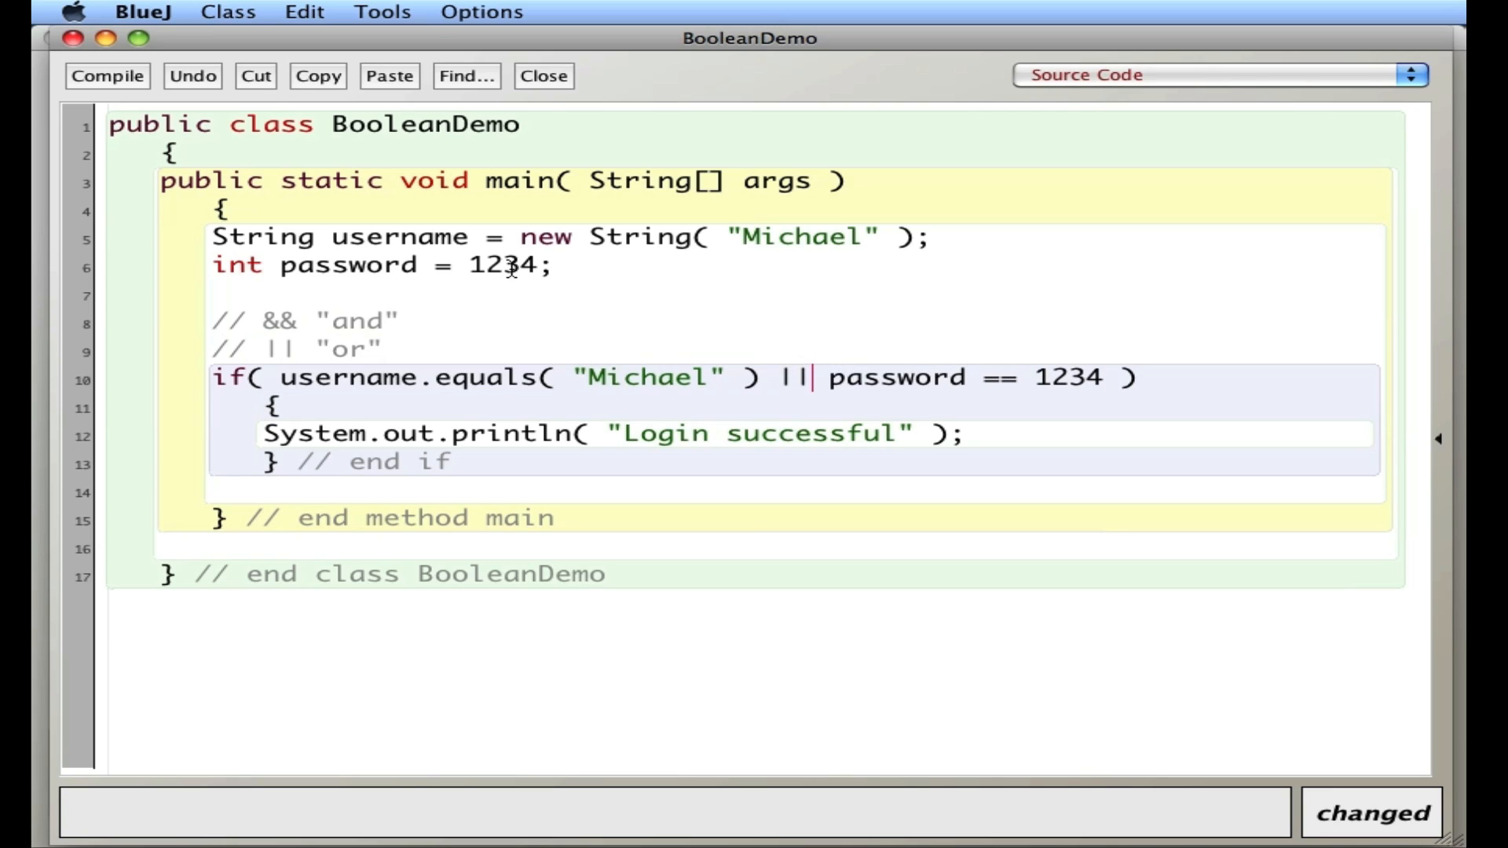
Step: Change password to 123, compile the class, then switch the condition back to &&
key(Backspace)
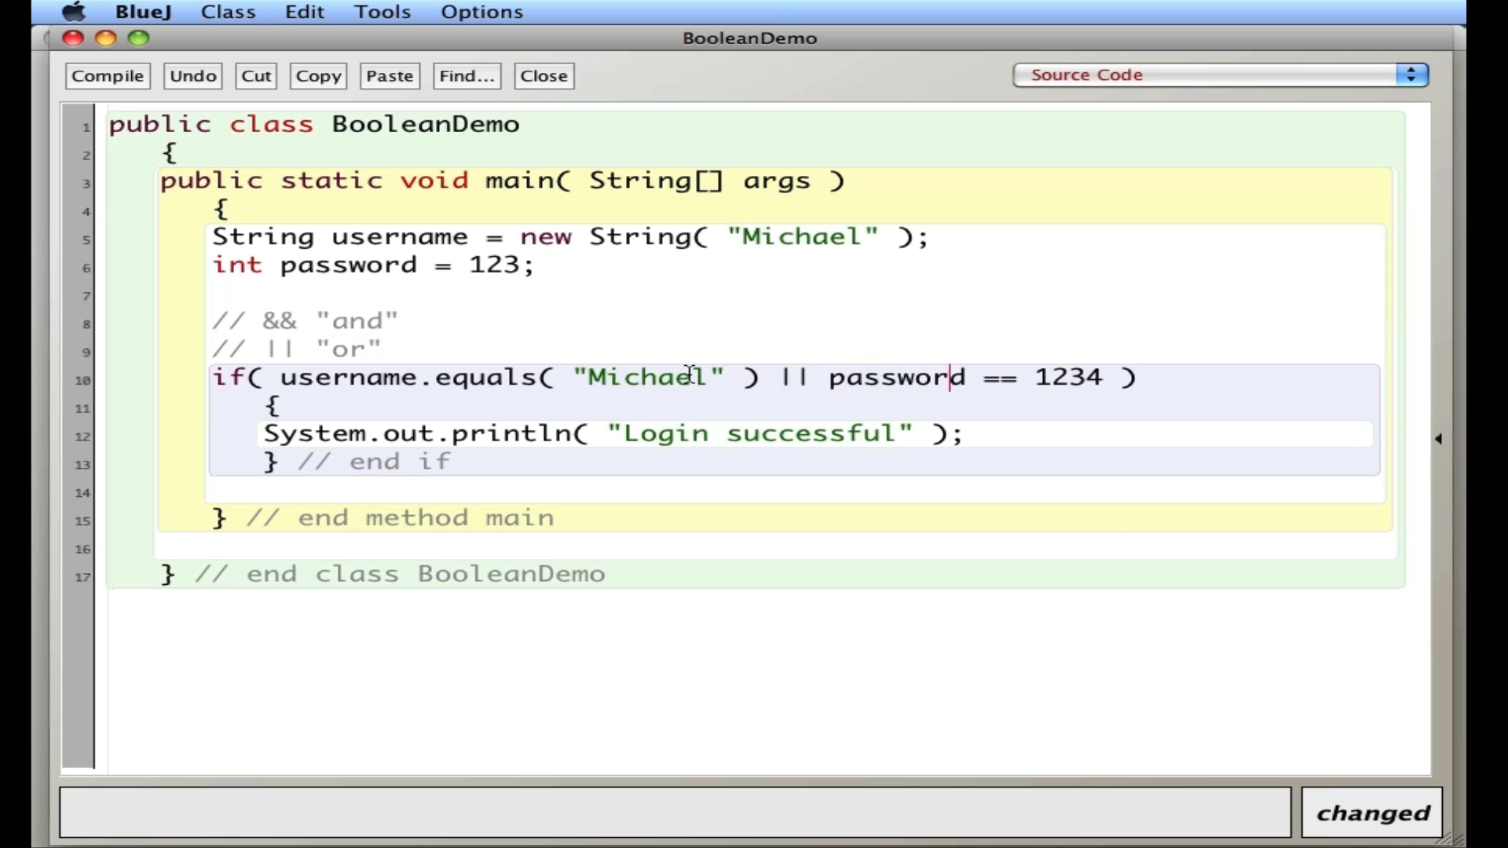
click(107, 76)
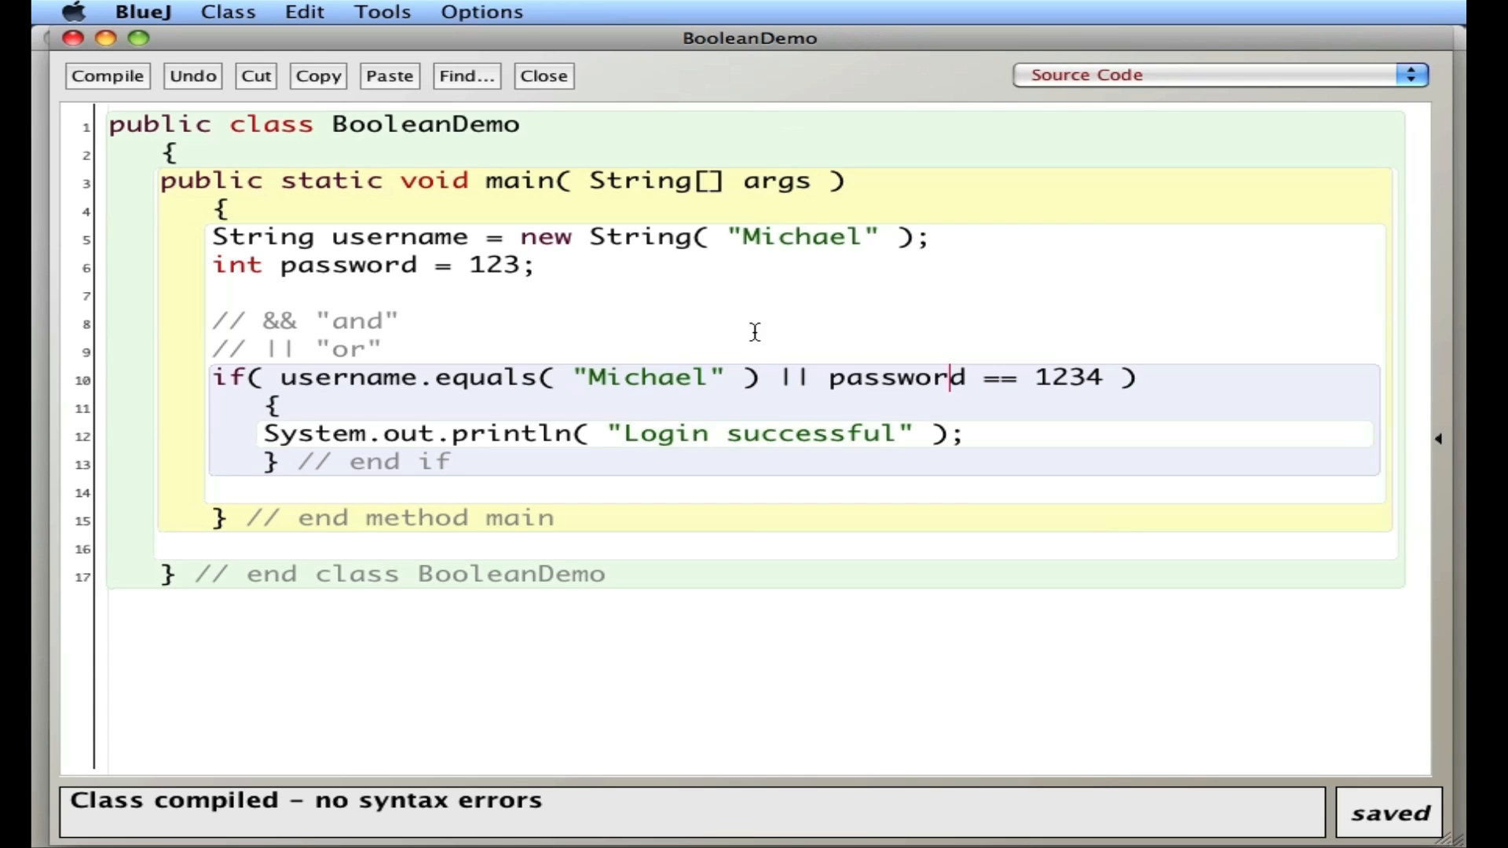
text(&&)
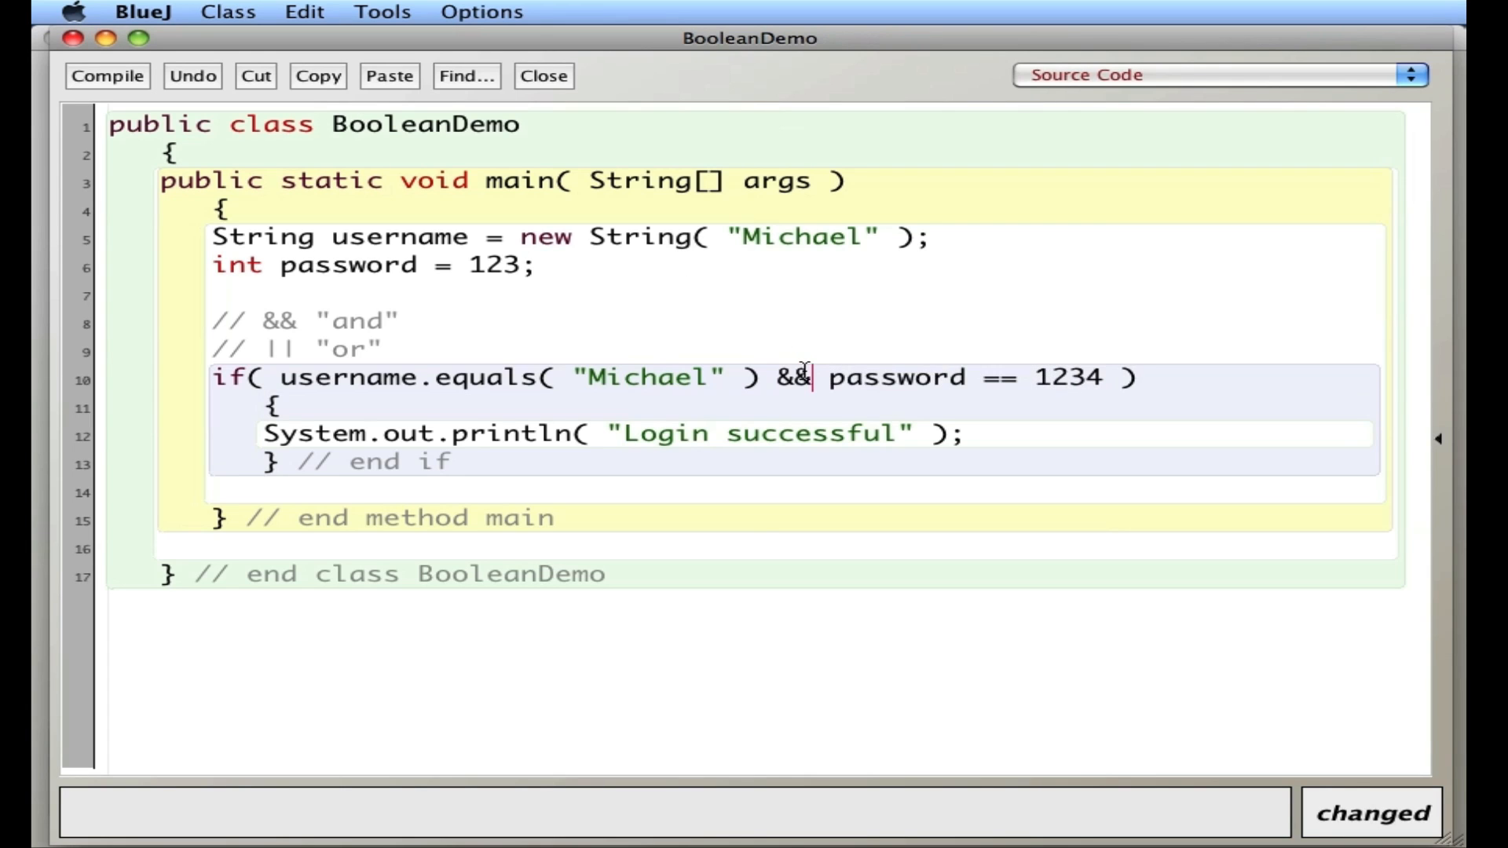